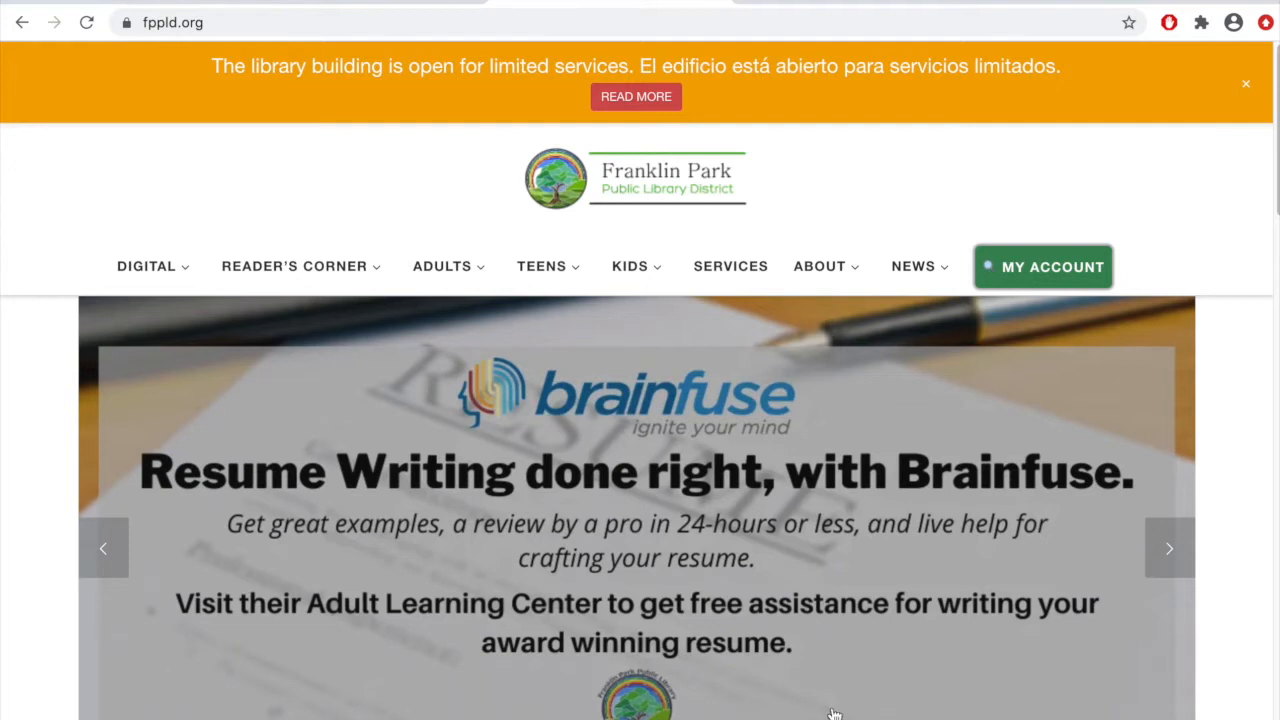
mouse_move(730, 354)
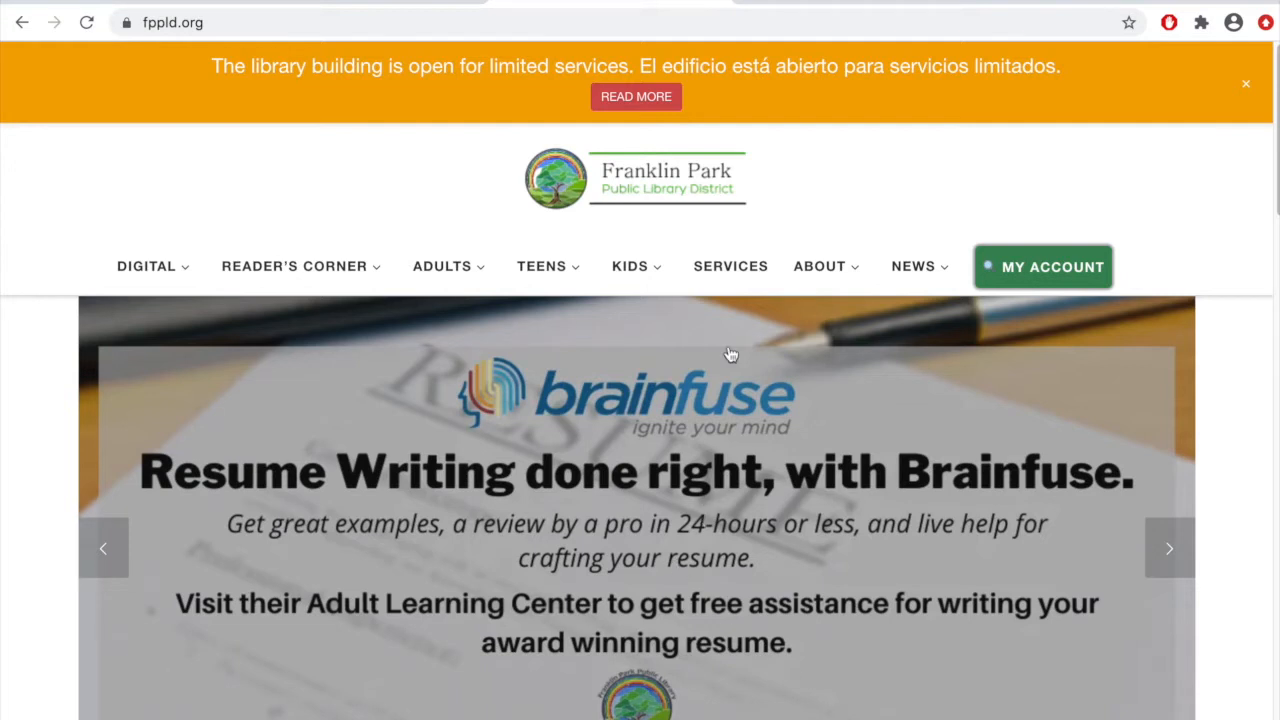
mouse_move(617, 216)
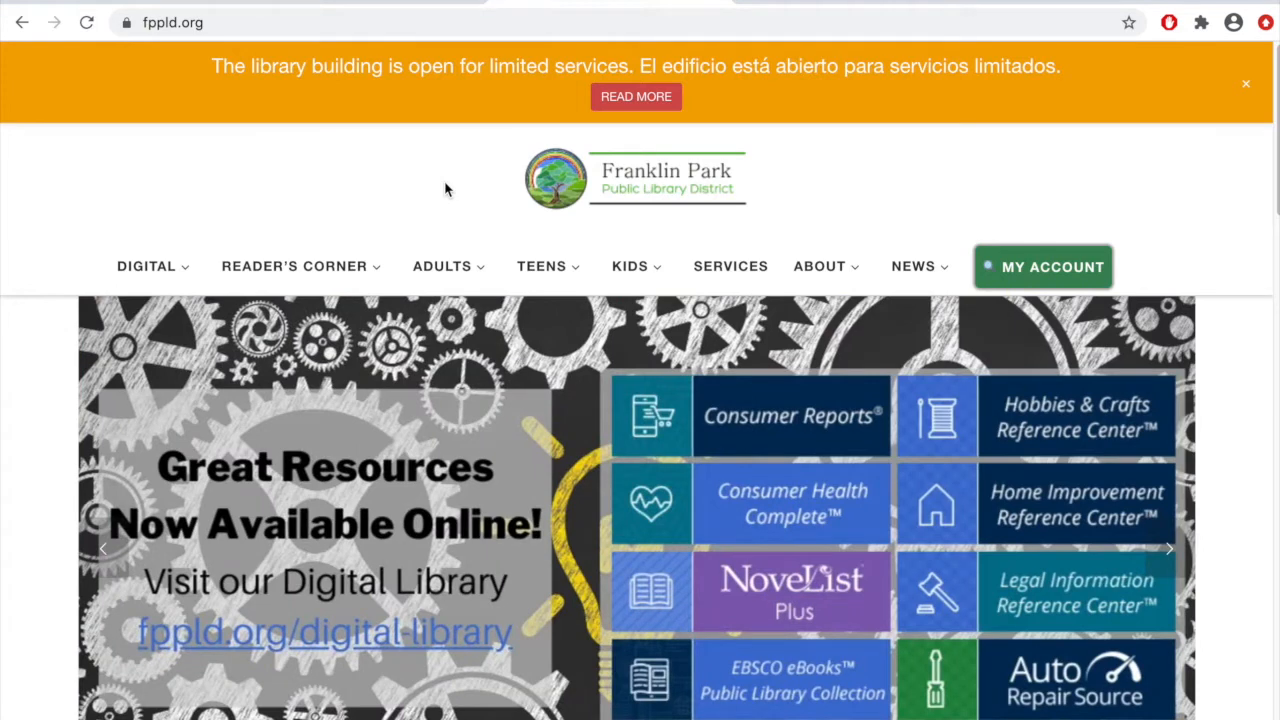
mouse_move(666, 235)
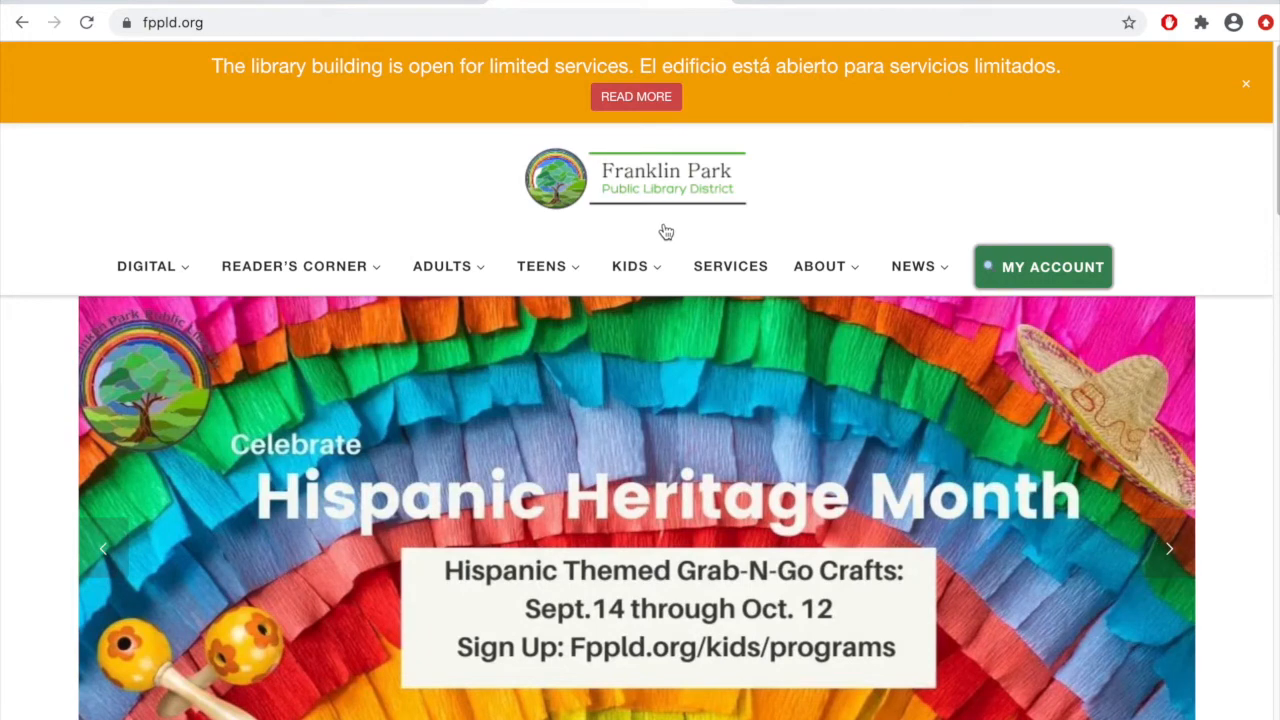
mouse_move(663, 235)
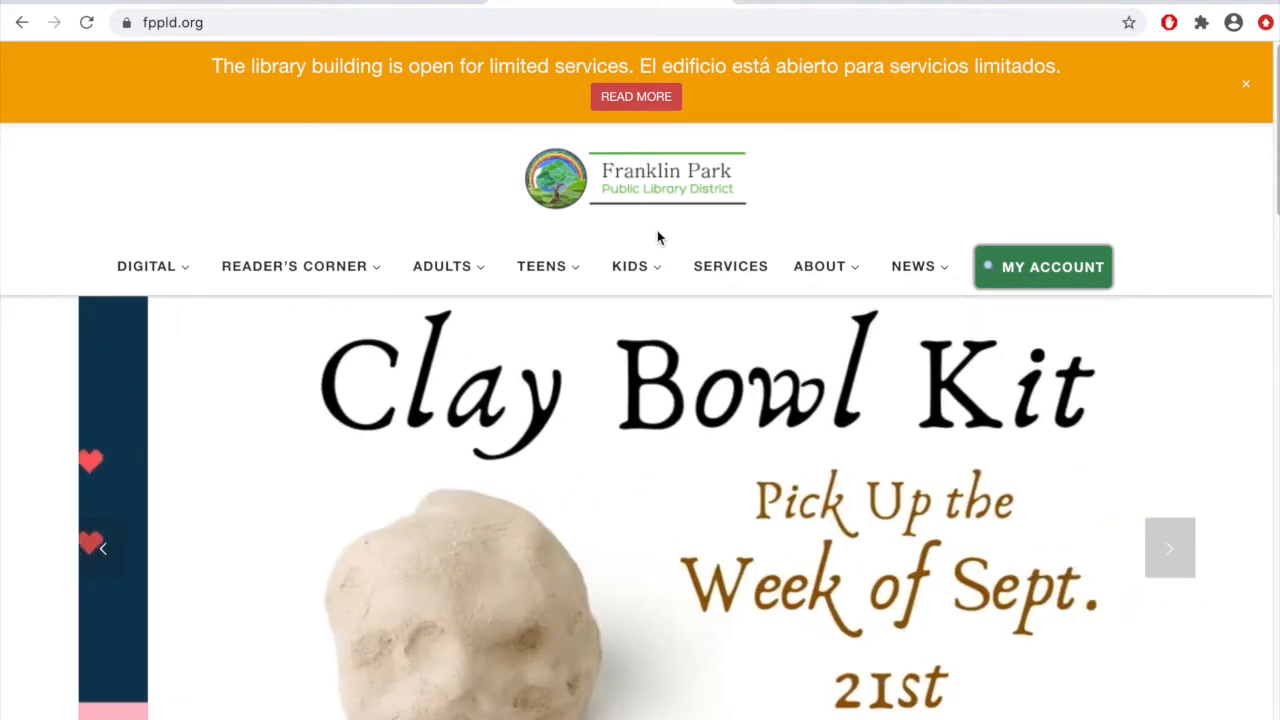
Open Homework Help from the KIDS menu and scroll down to its Digital Collections list
click(630, 266)
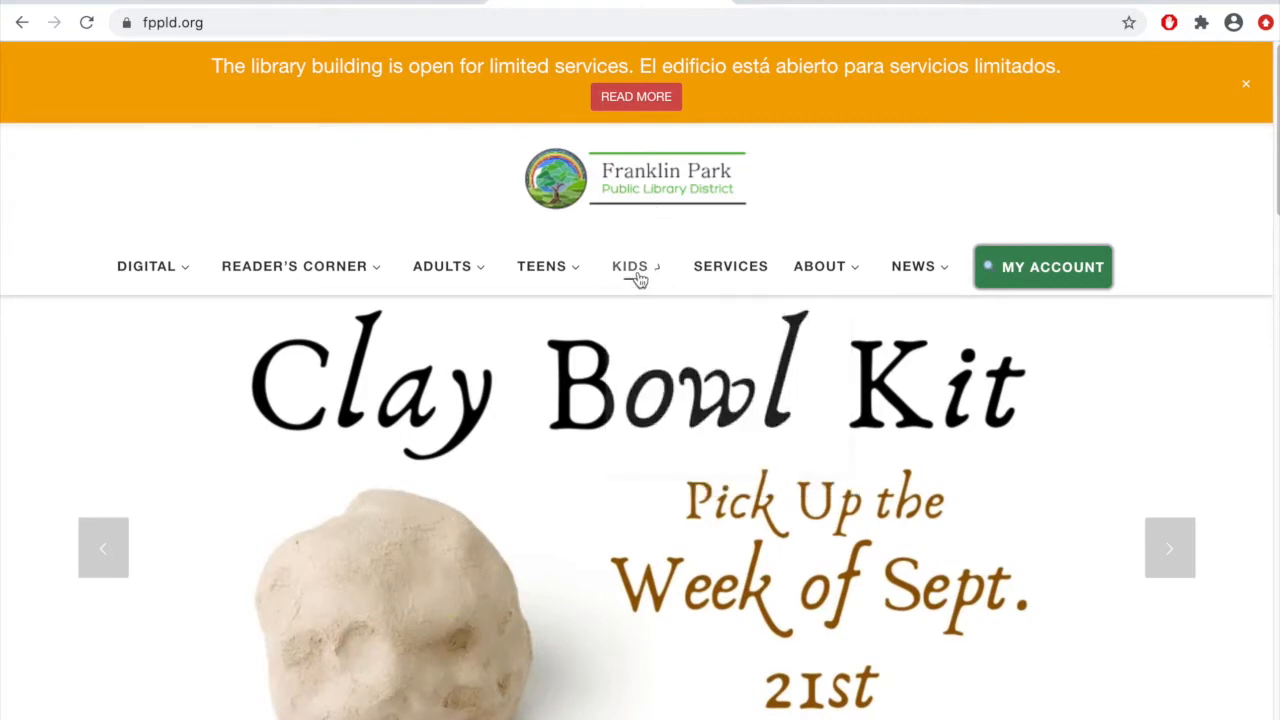
click(630, 266)
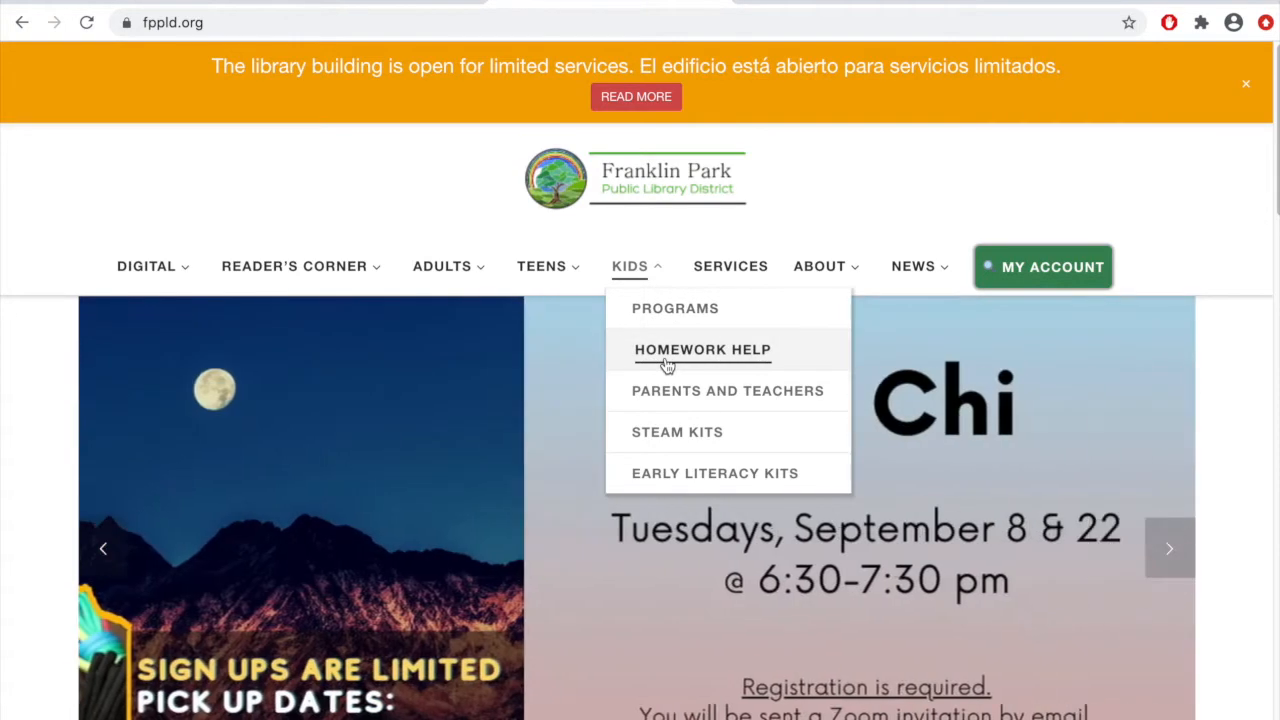
click(700, 349)
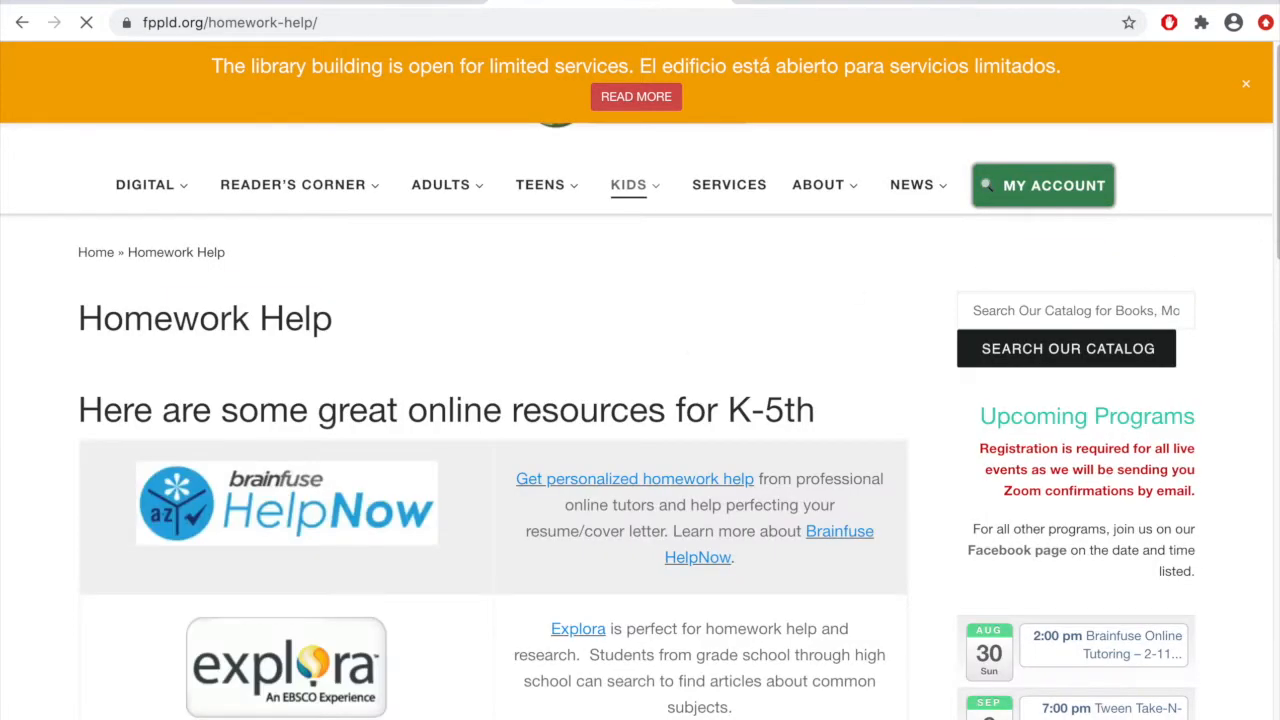
scroll(down, 3)
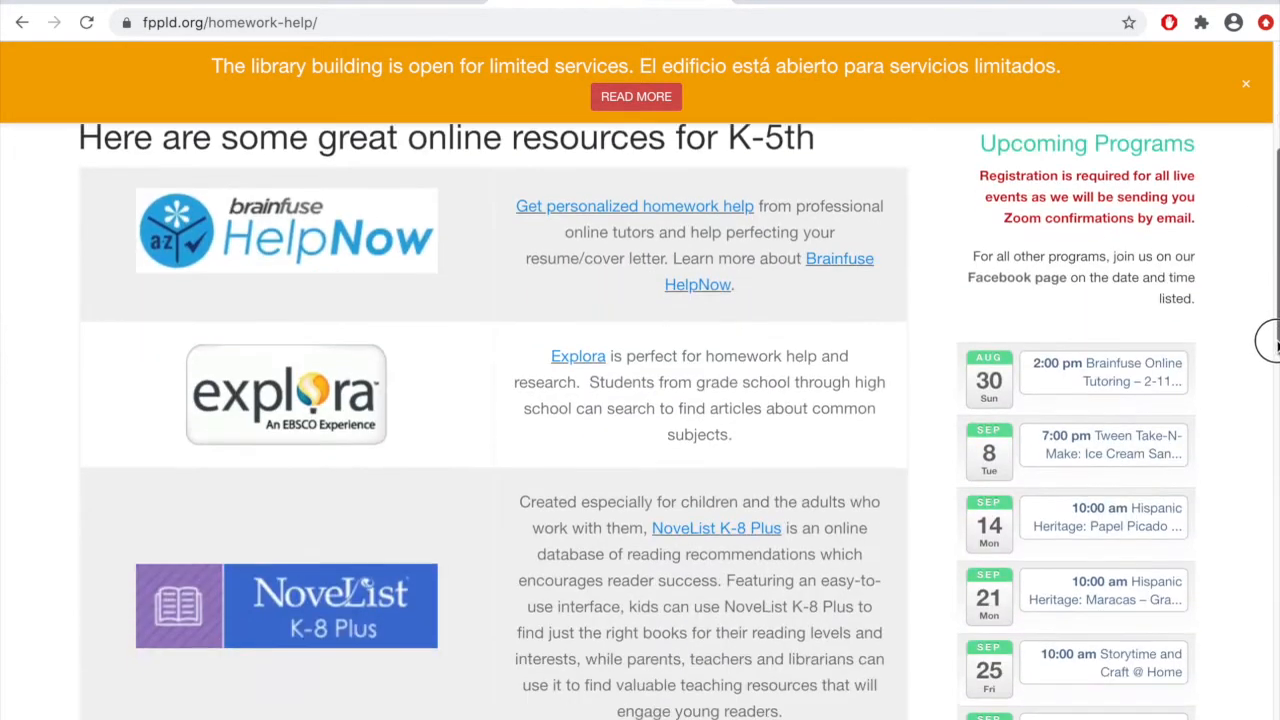
scroll(down, 3)
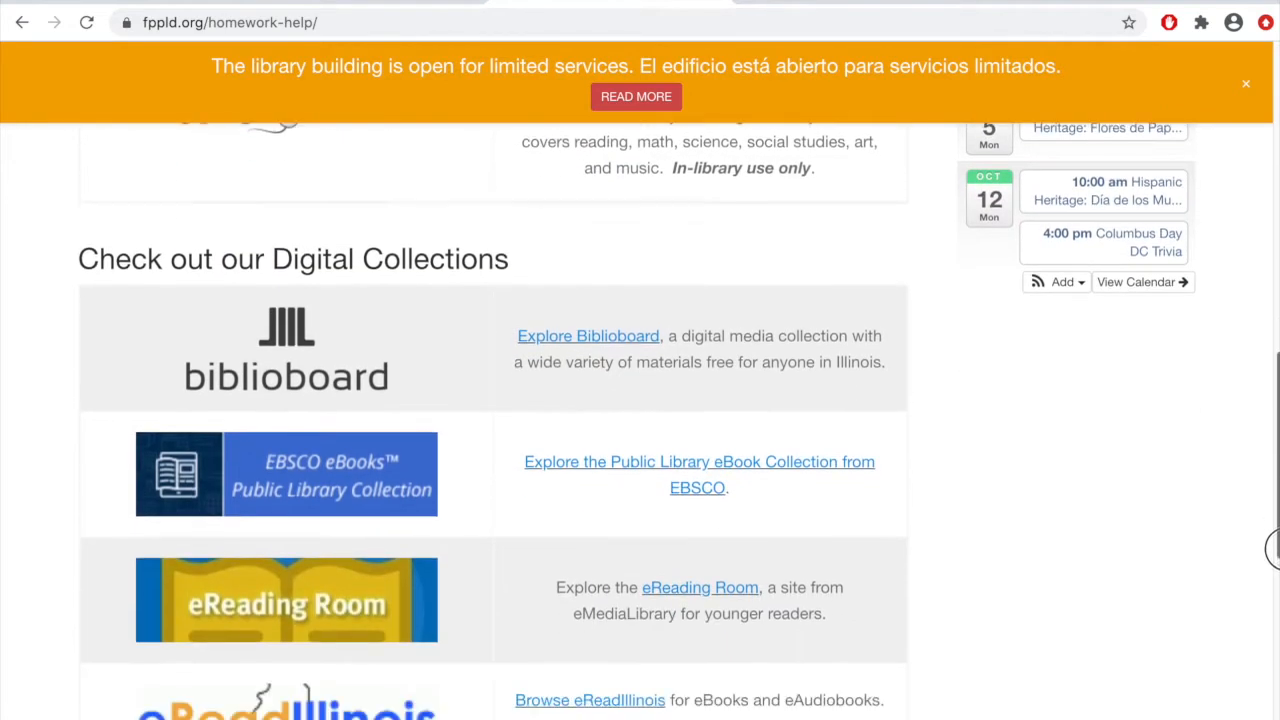
scroll(down, 3)
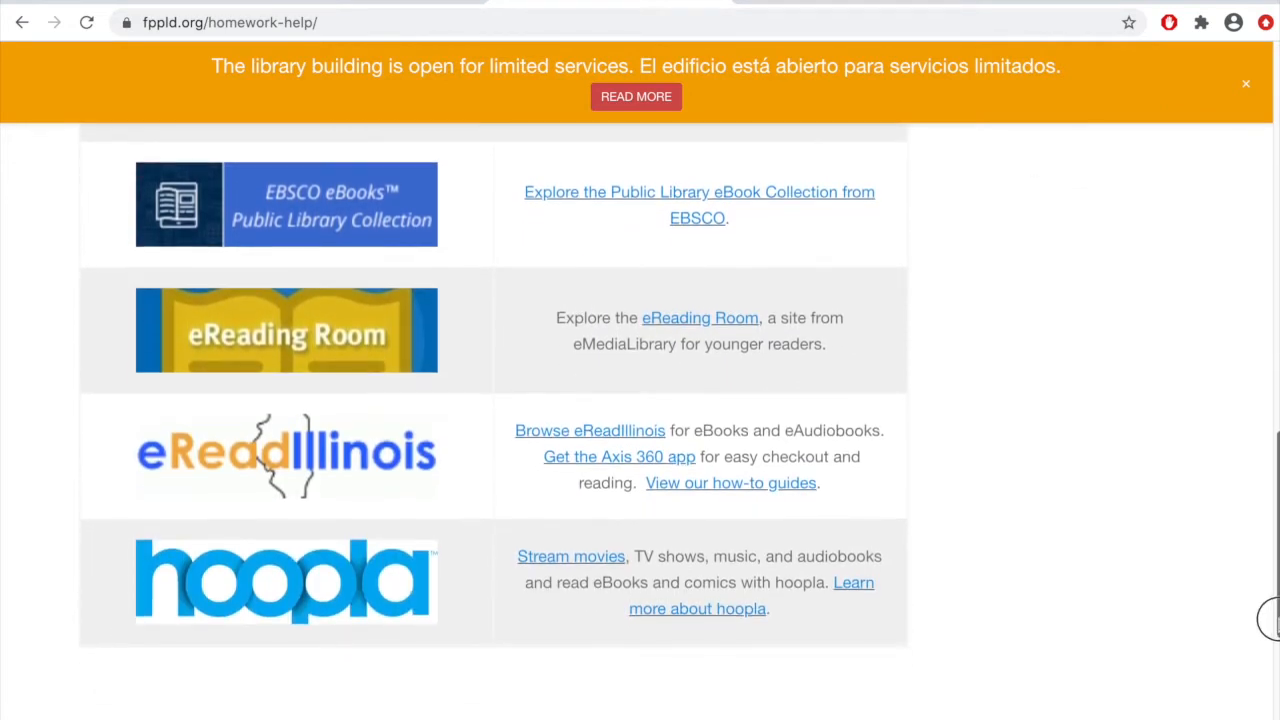
scroll(down, 3)
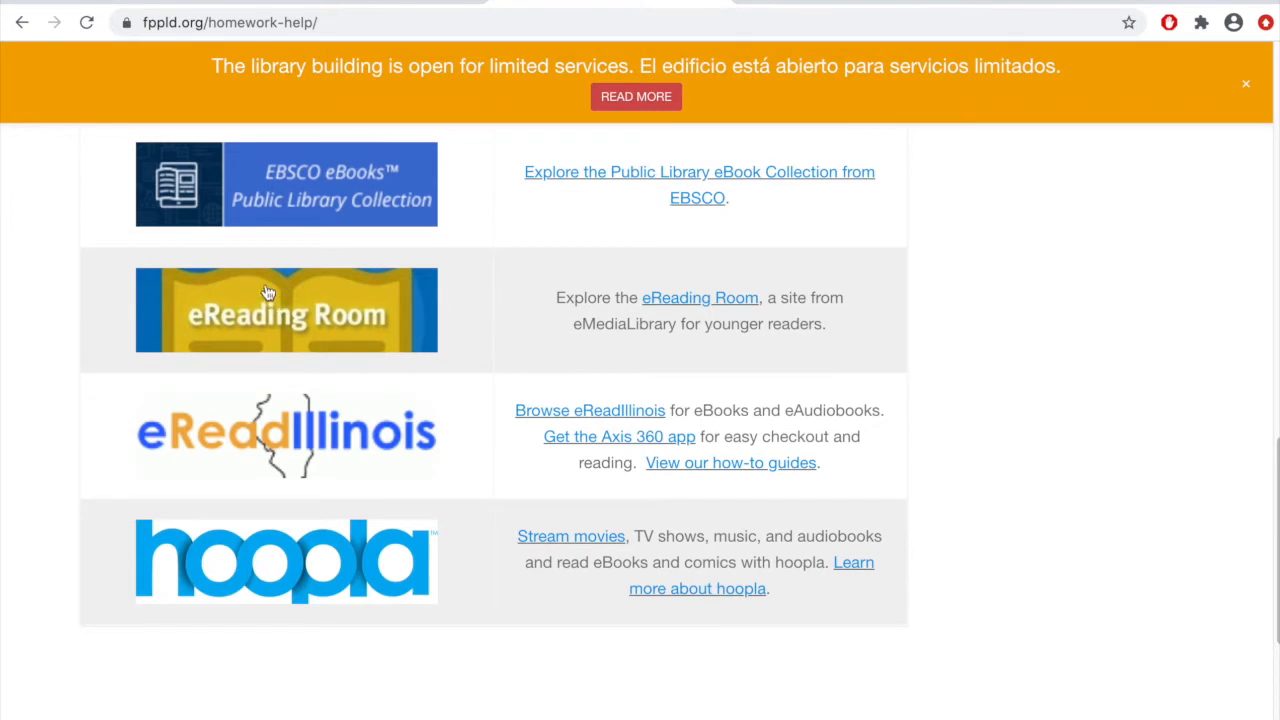
mouse_move(304, 322)
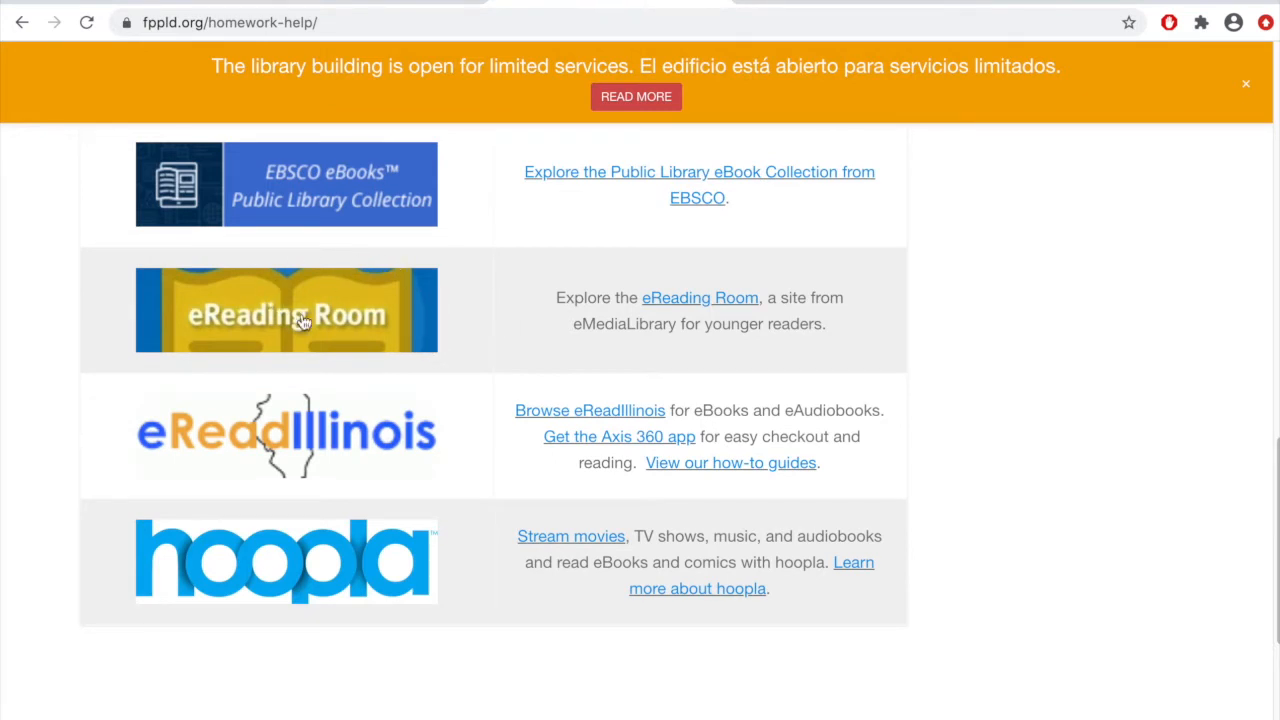
mouse_move(700, 304)
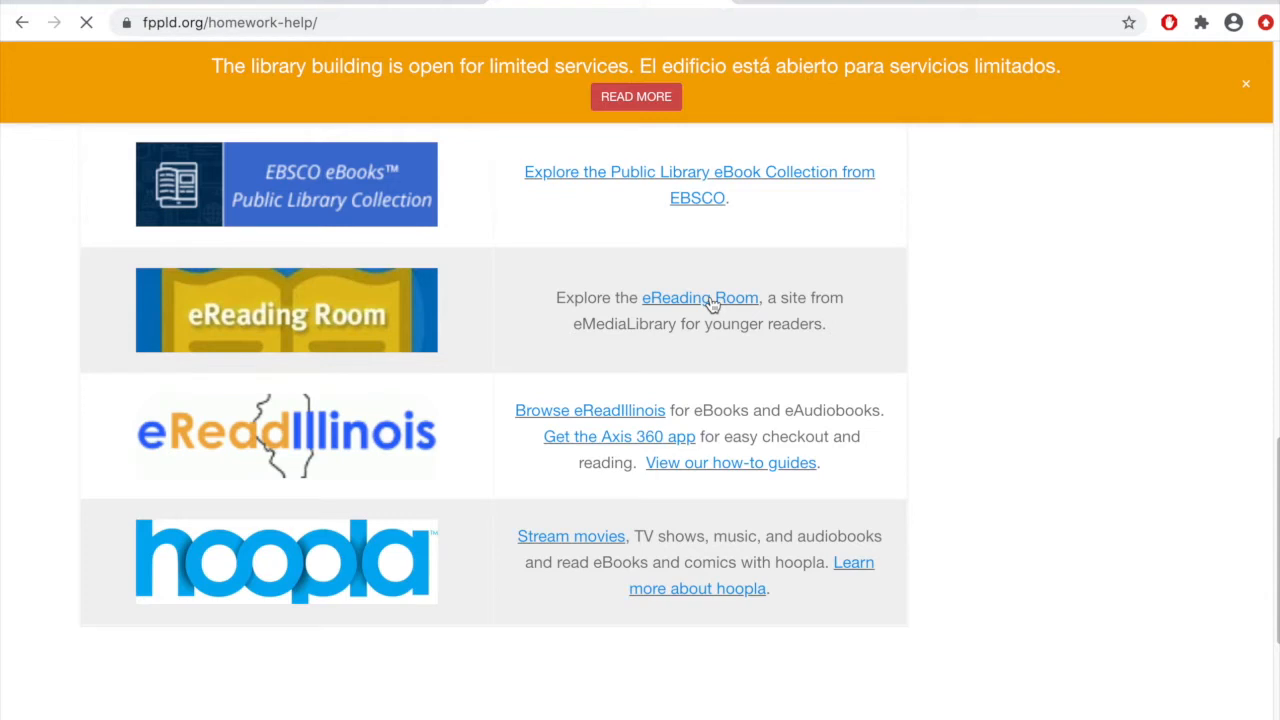
mouse_move(757, 318)
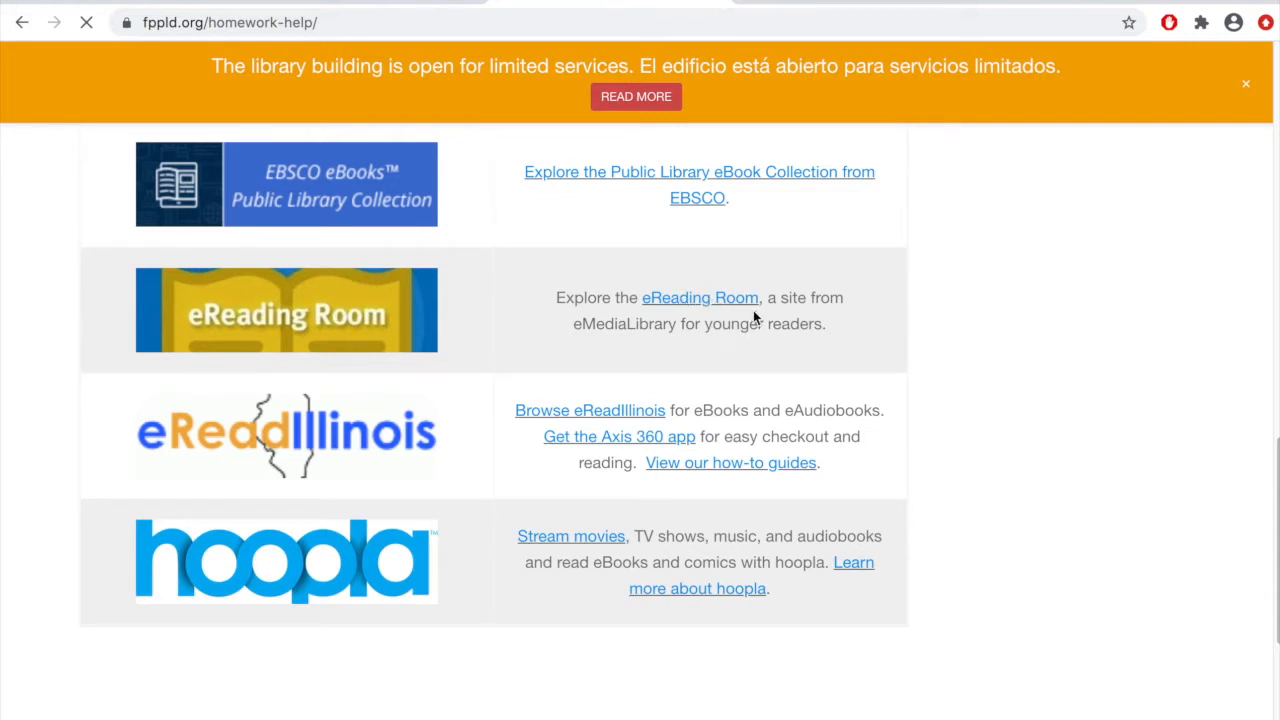
Open the eReading Room kids' collection and dismiss the 'More titles may be available' popup
click(700, 297)
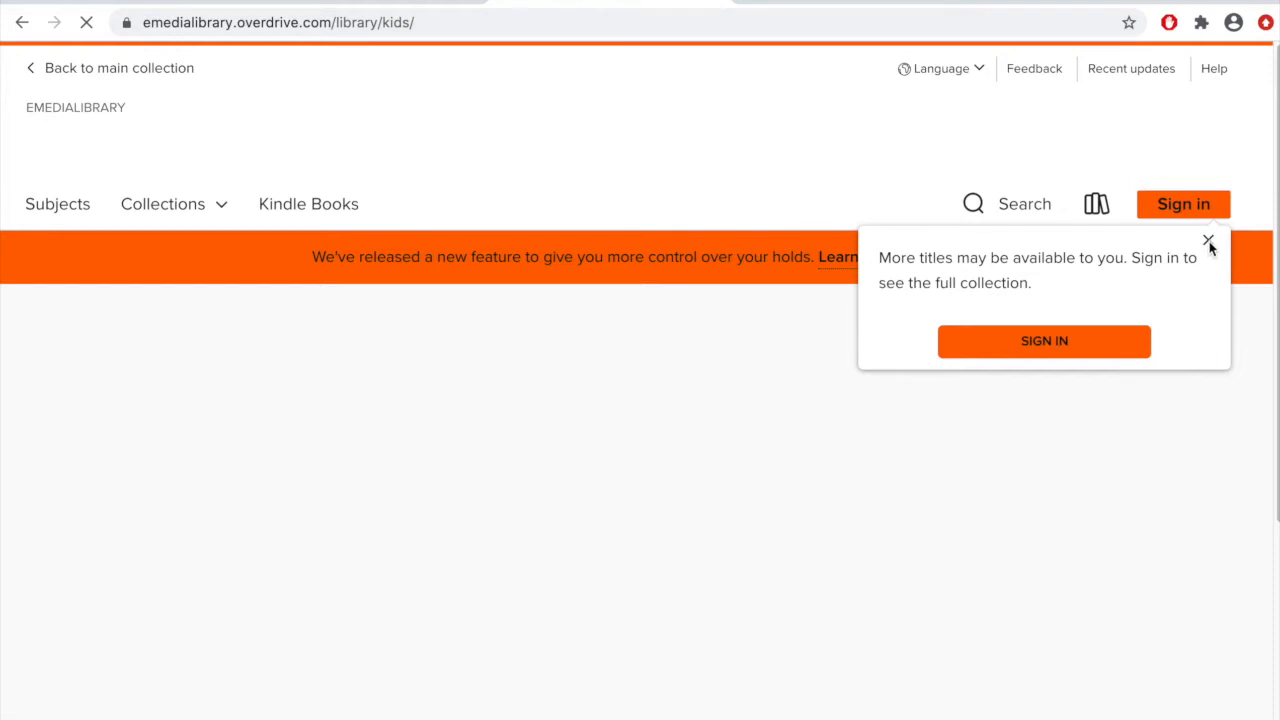
click(1209, 239)
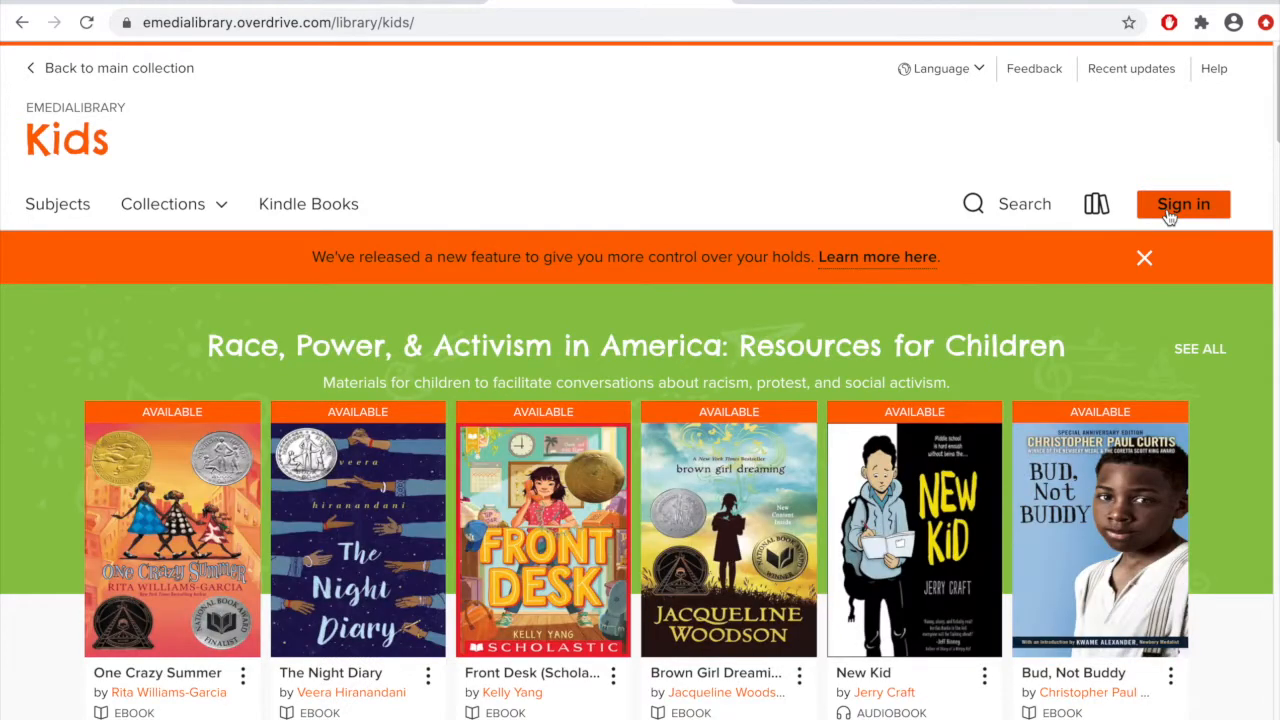
Start signing in and choose Franklin Park Public Library District as the library
click(1183, 204)
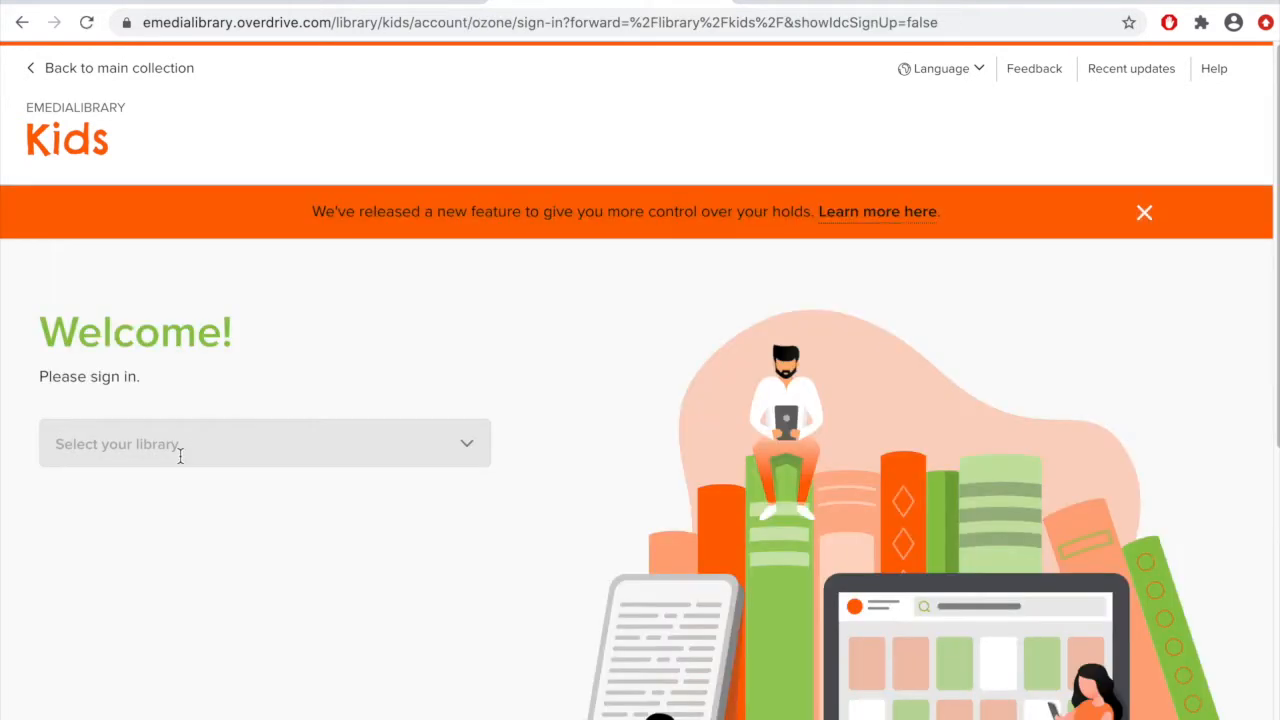
click(264, 443)
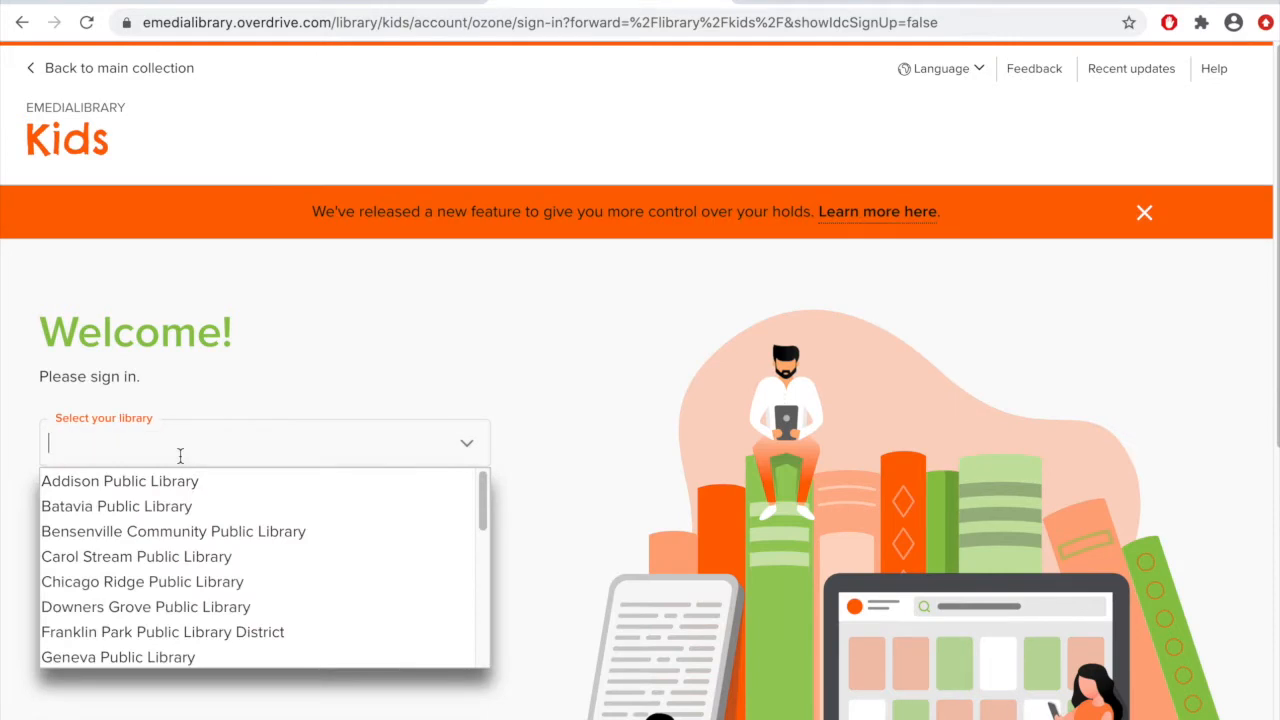
text(Franklin Park Public Library District)
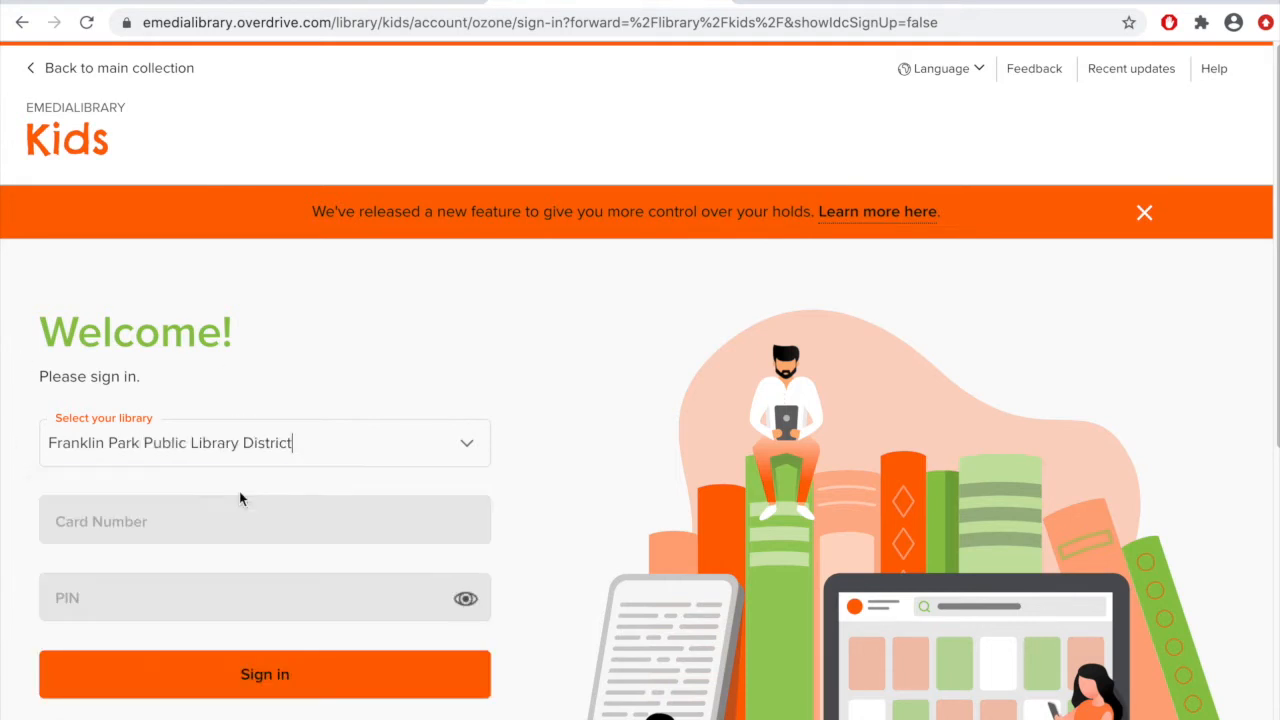
click(265, 520)
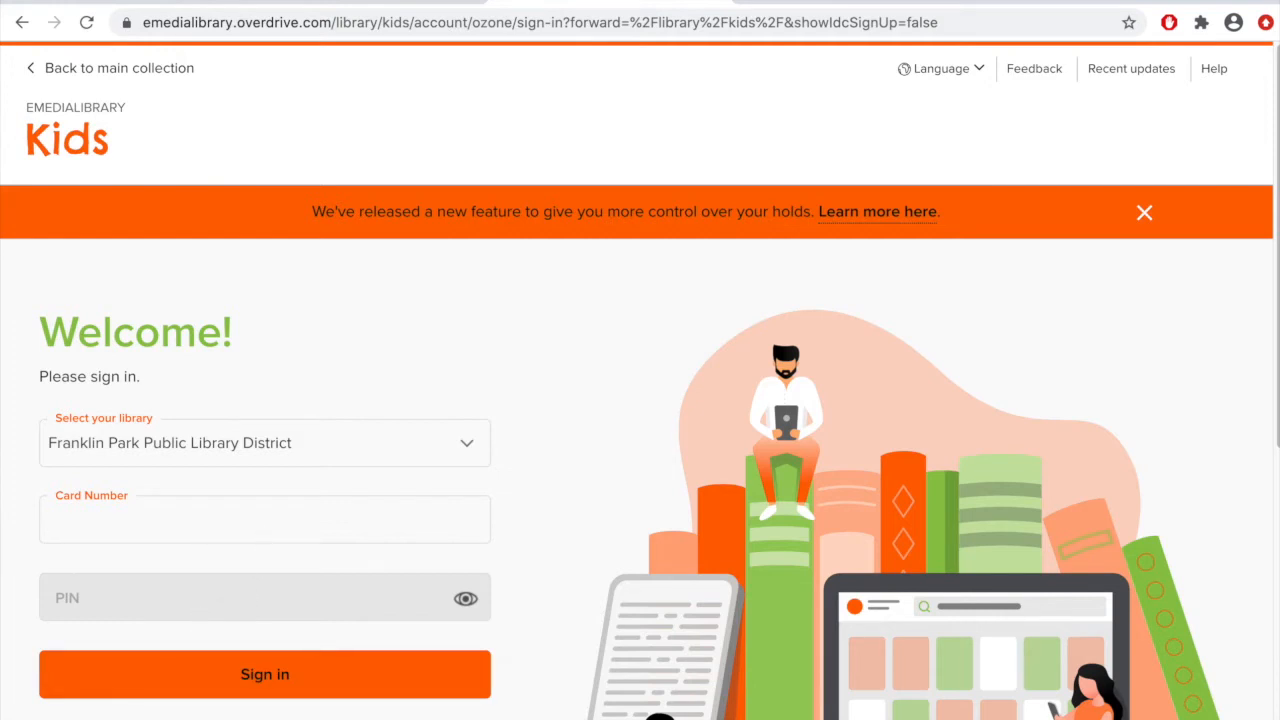
mouse_move(610, 506)
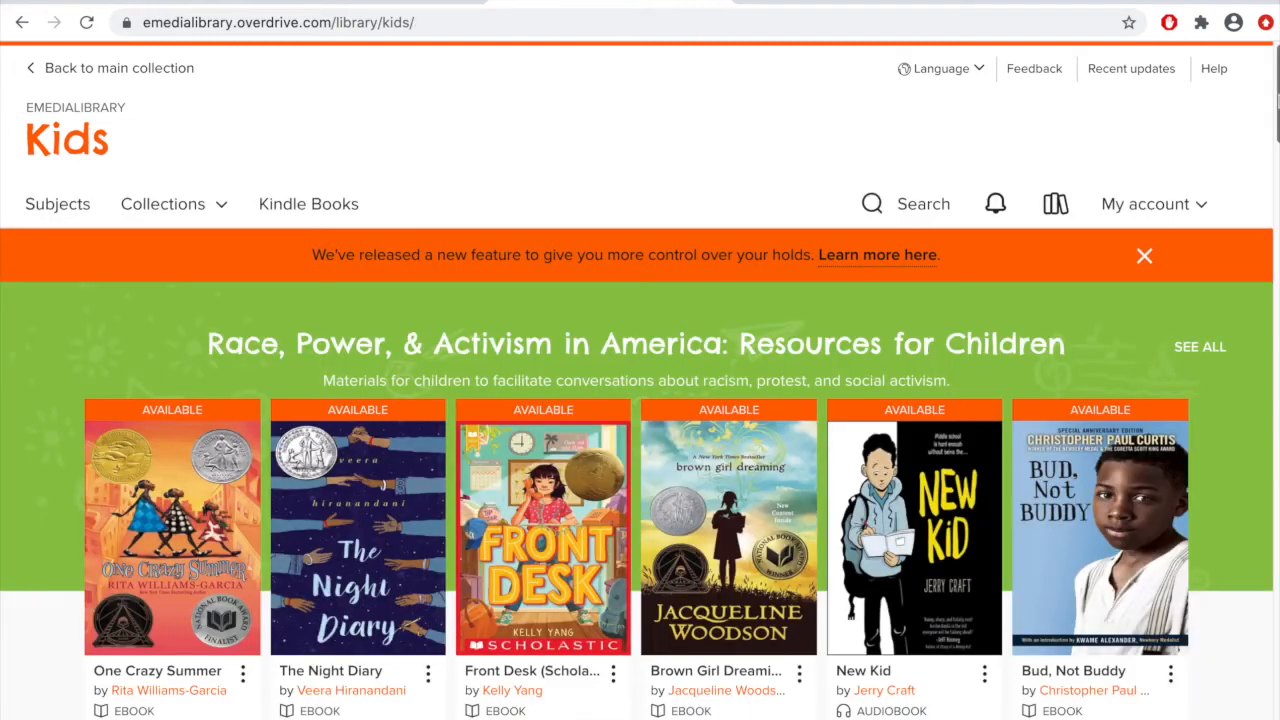
Scroll past Series Starters, Read-Alongs and Belly Laughs to the Raina Telgemeier row
scroll(down, 3)
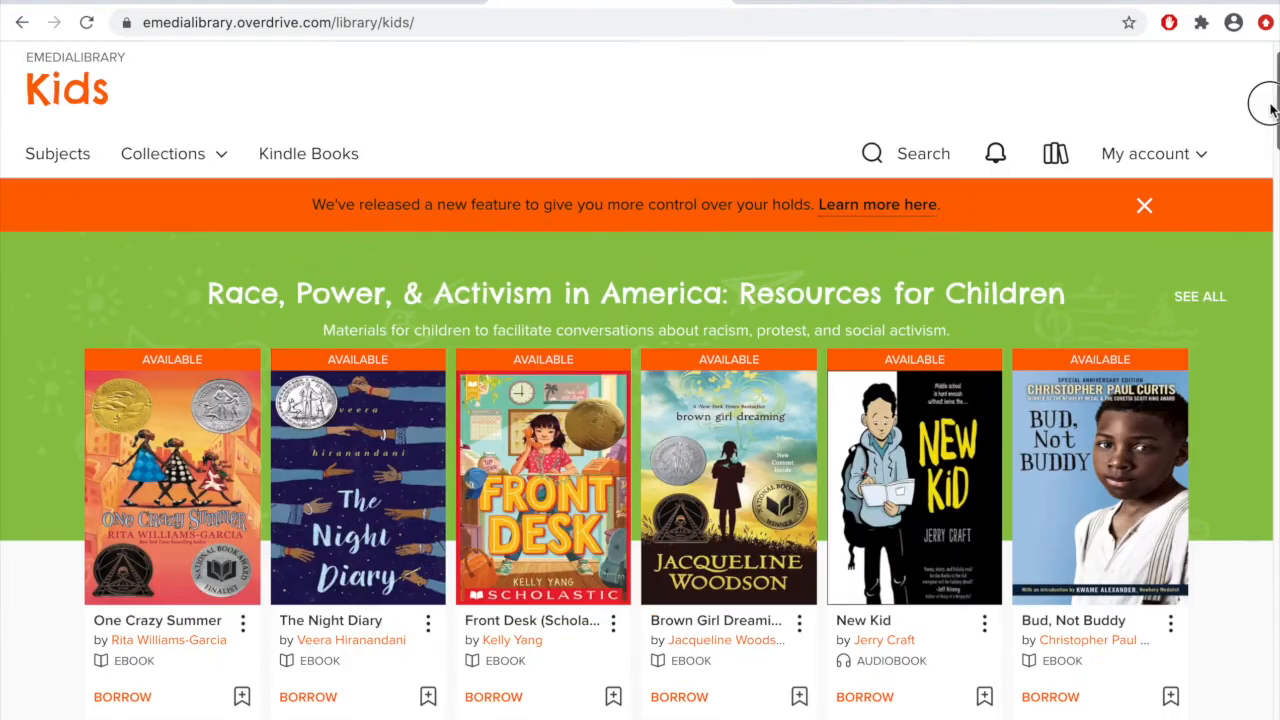
scroll(down, 3)
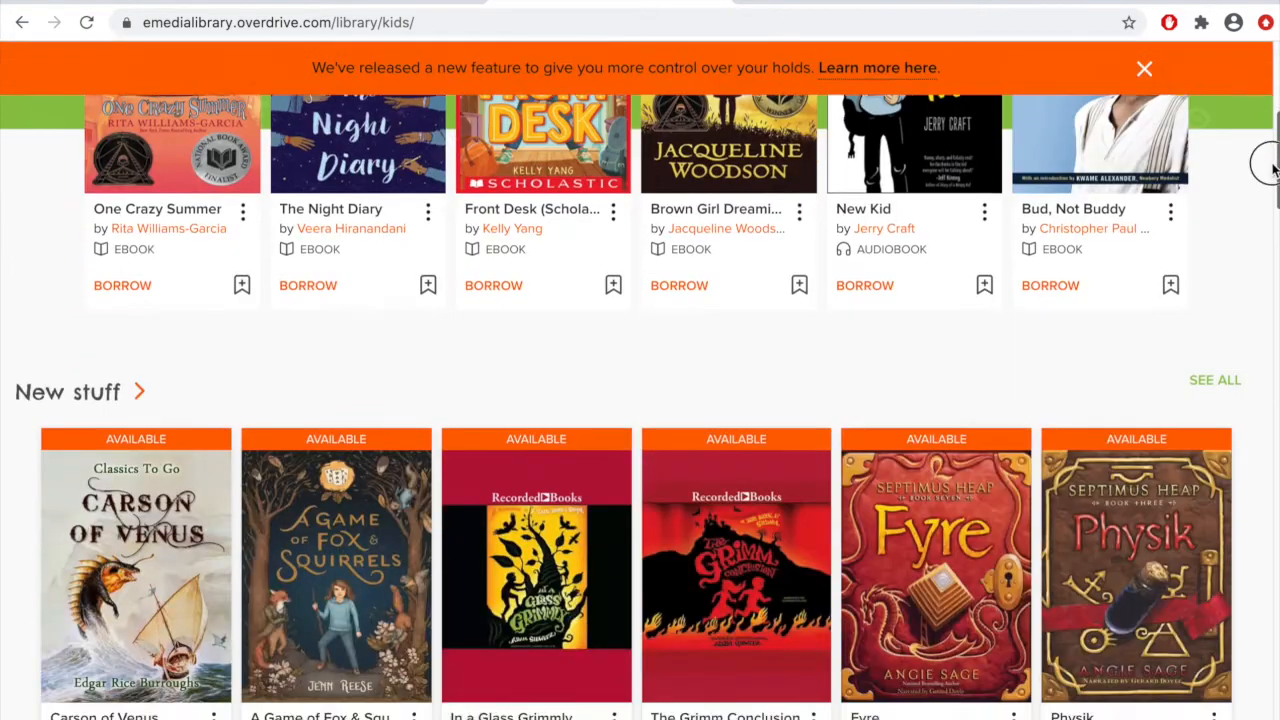
scroll(down, 3)
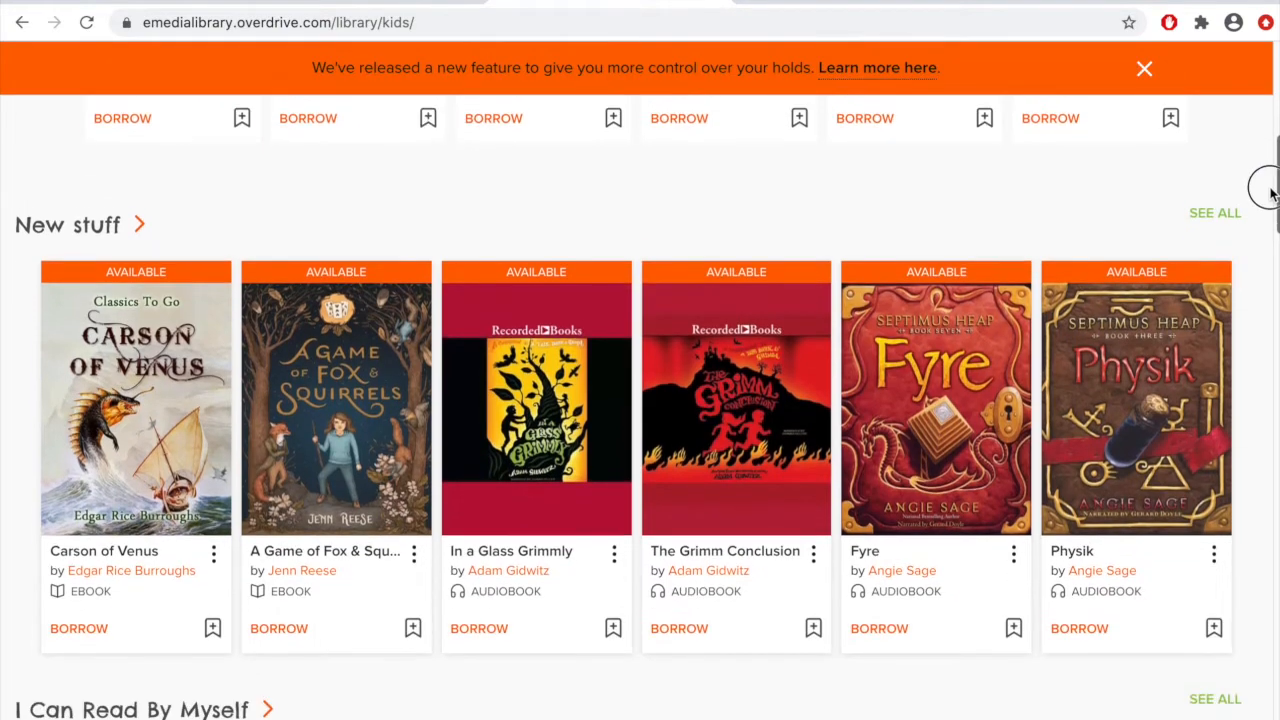
scroll(down, 3)
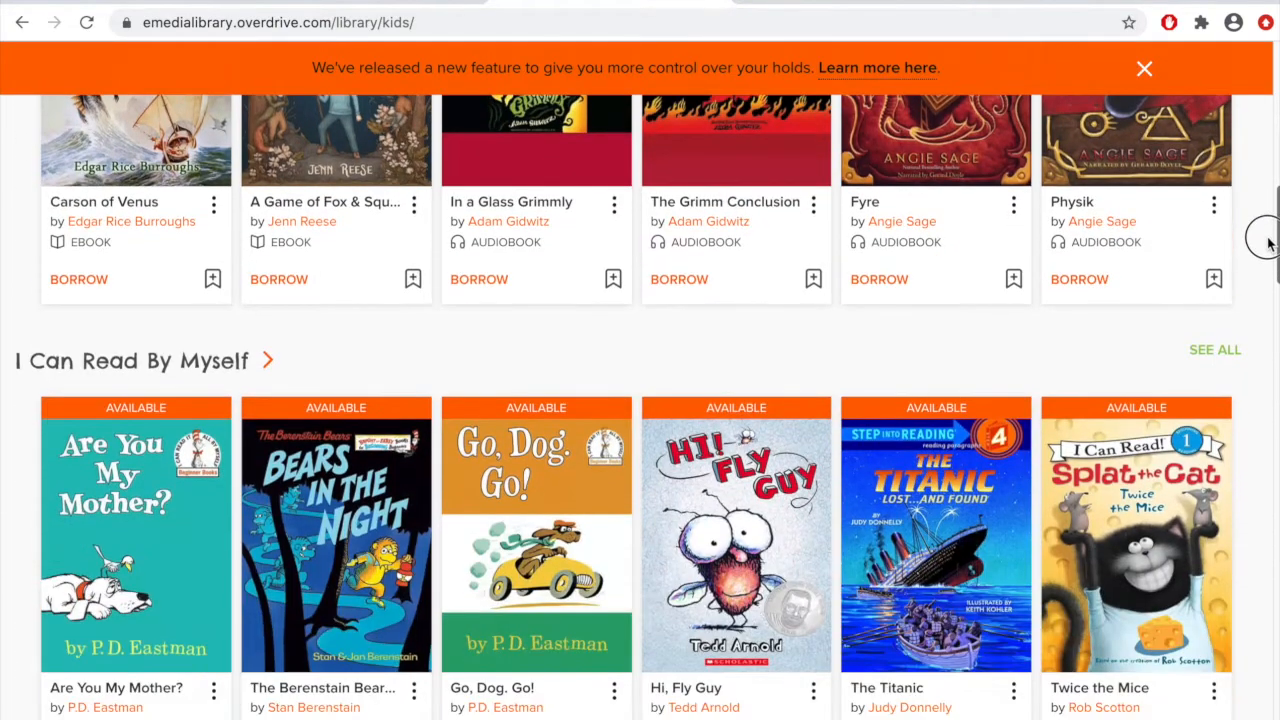
scroll(down, 3)
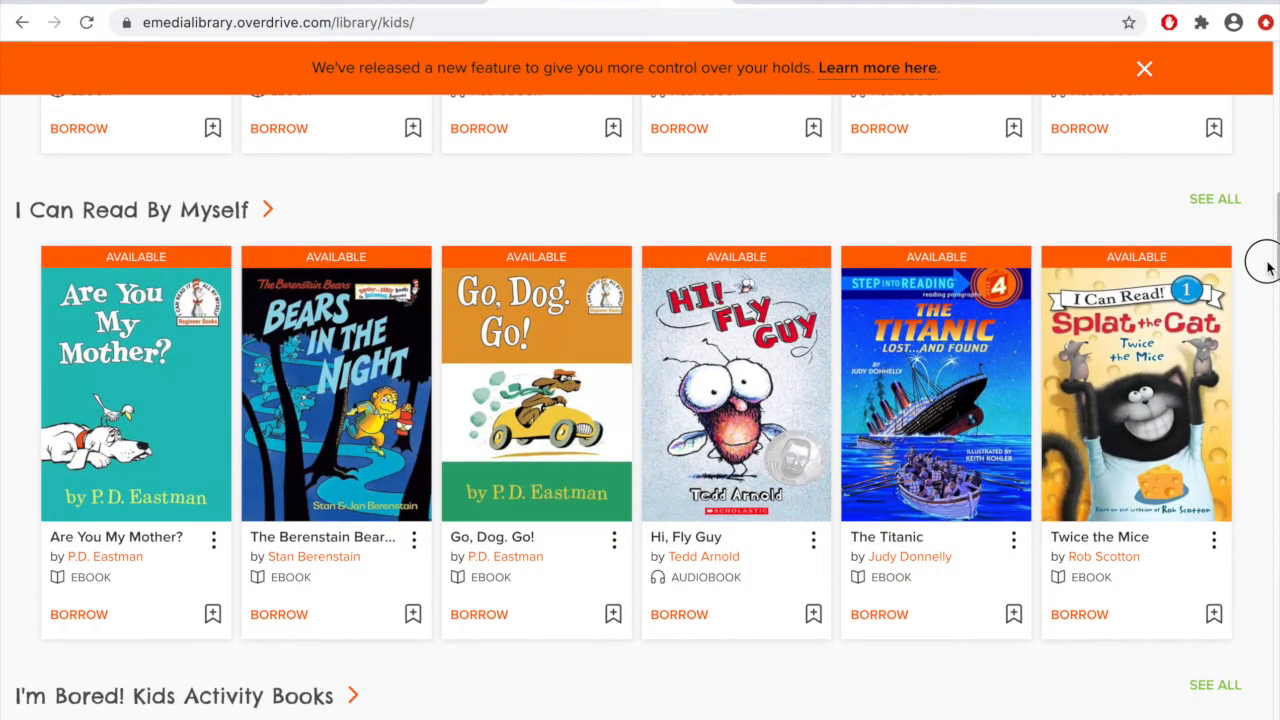
scroll(down, 3)
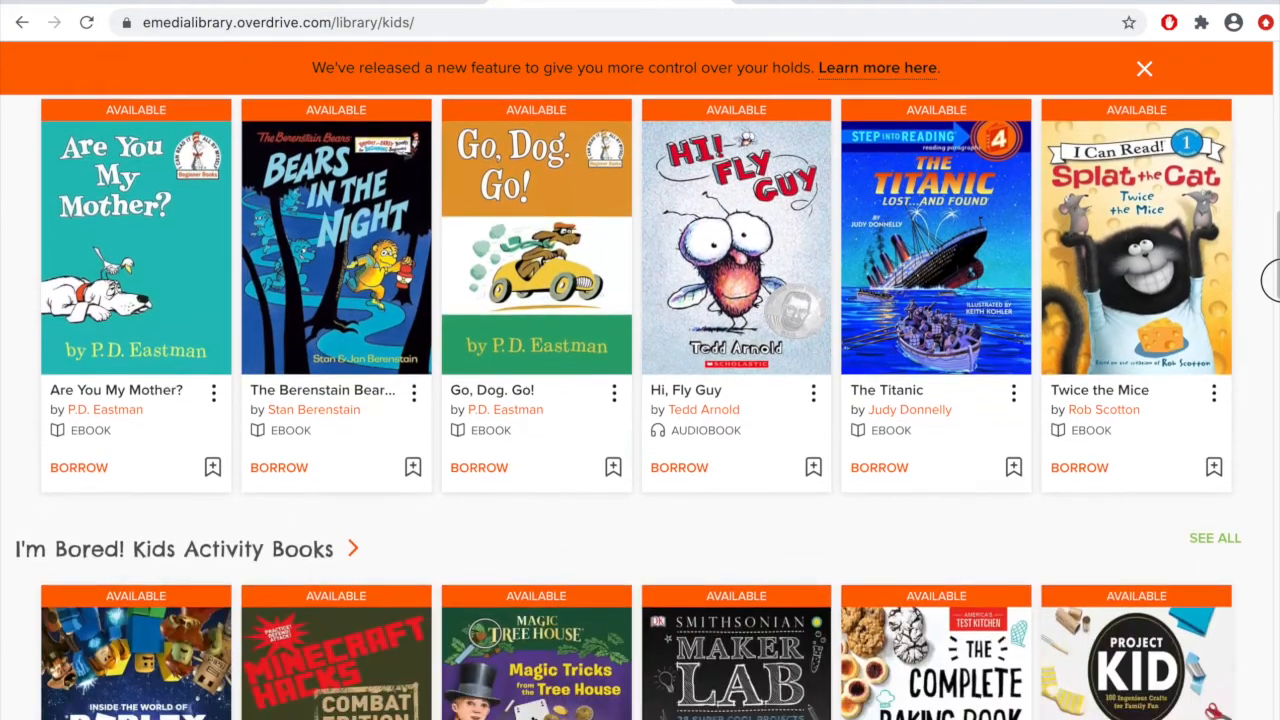
scroll(down, 3)
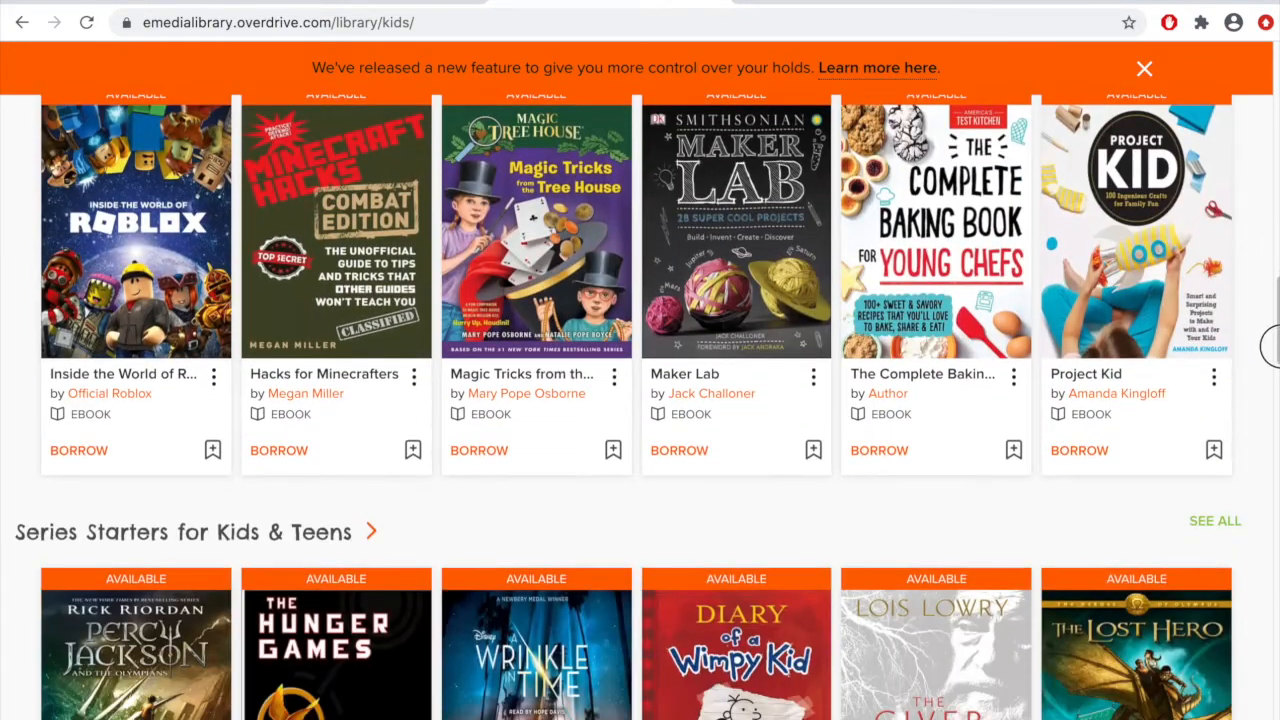
scroll(down, 3)
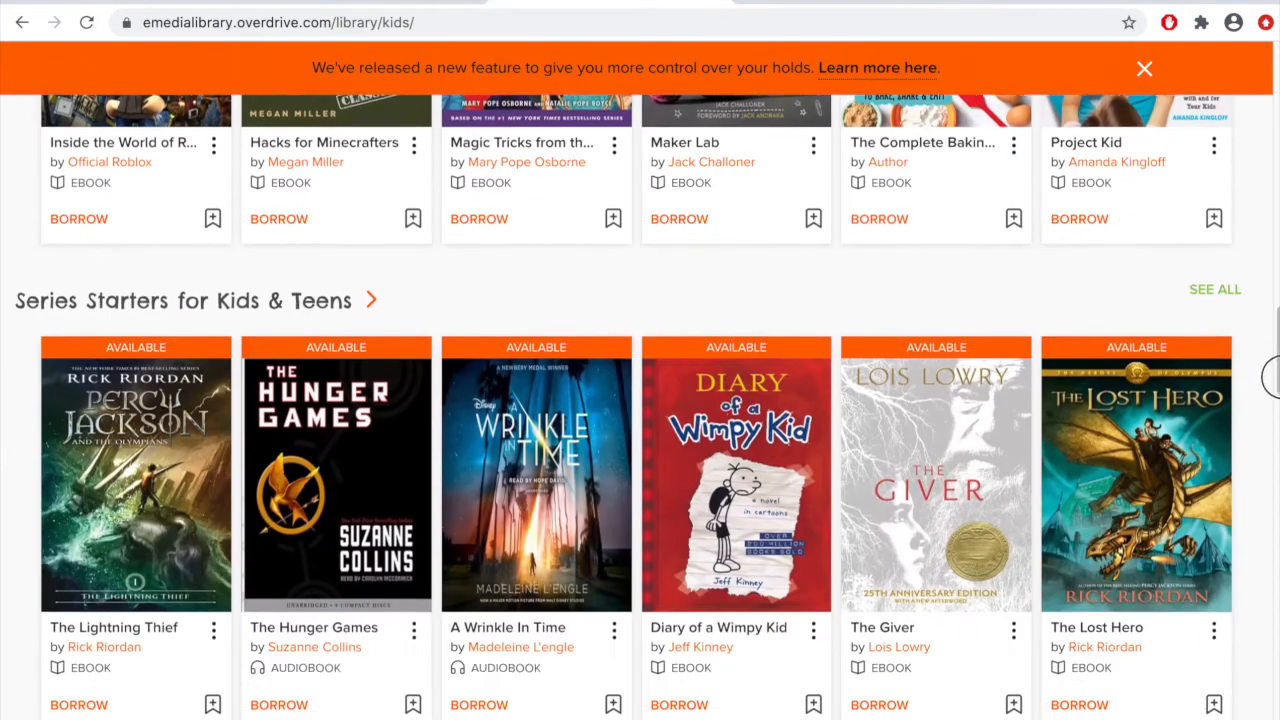
scroll(down, 3)
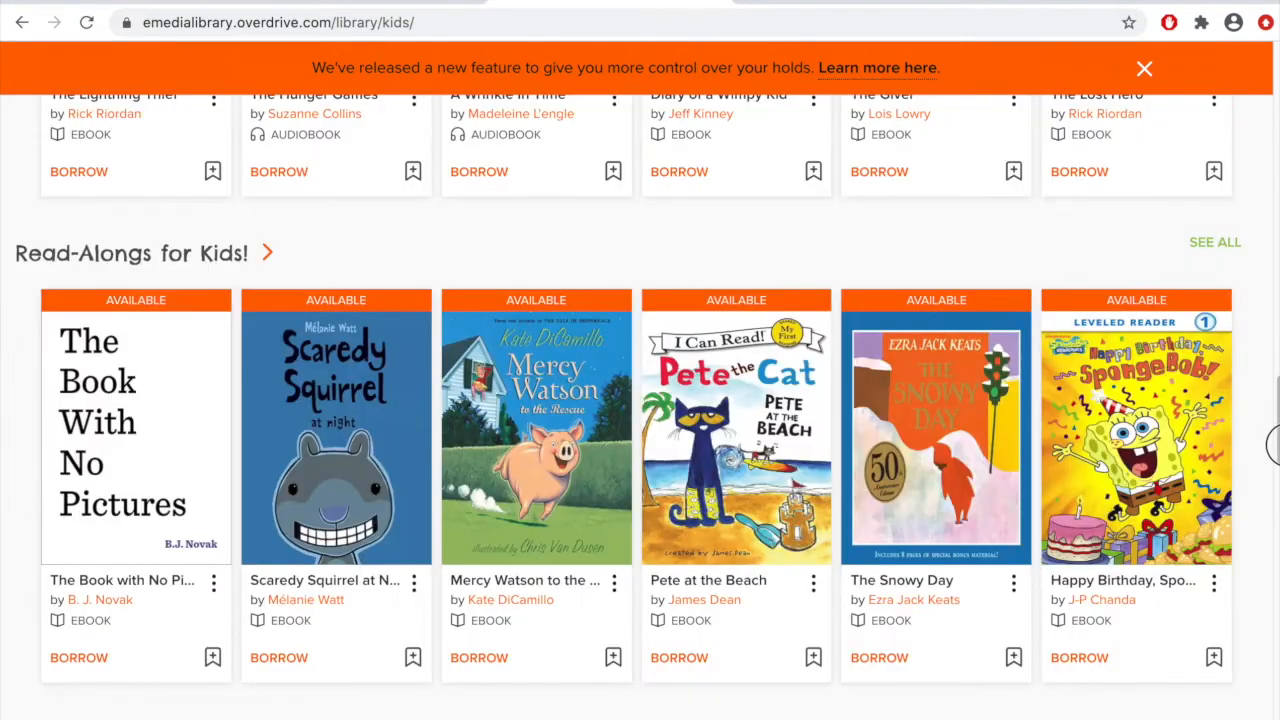
scroll(down, 3)
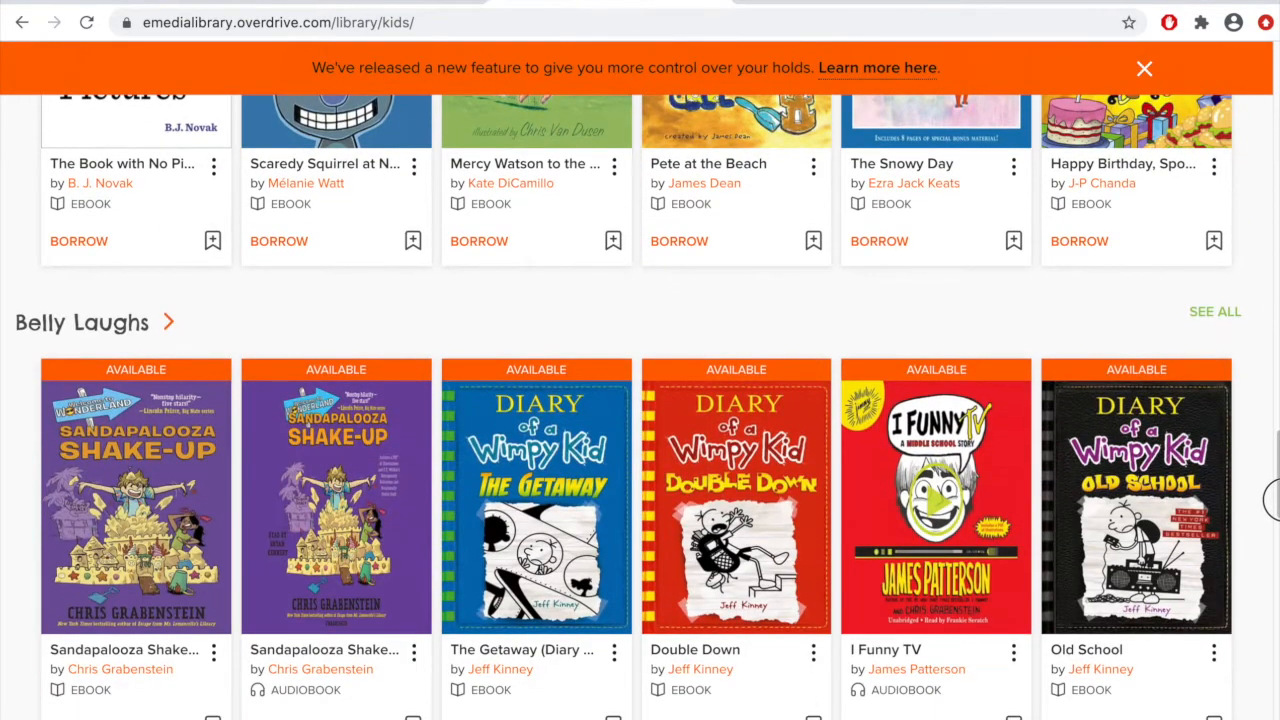
scroll(down, 3)
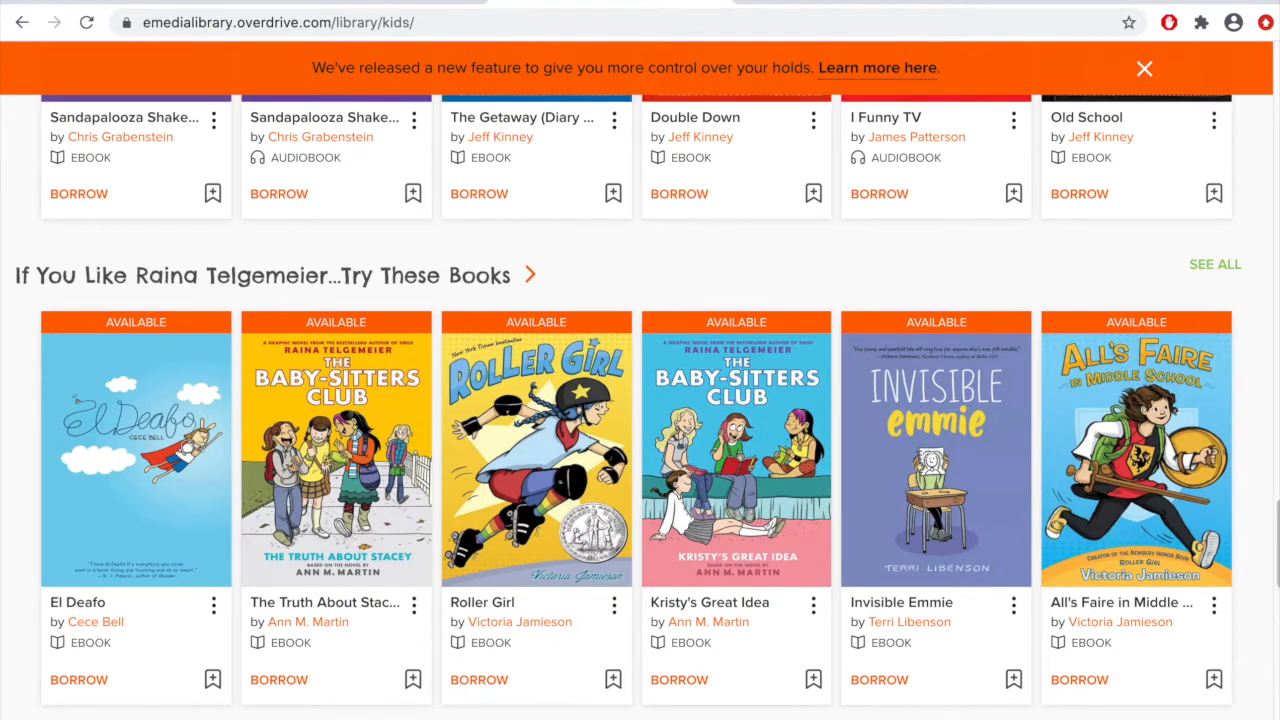
mouse_move(237, 283)
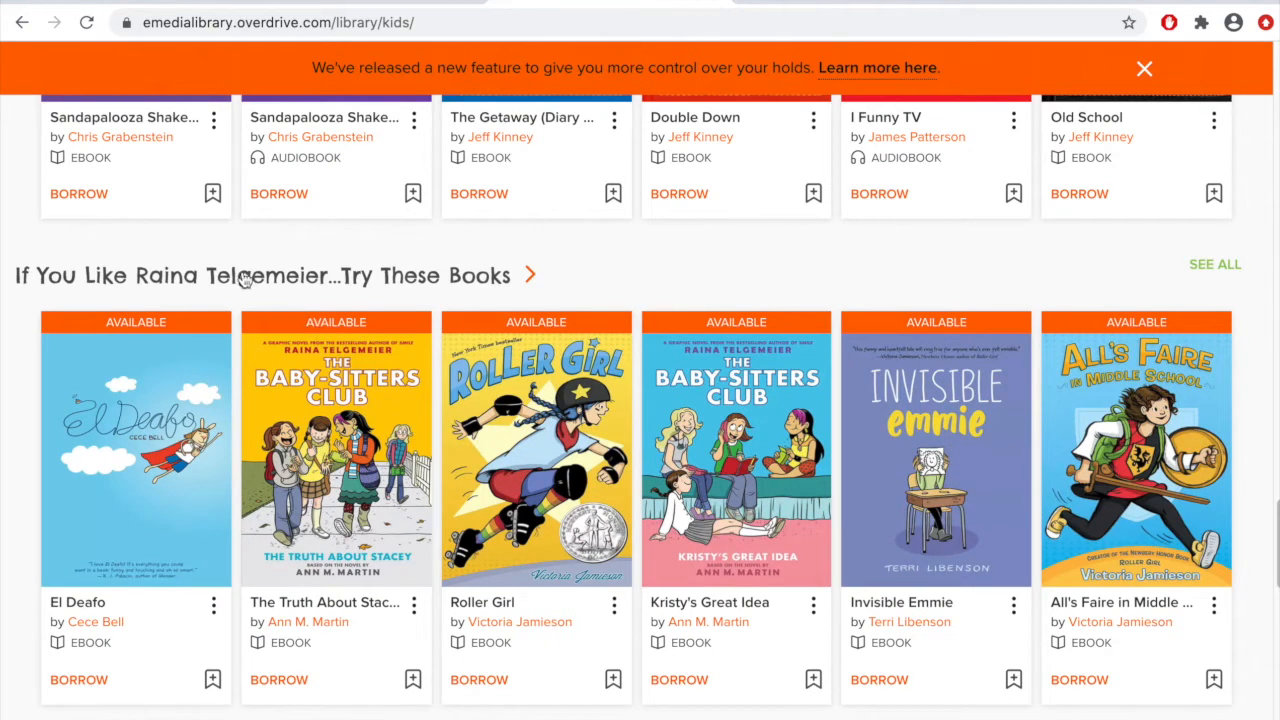
mouse_move(108, 298)
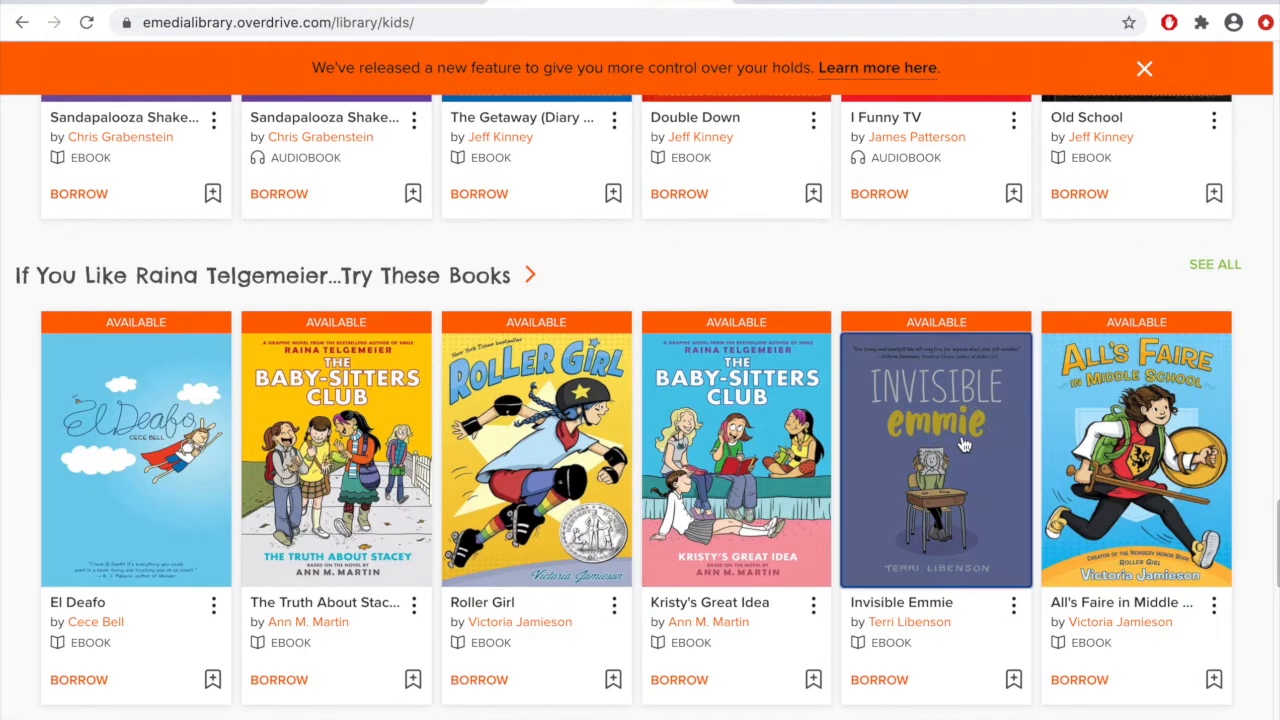
Open Invisible Emmie by Terri Libenson and review its description and copy availability
click(935, 457)
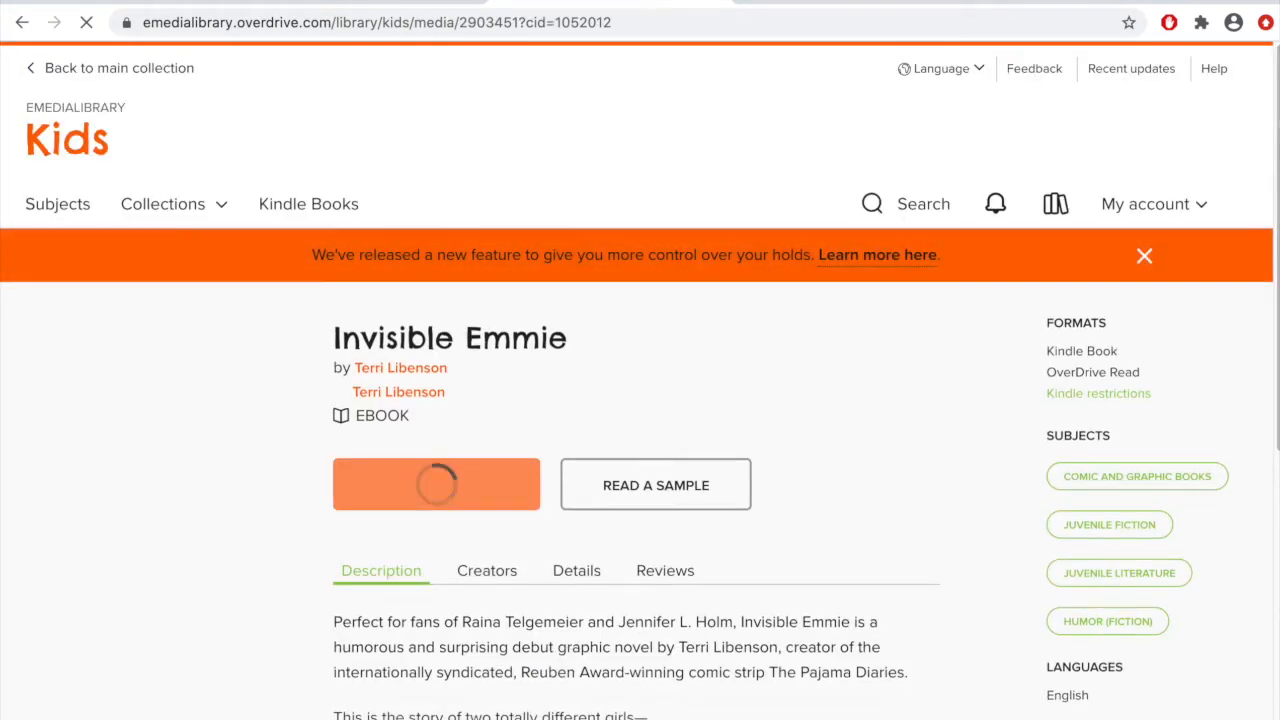
scroll(down, 3)
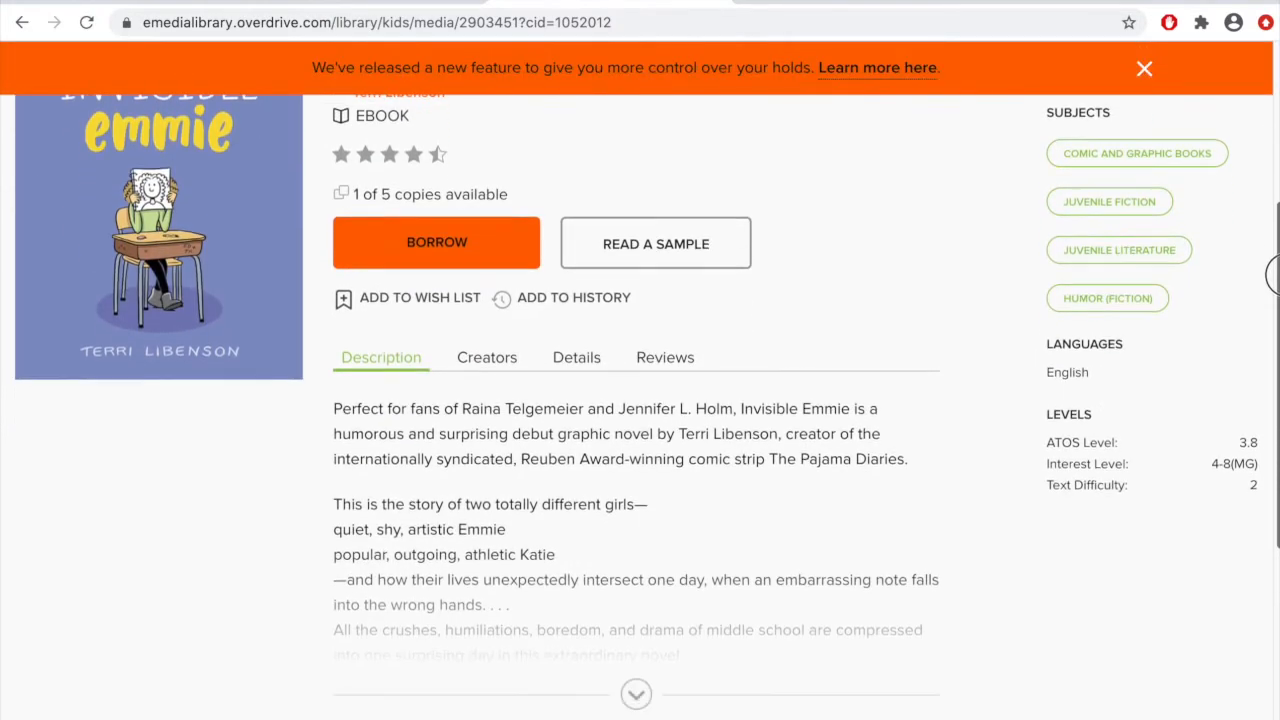
scroll(down, 3)
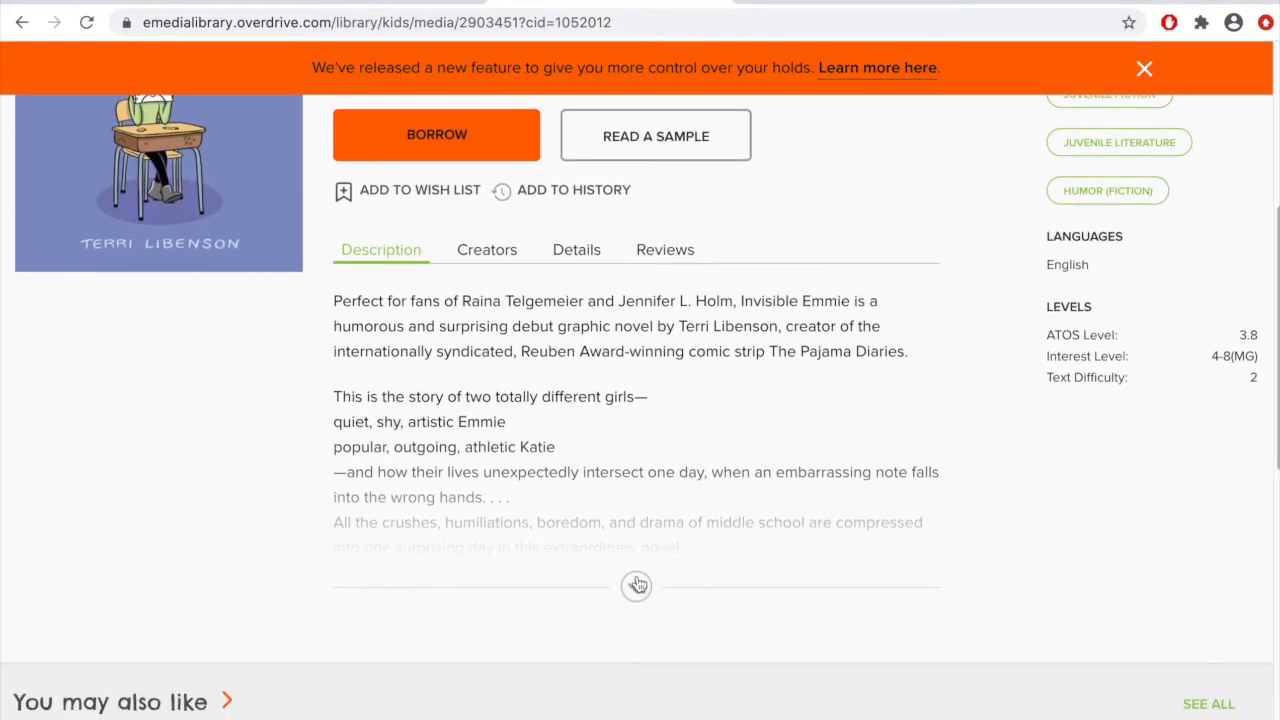
click(635, 585)
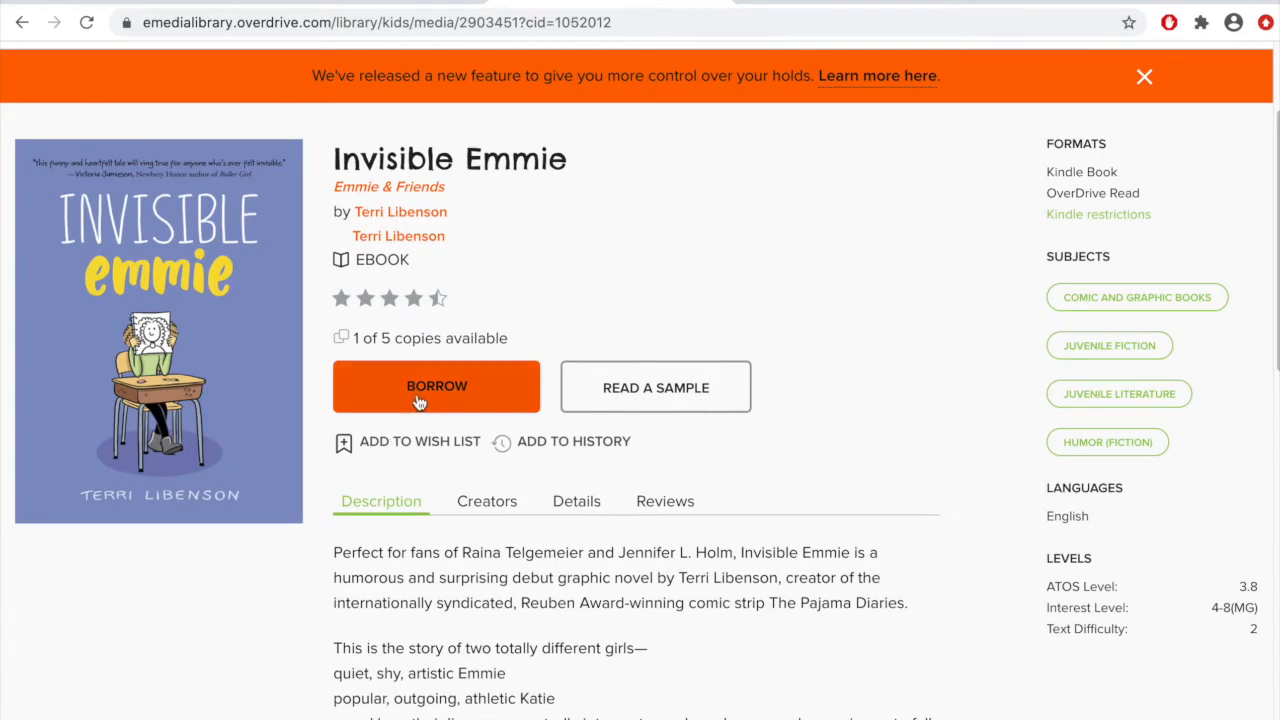
Borrow Invisible Emmie with the 21-day loan period, due October 9, 2020
click(436, 386)
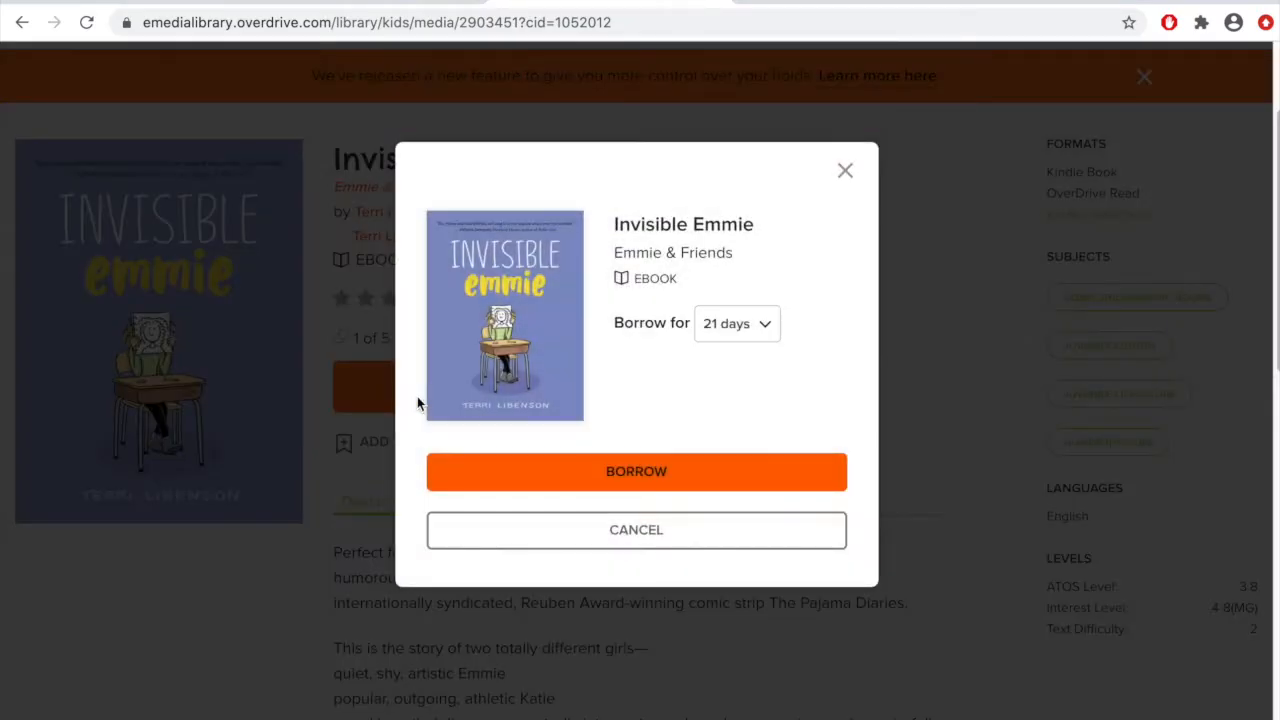
click(736, 323)
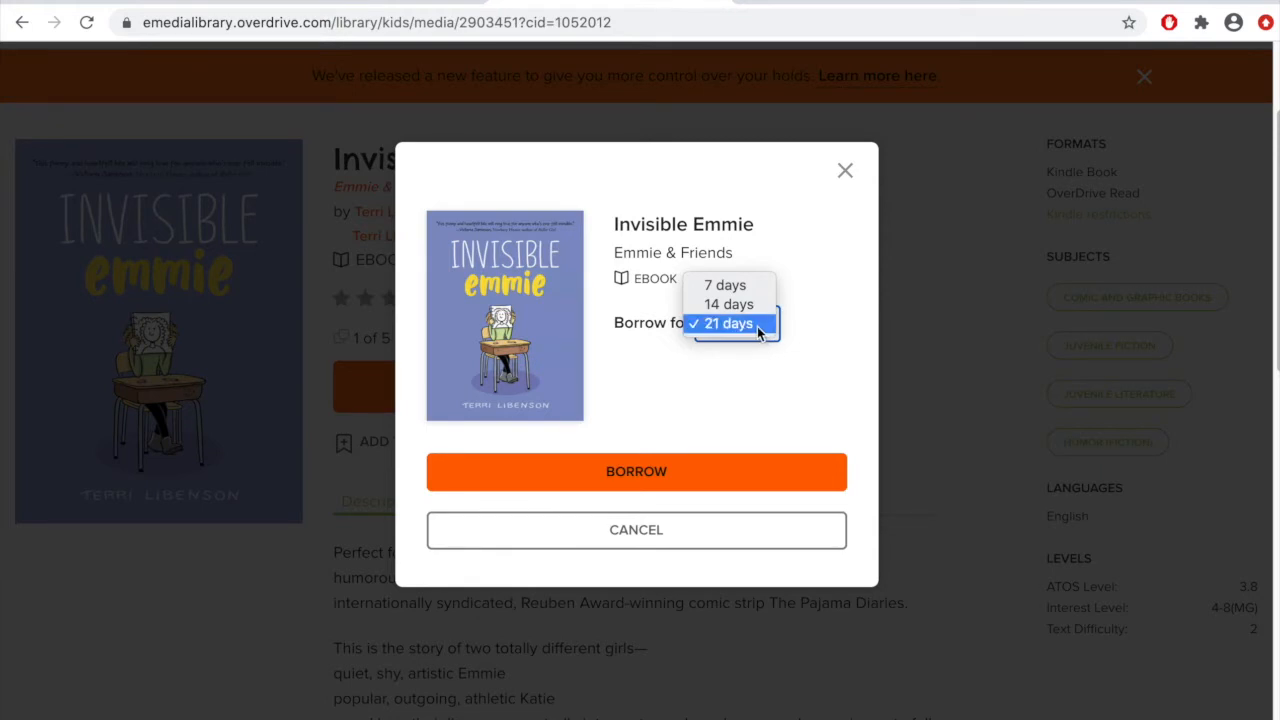
mouse_move(747, 285)
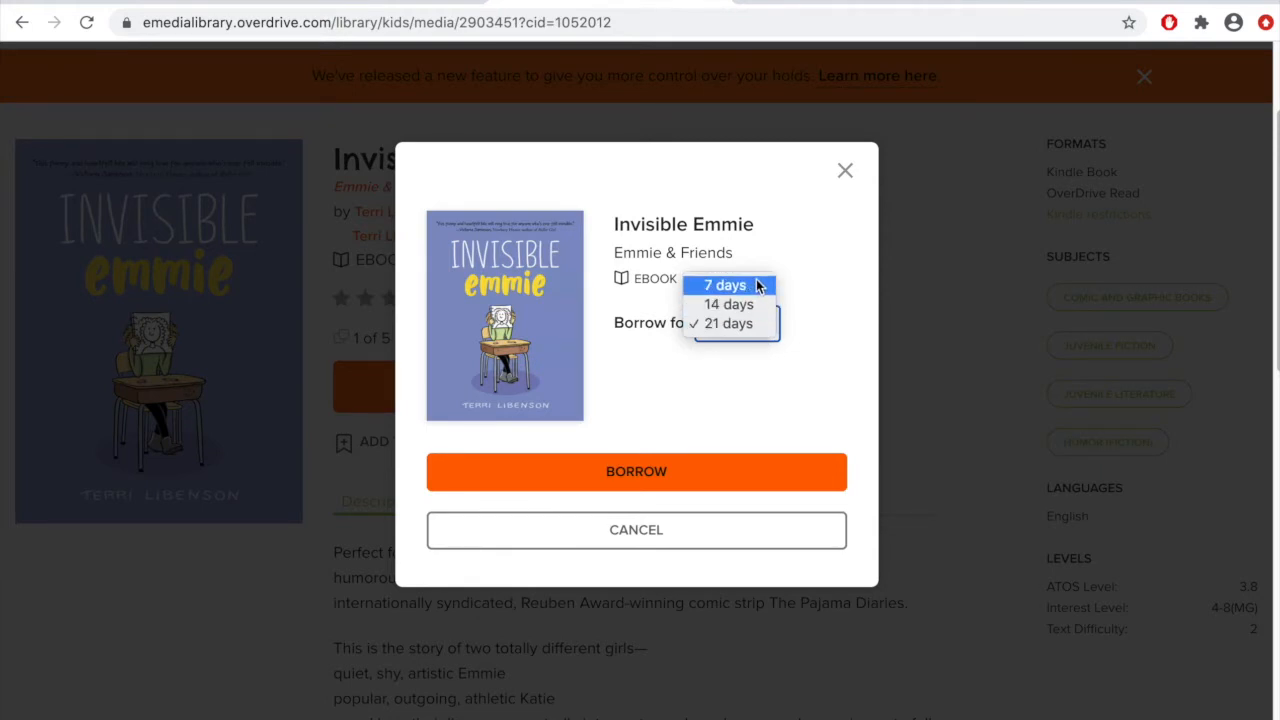
mouse_move(723, 414)
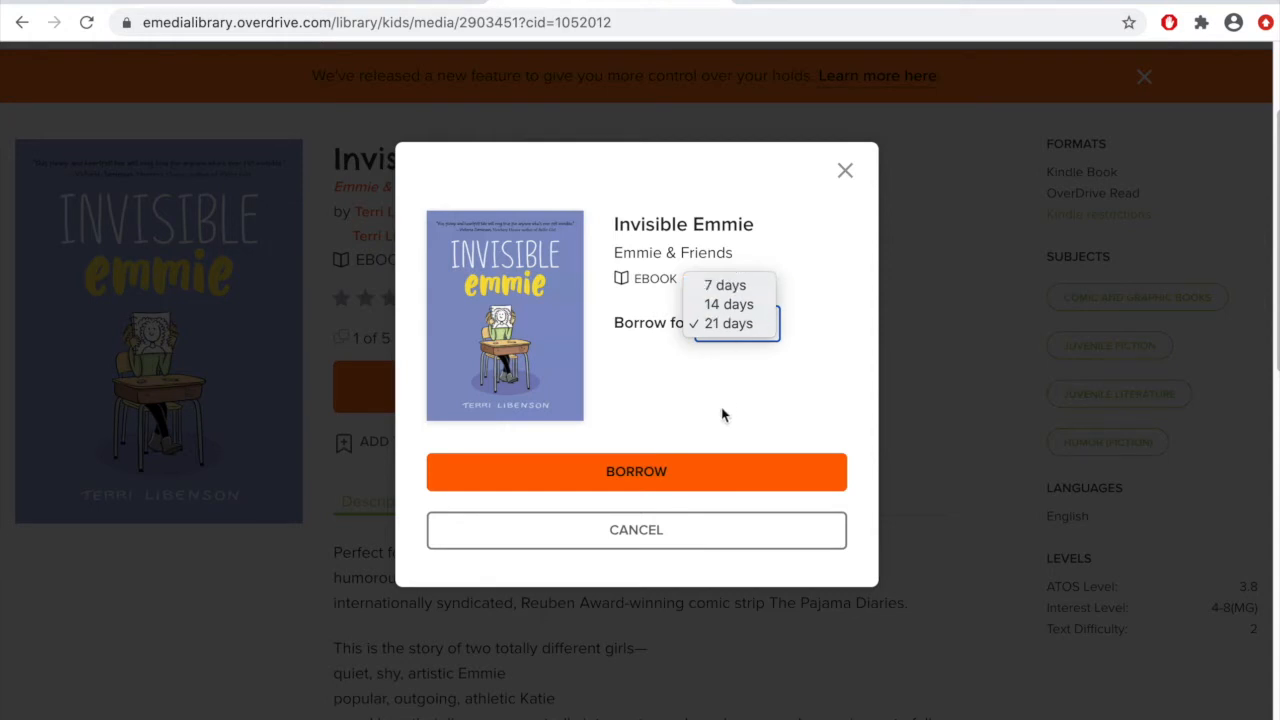
mouse_move(723, 408)
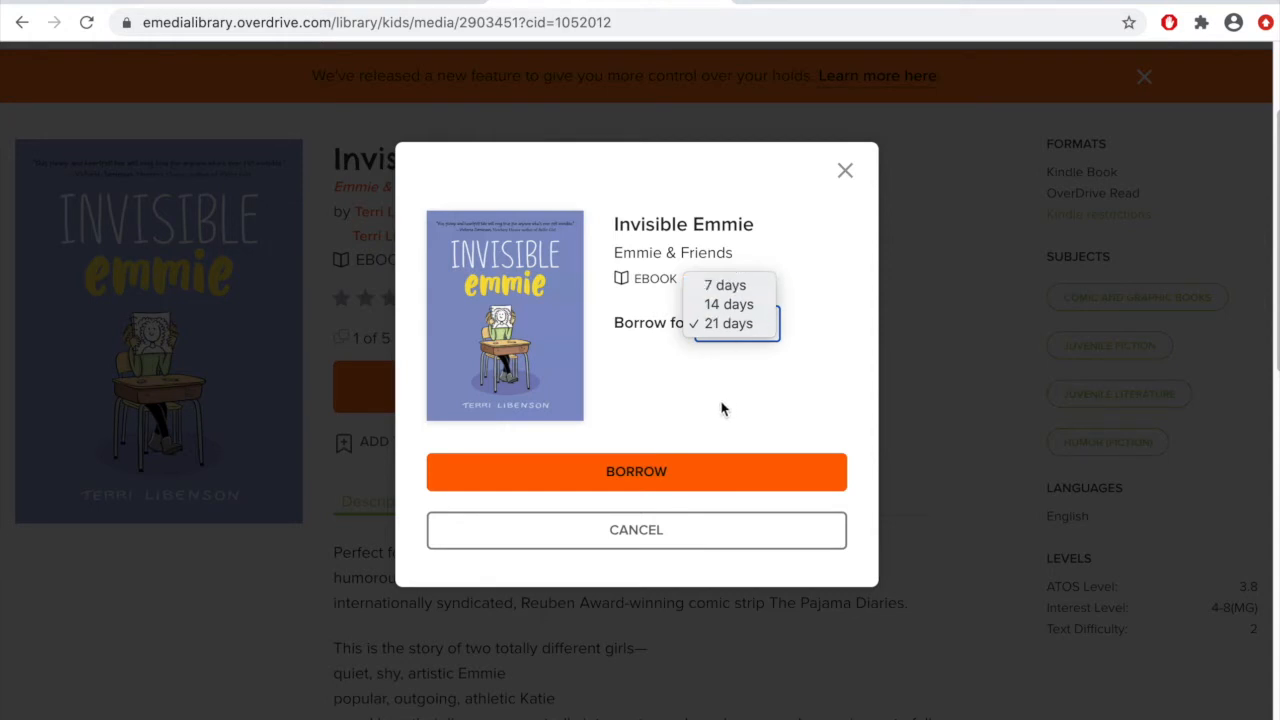
click(732, 322)
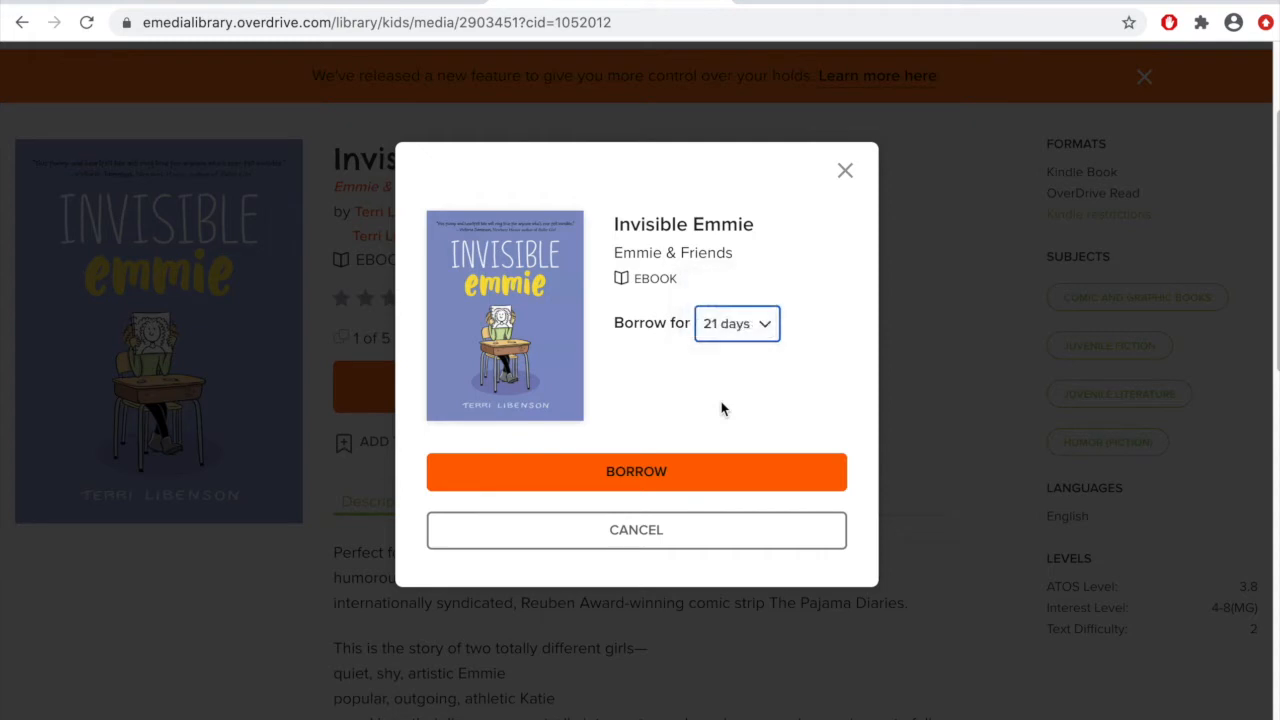
mouse_move(760, 338)
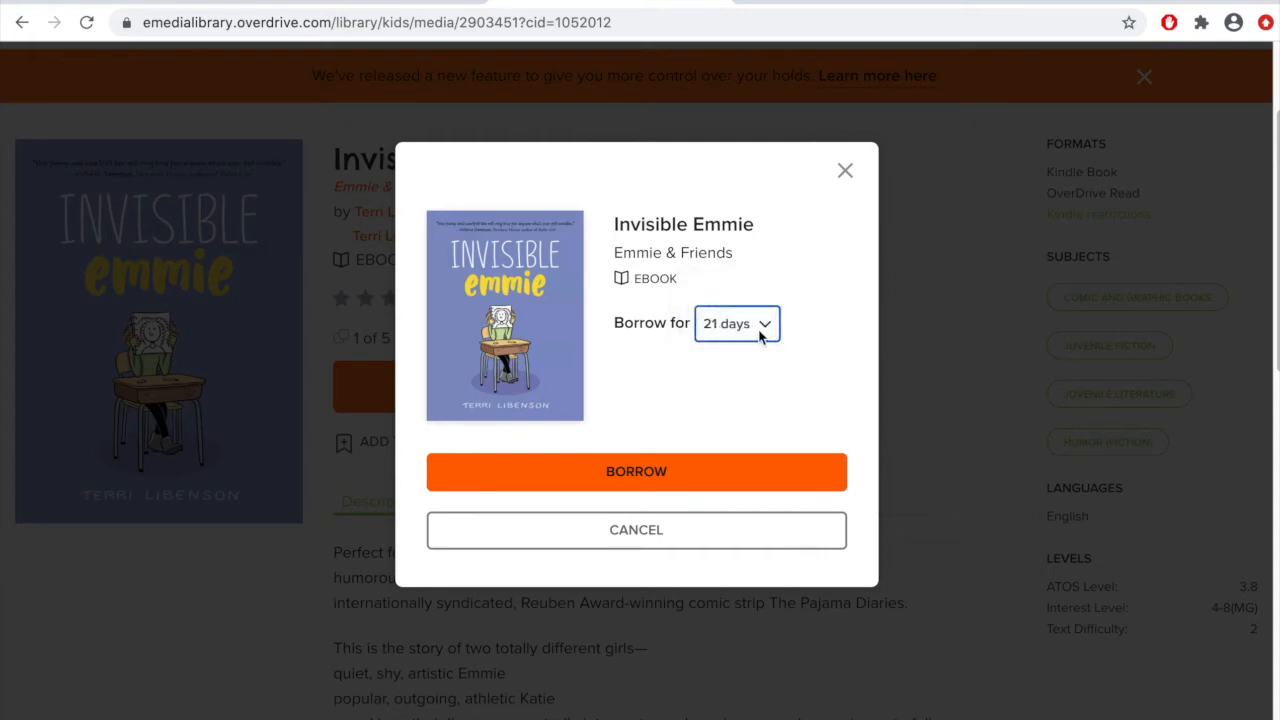
mouse_move(670, 473)
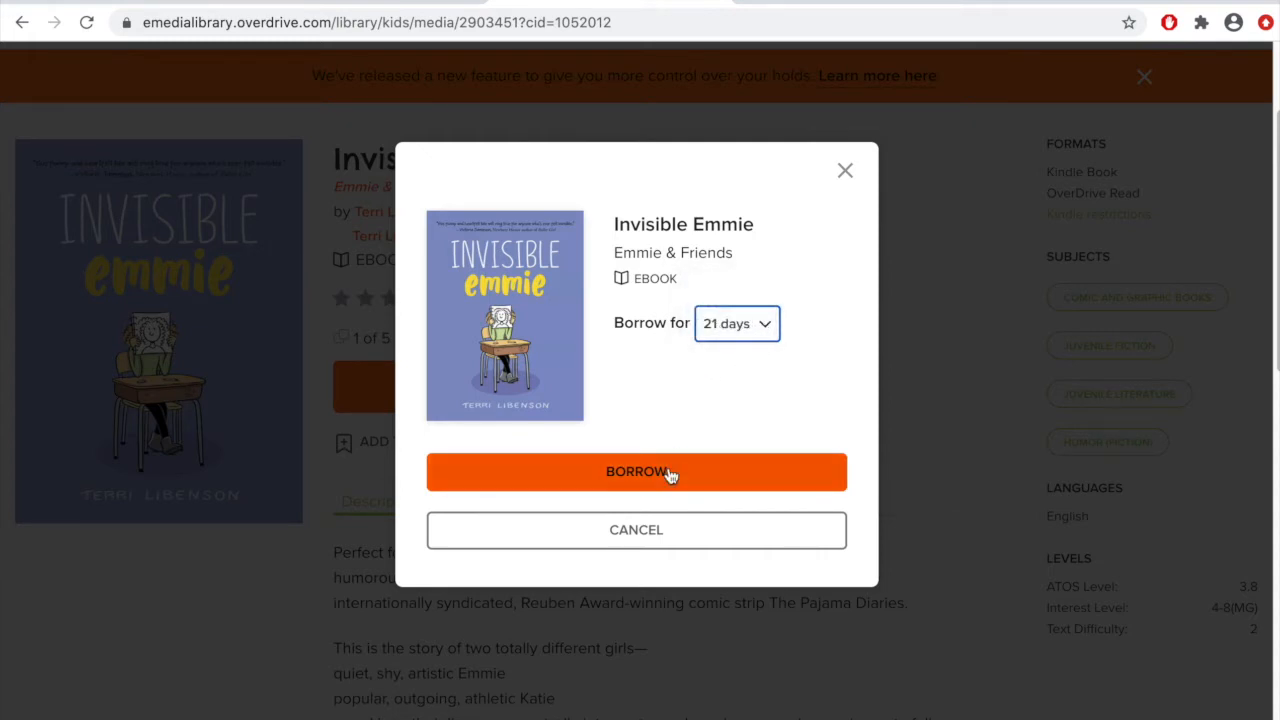
click(666, 472)
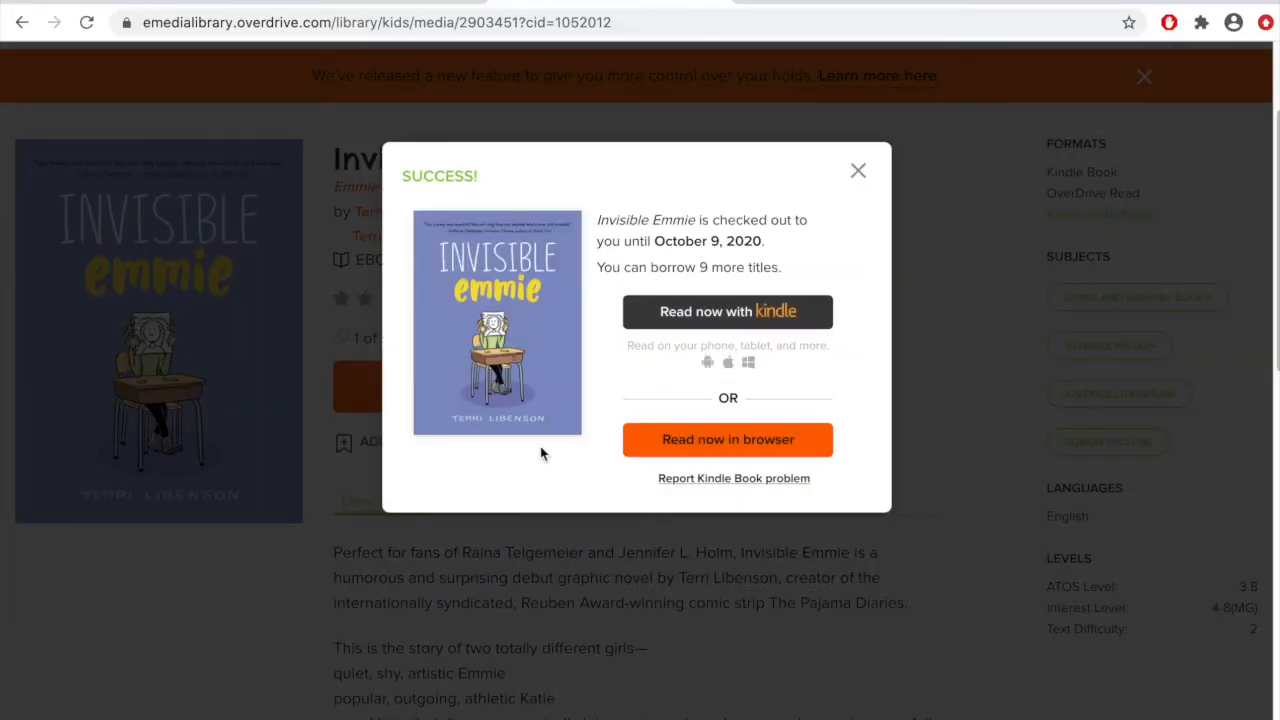
mouse_move(837, 337)
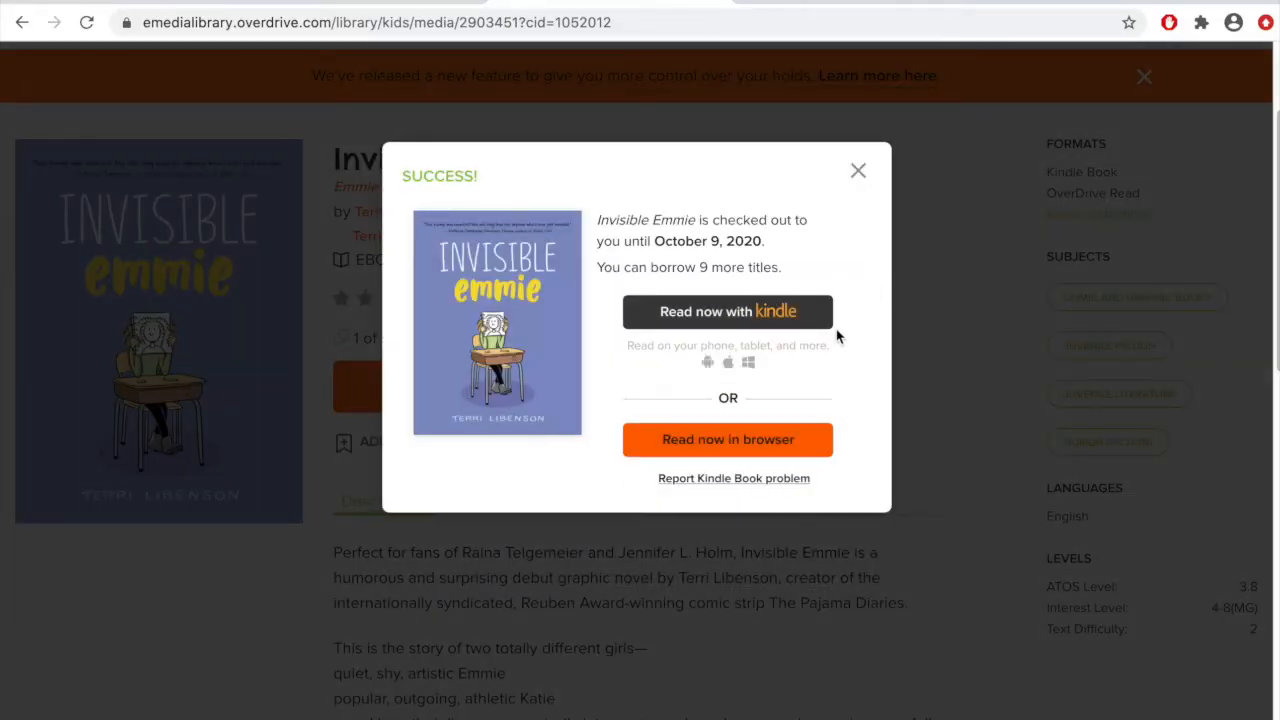
mouse_move(835, 325)
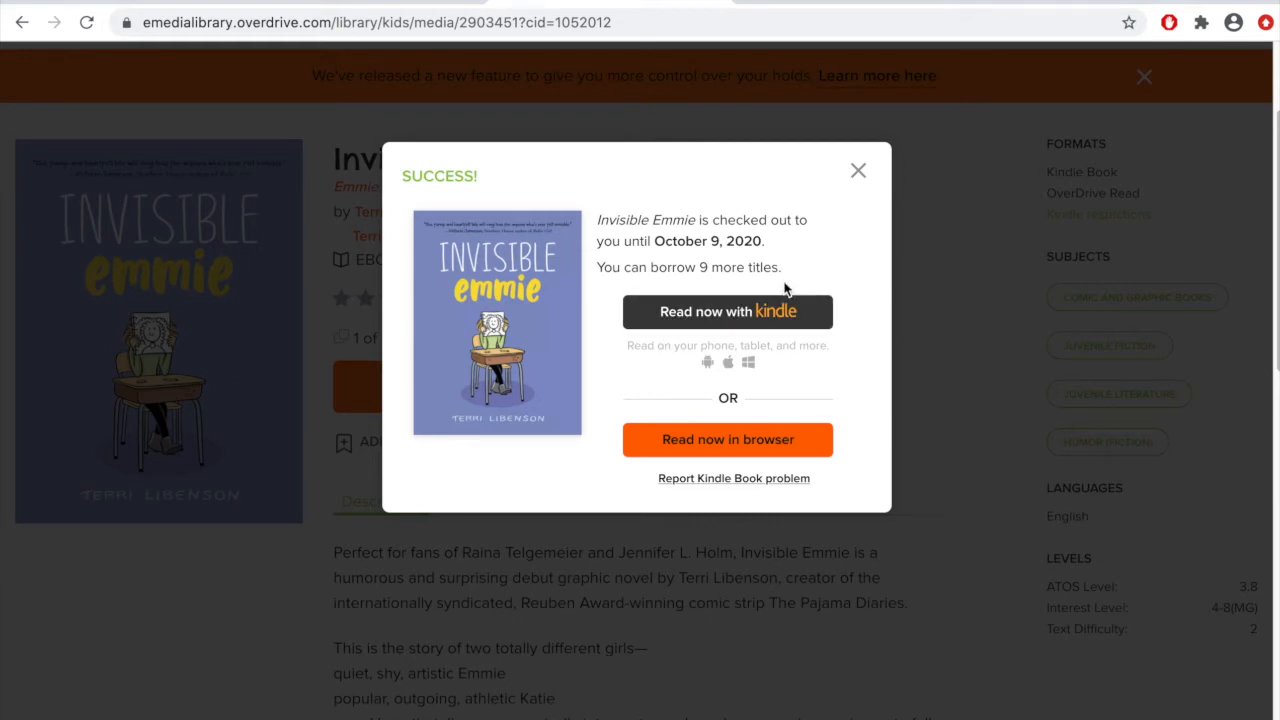
mouse_move(795, 315)
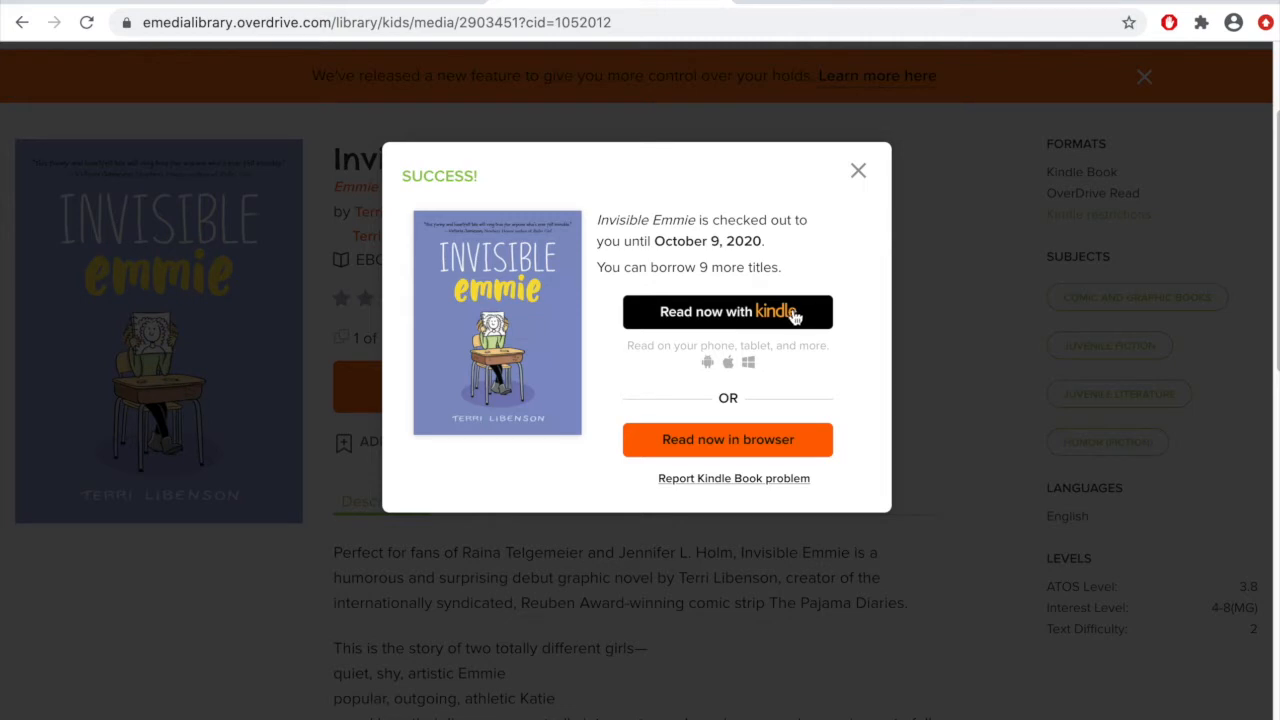
mouse_move(716, 434)
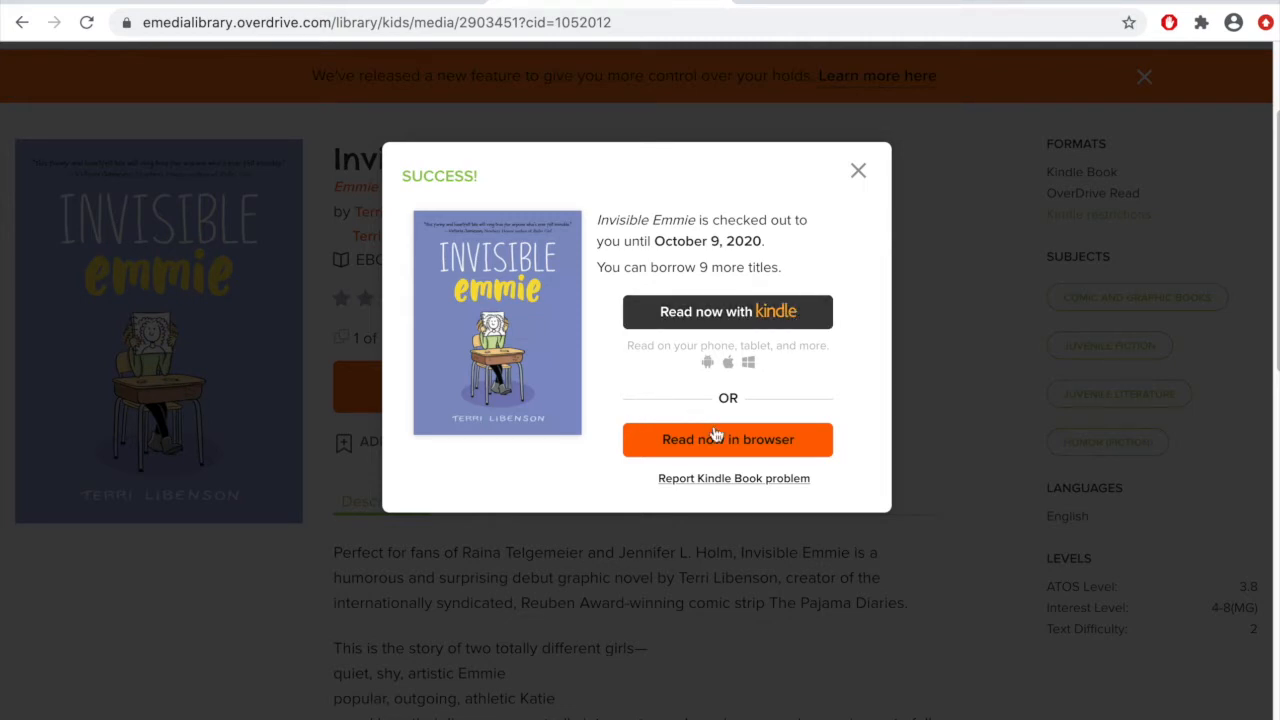
Launch Invisible Emmie in the OverDrive Read browser reader at its prologue
click(727, 439)
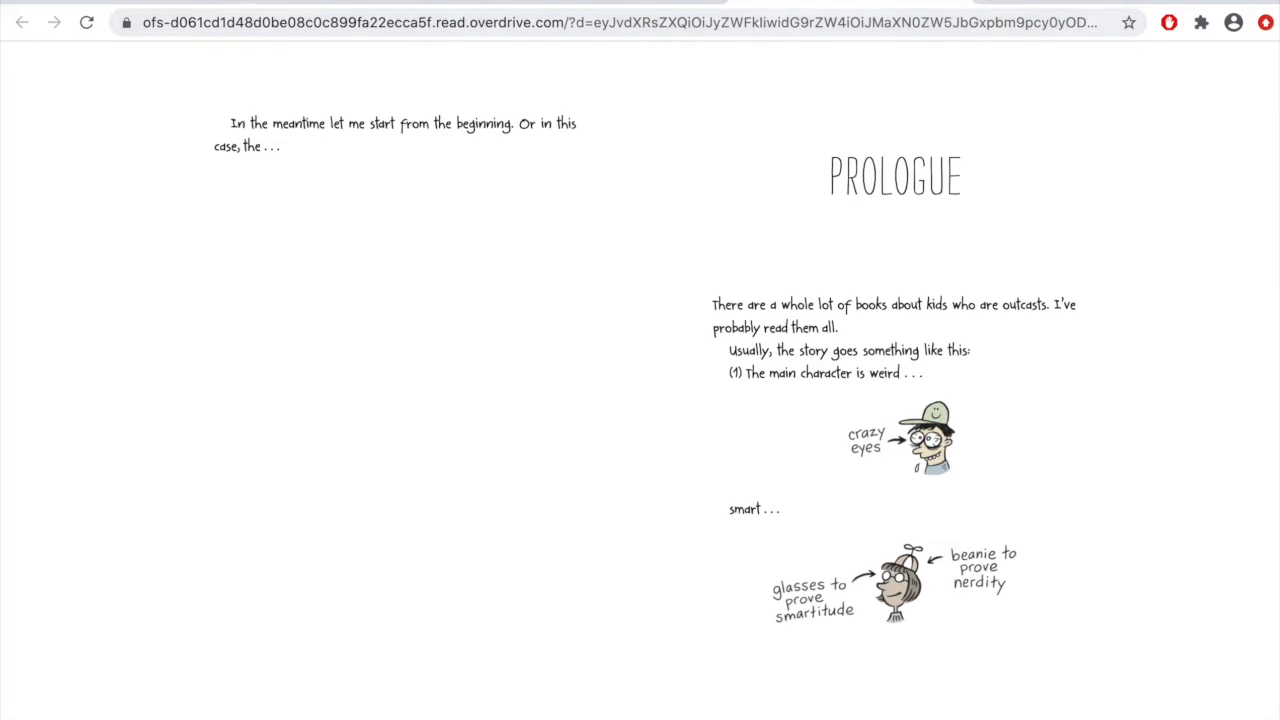
mouse_move(935, 5)
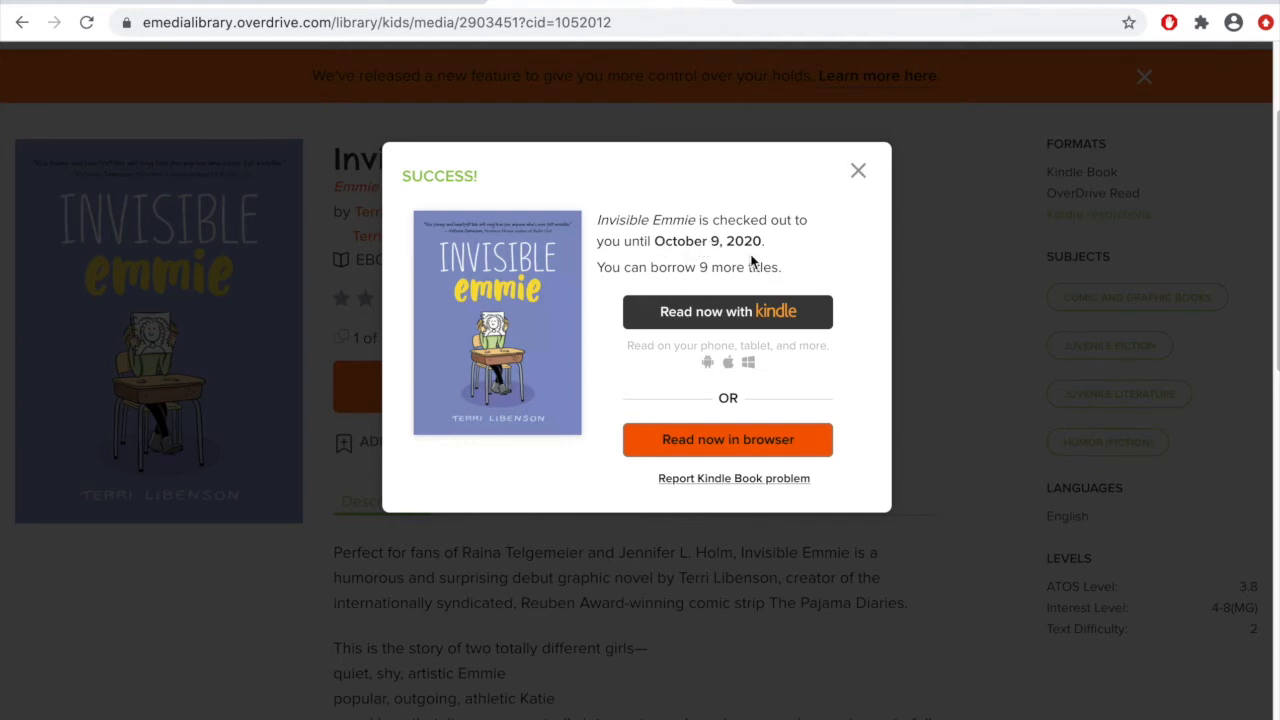
mouse_move(767, 245)
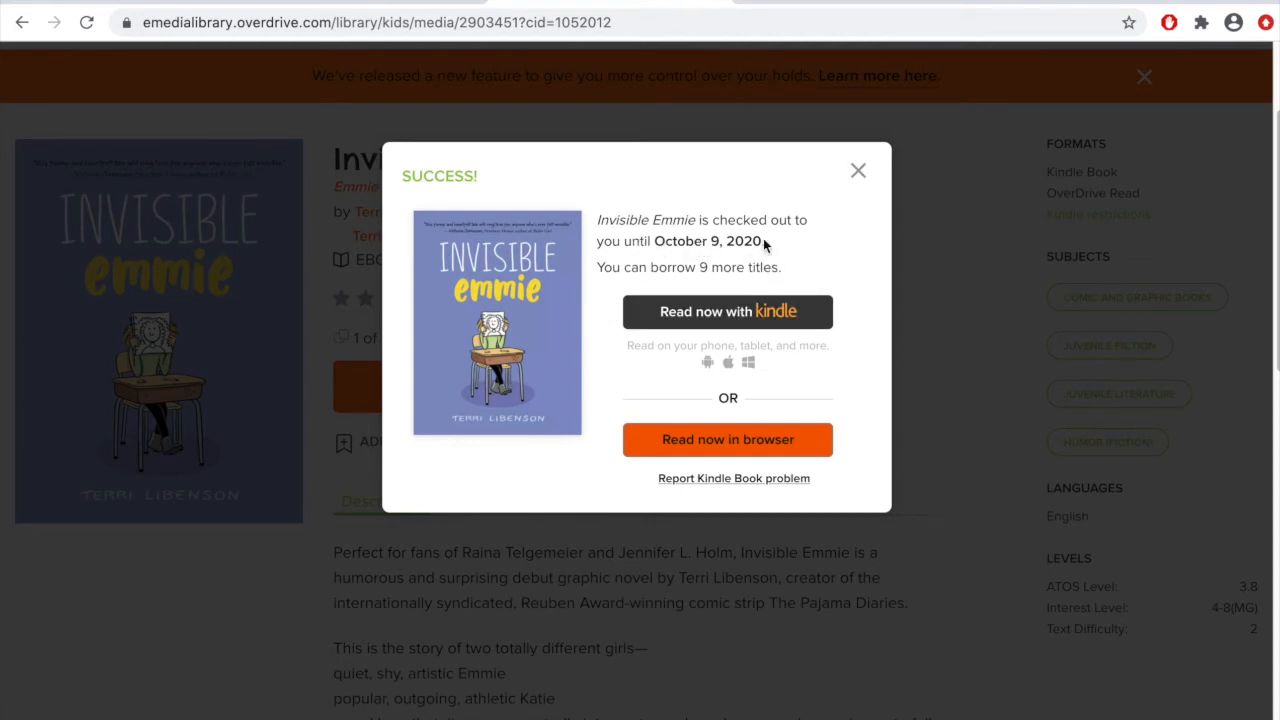
mouse_move(667, 296)
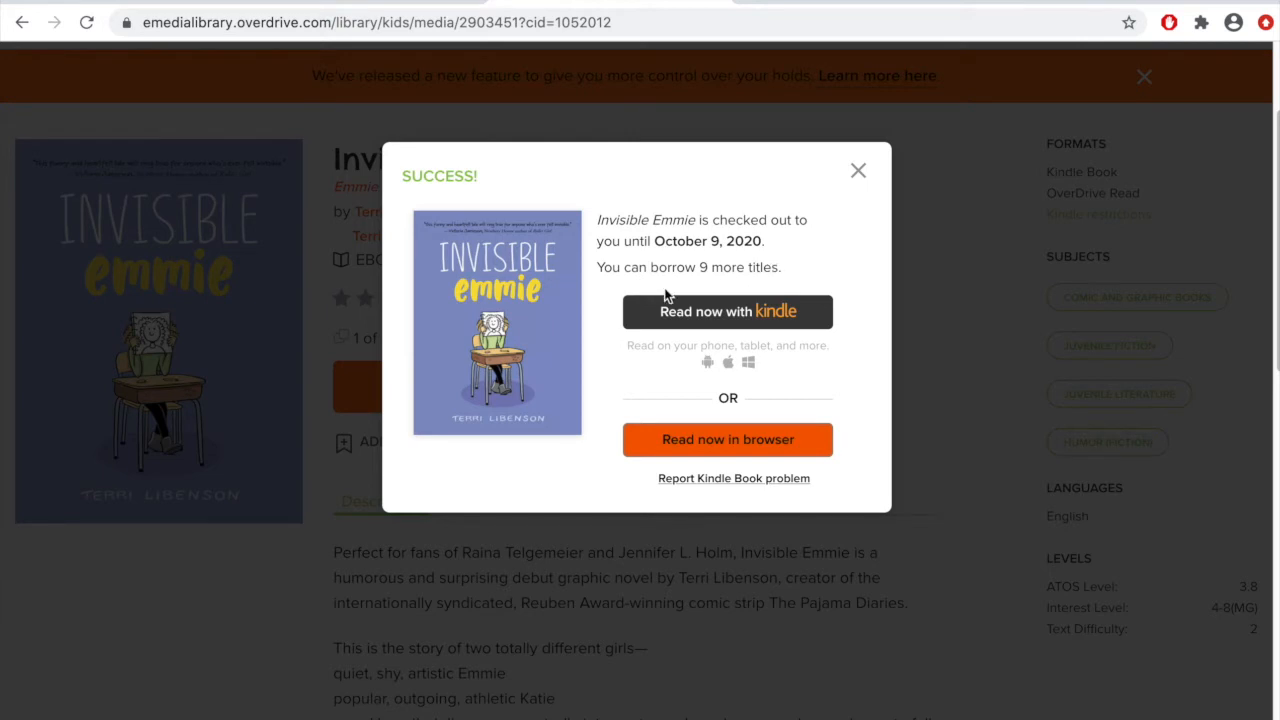
mouse_move(820, 293)
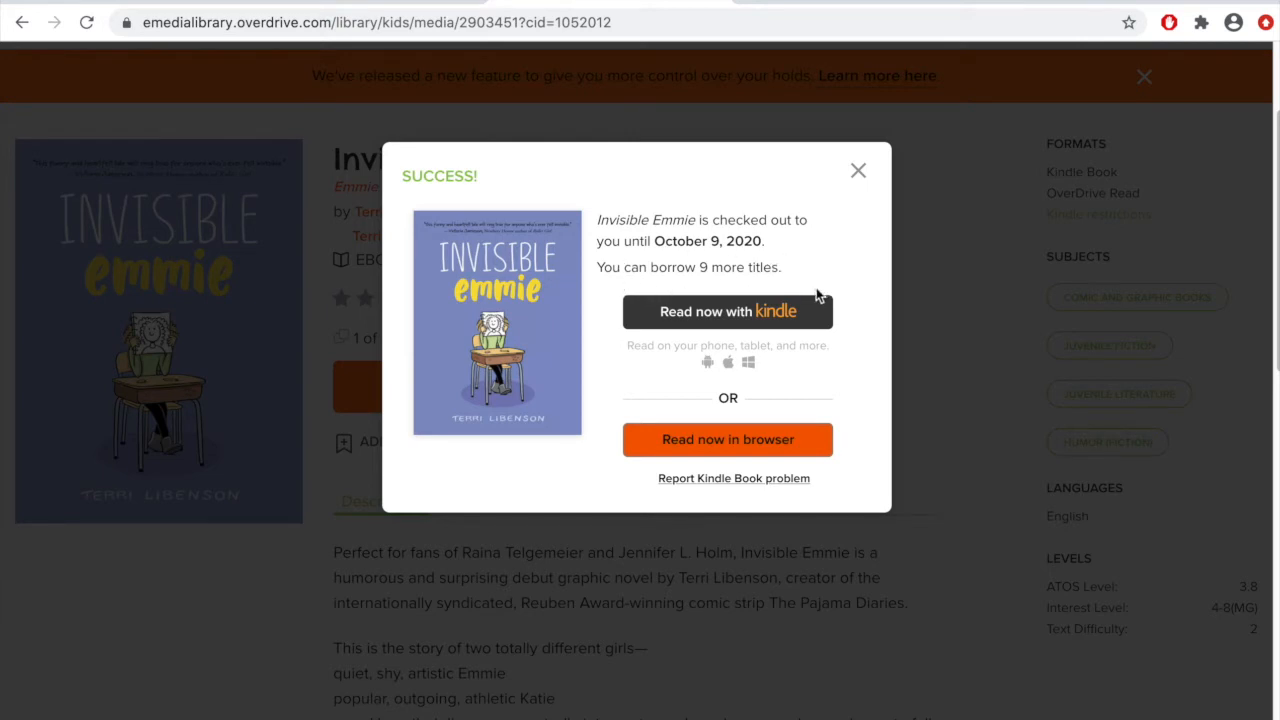
mouse_move(870, 176)
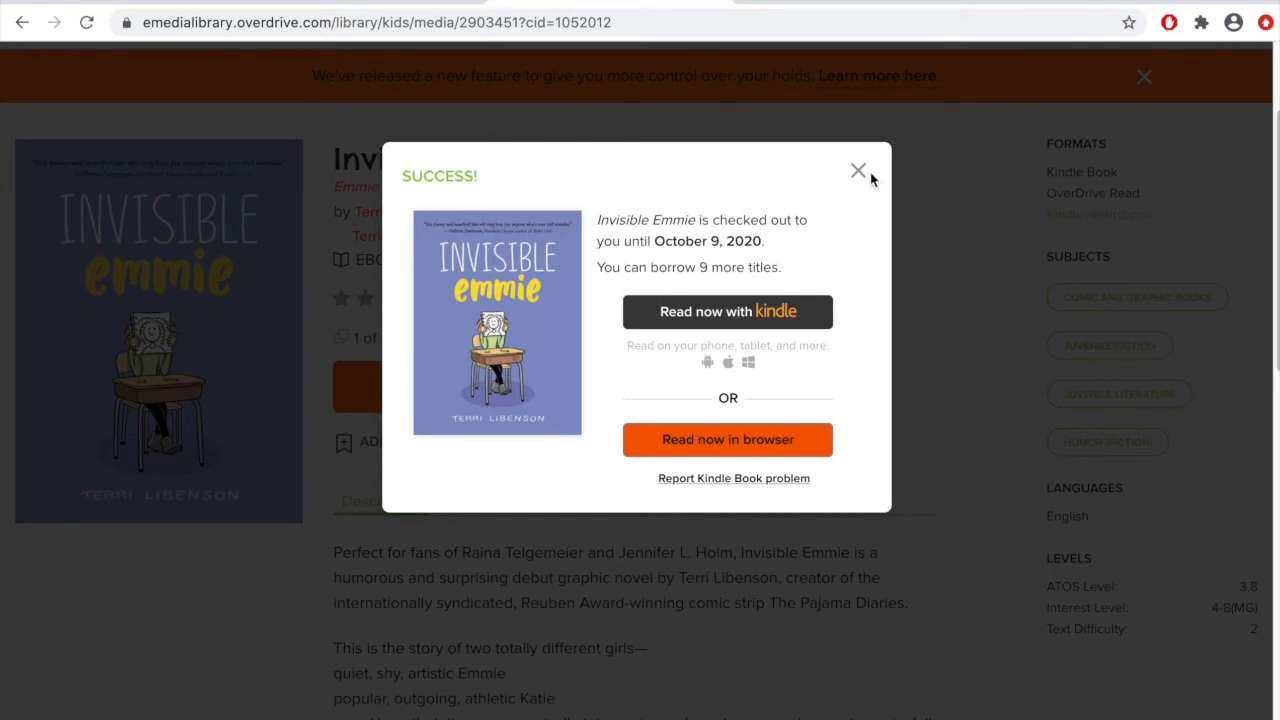
mouse_move(867, 188)
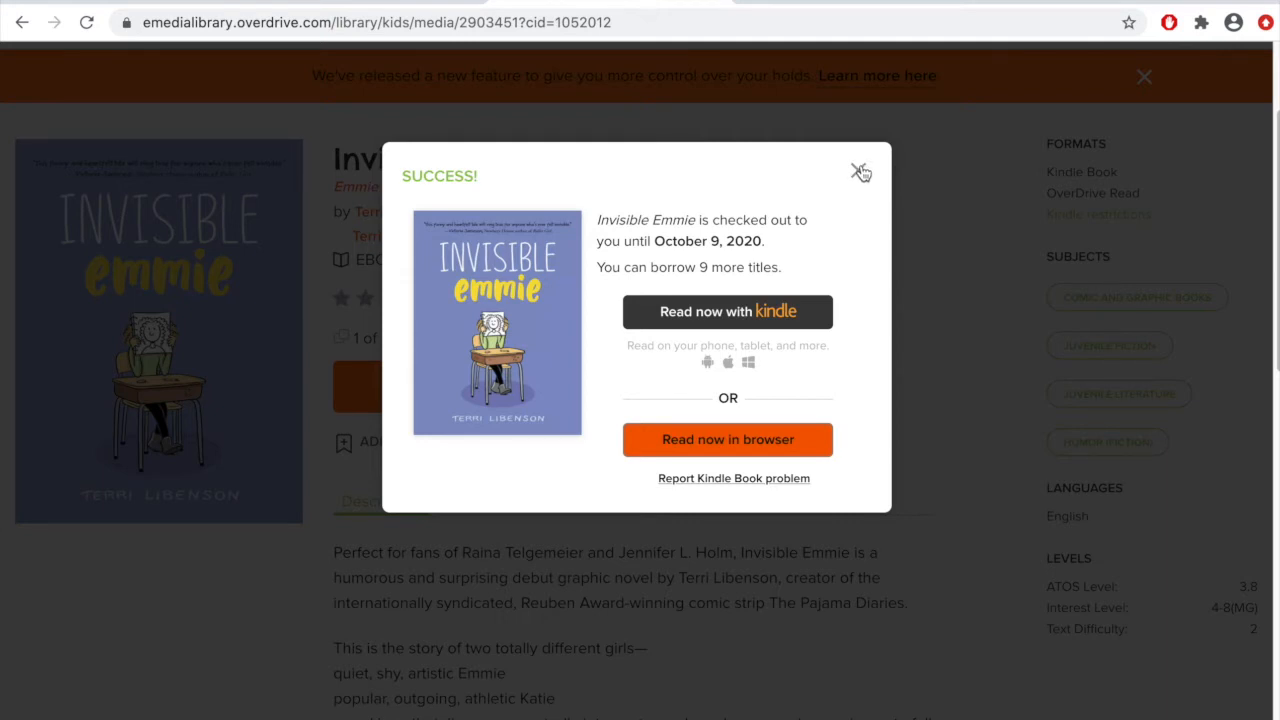
mouse_move(860, 170)
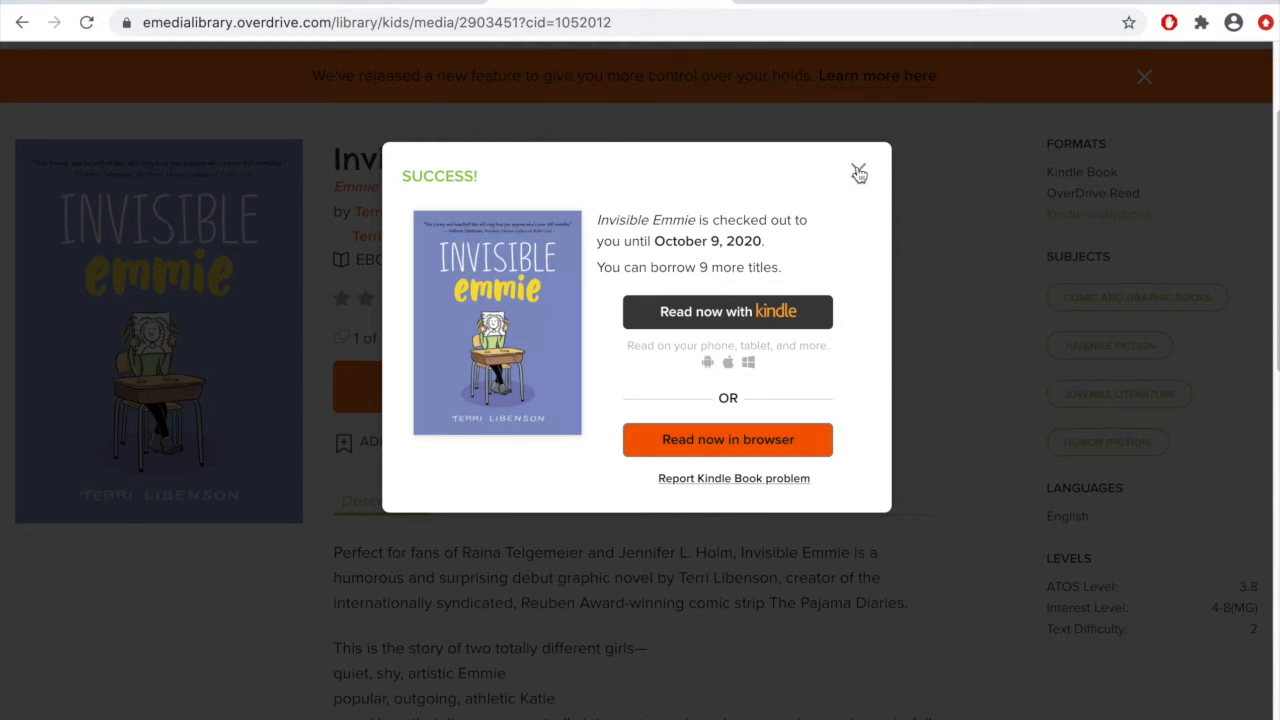
Close the checkout Success pop-up and return to the Kids home page via the logo
click(858, 172)
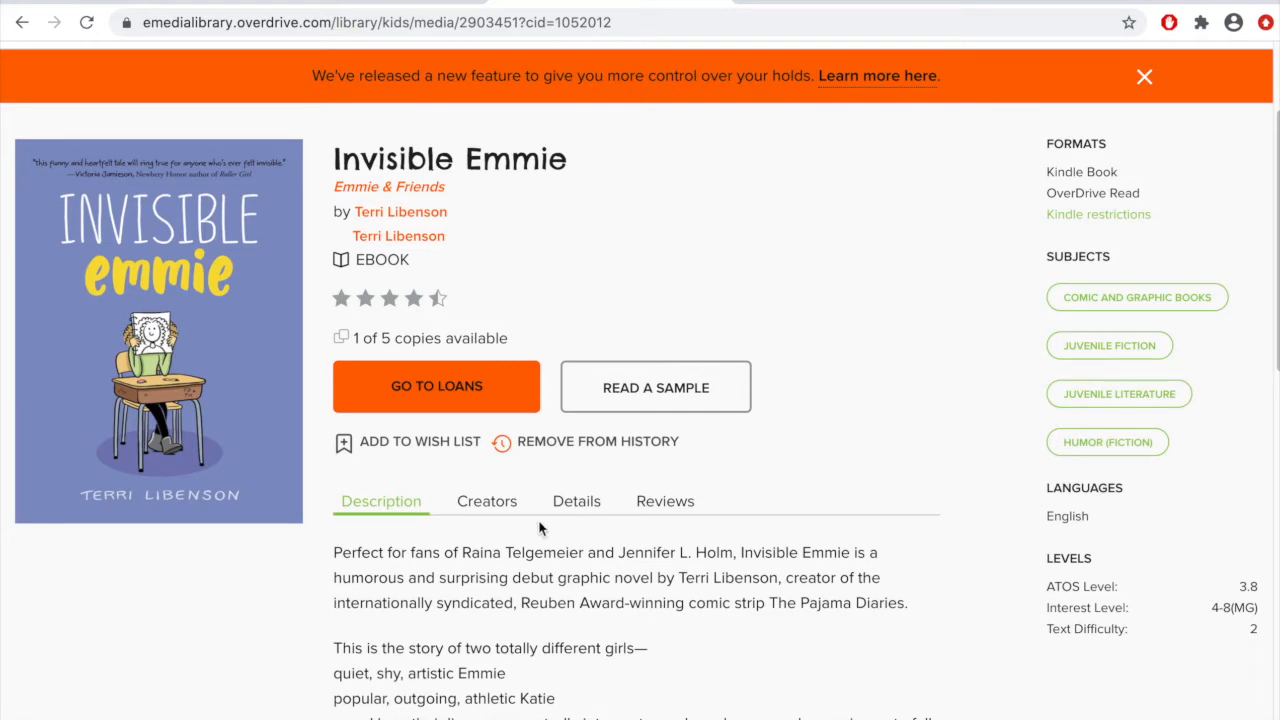
mouse_move(689, 600)
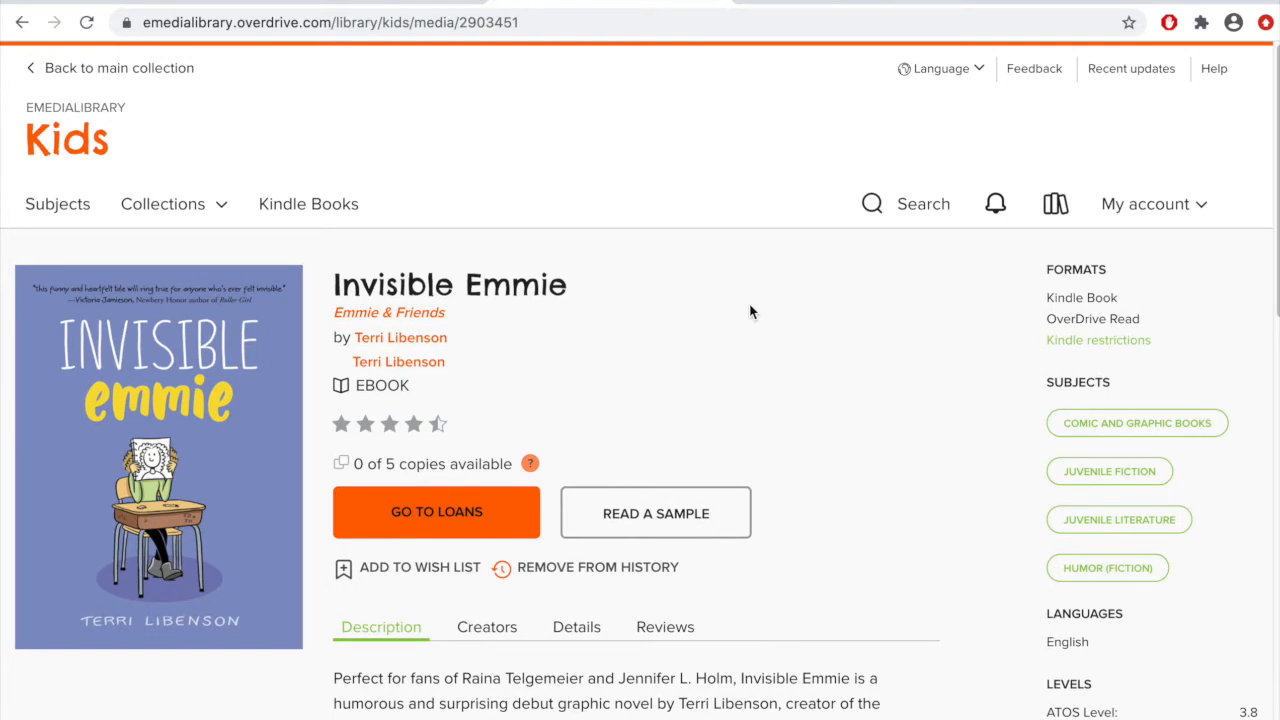
mouse_move(705, 337)
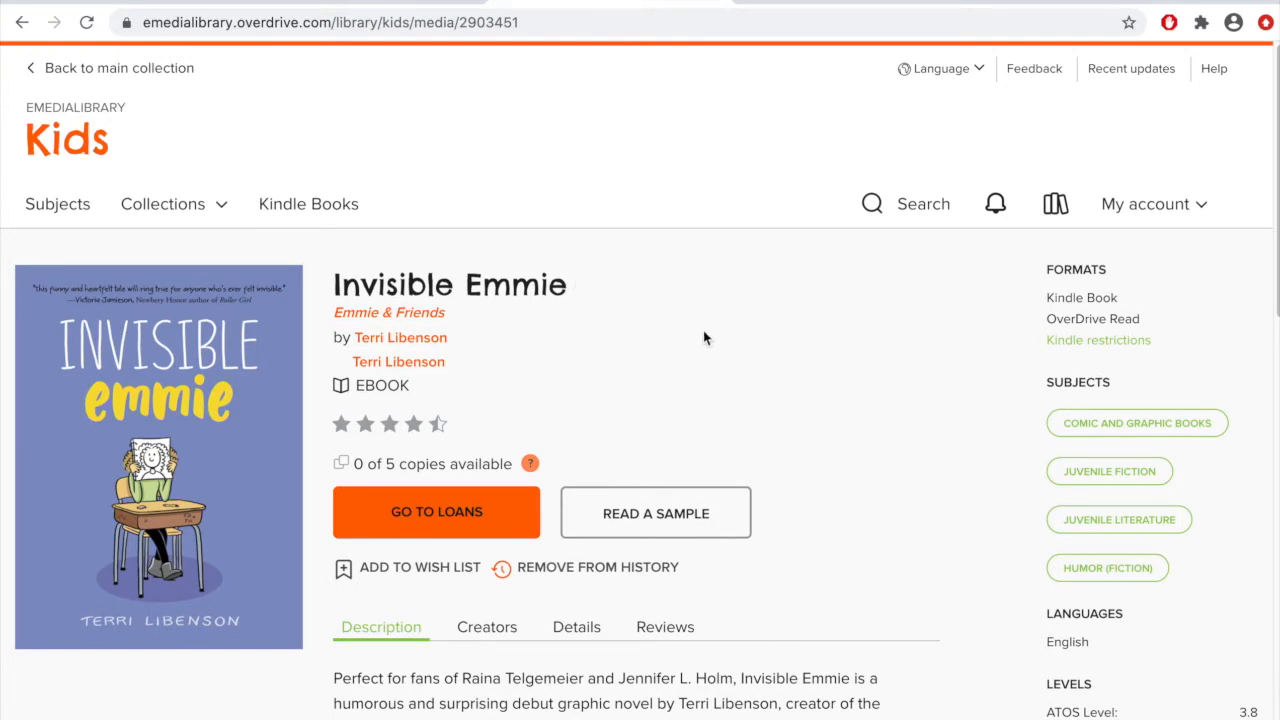
mouse_move(43, 69)
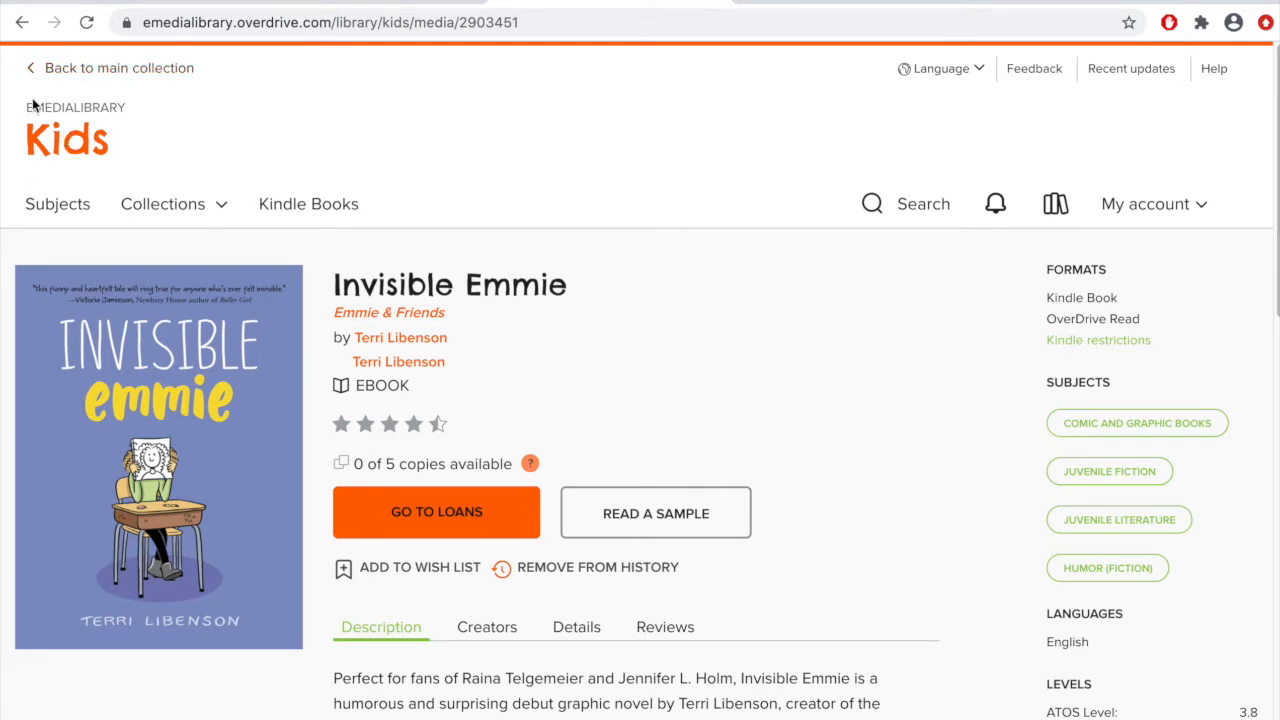
mouse_move(62, 75)
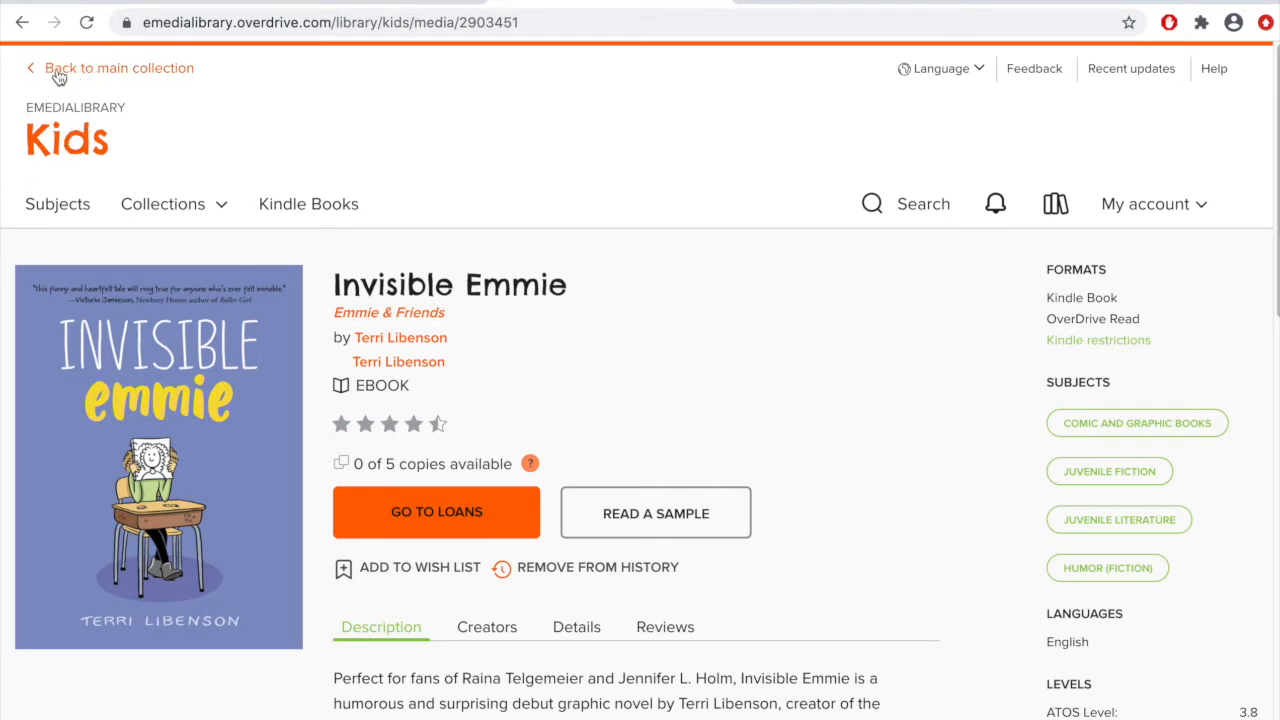
mouse_move(90, 150)
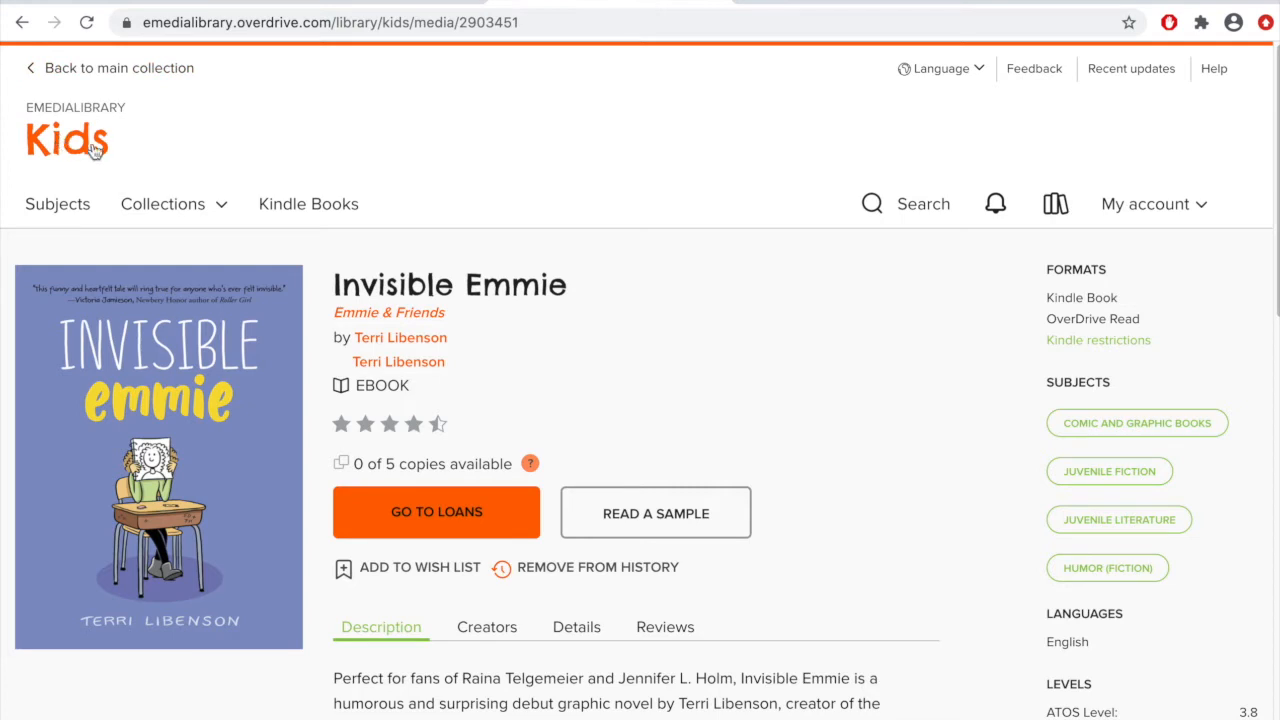
mouse_move(68, 156)
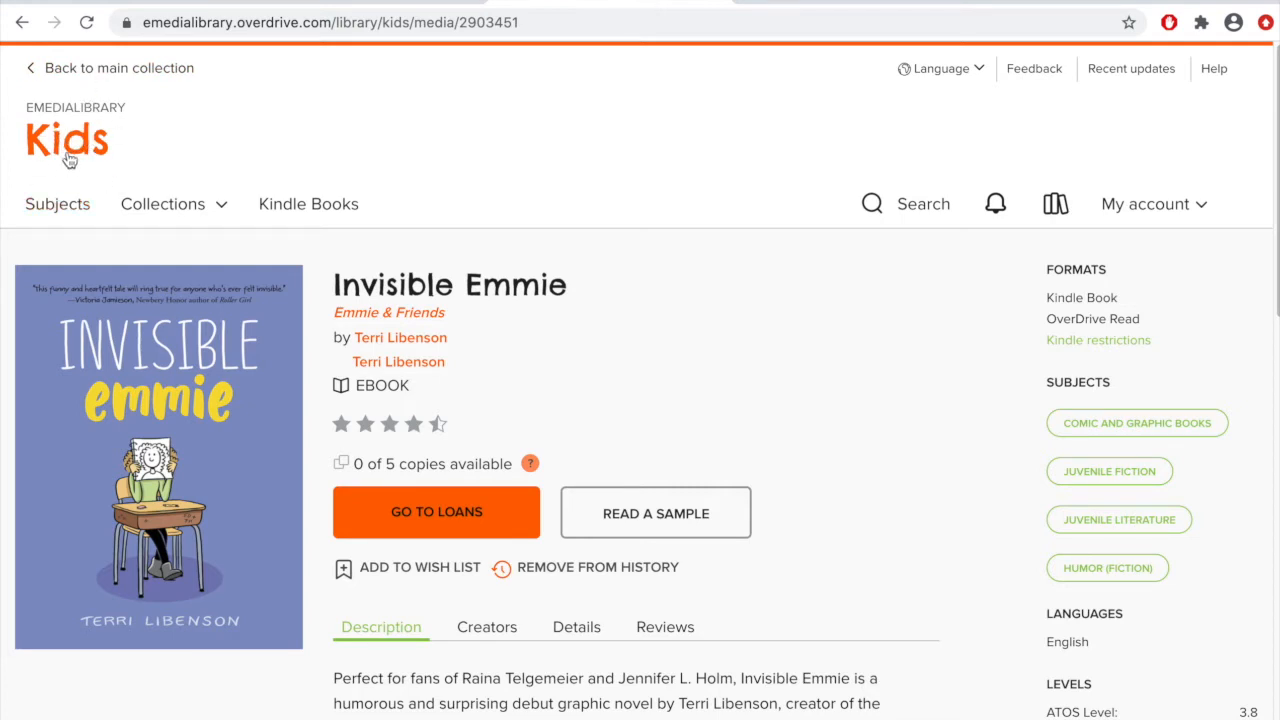
click(66, 140)
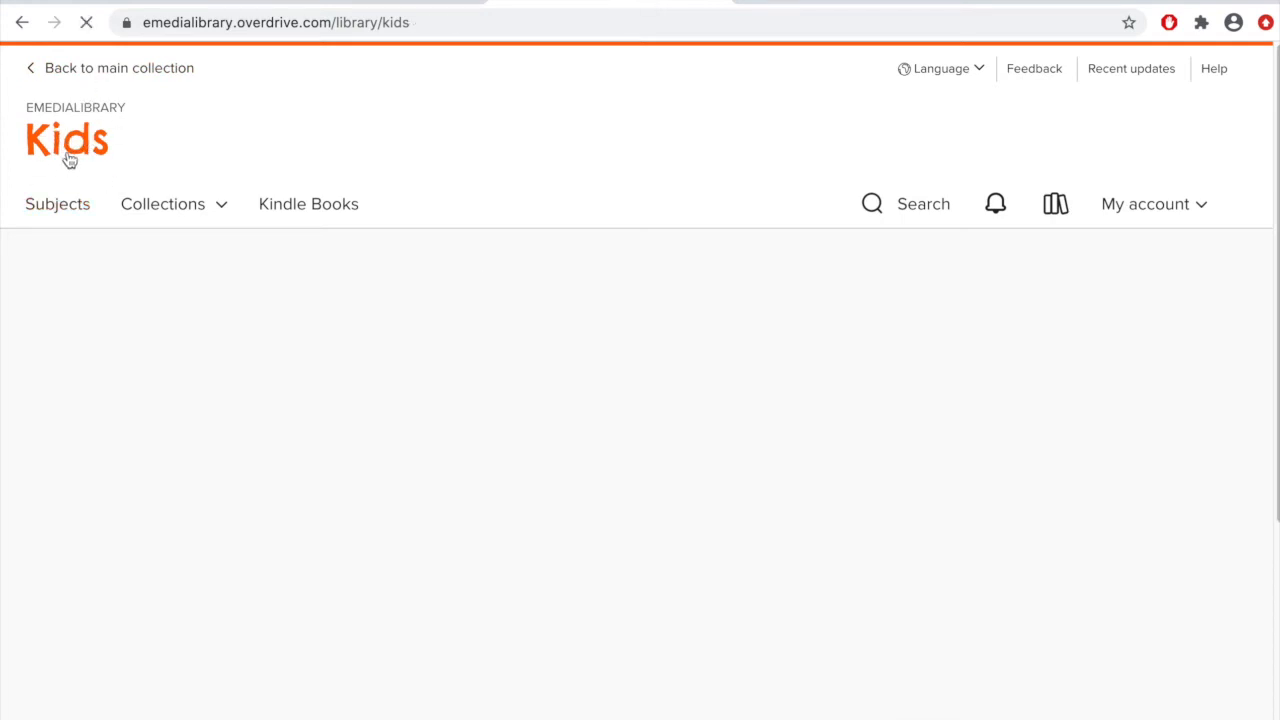
mouse_move(726, 362)
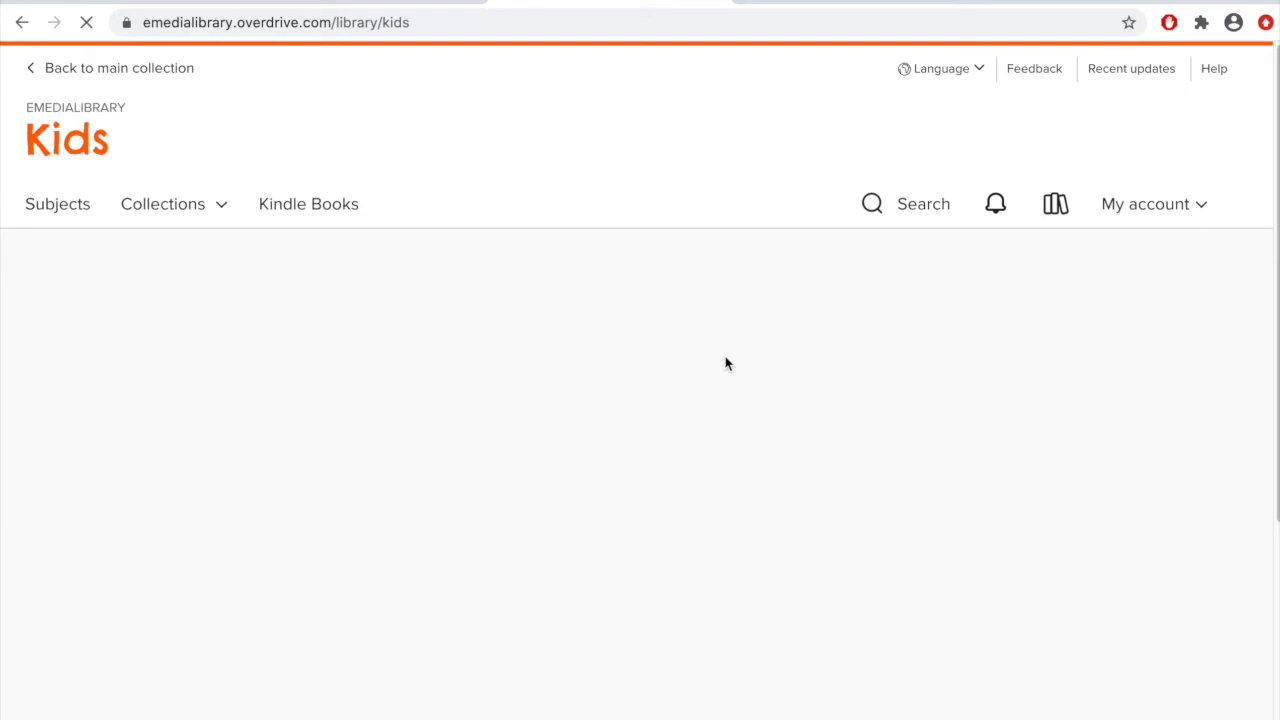
mouse_move(907, 216)
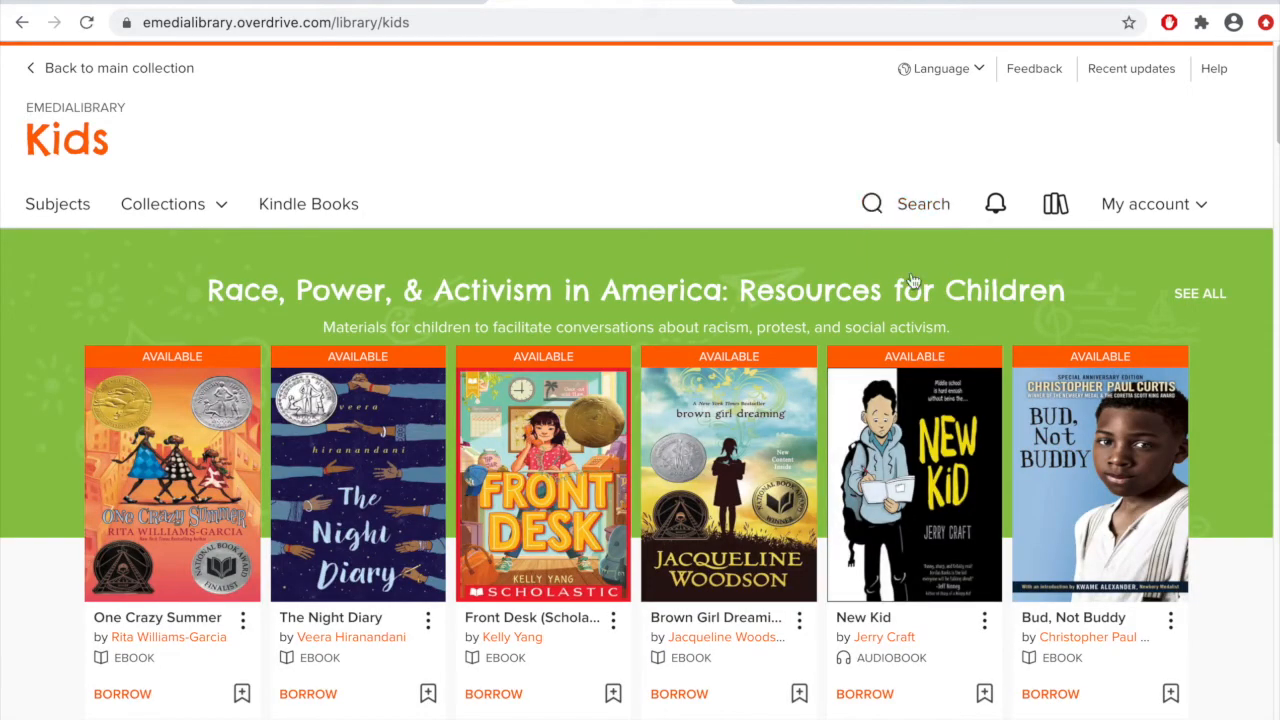
mouse_move(923, 223)
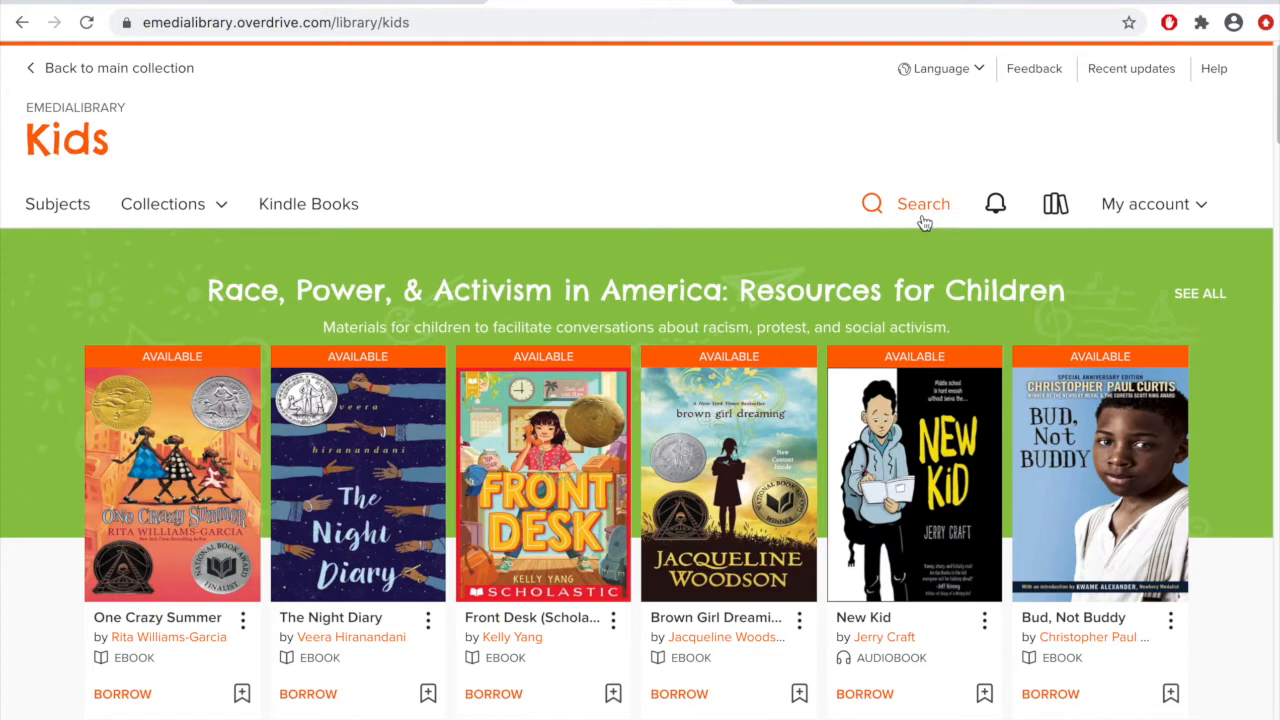
Search 'Harry' and pick 'Harry Potter and the Sorcerer's Stone' from the suggestions
click(872, 203)
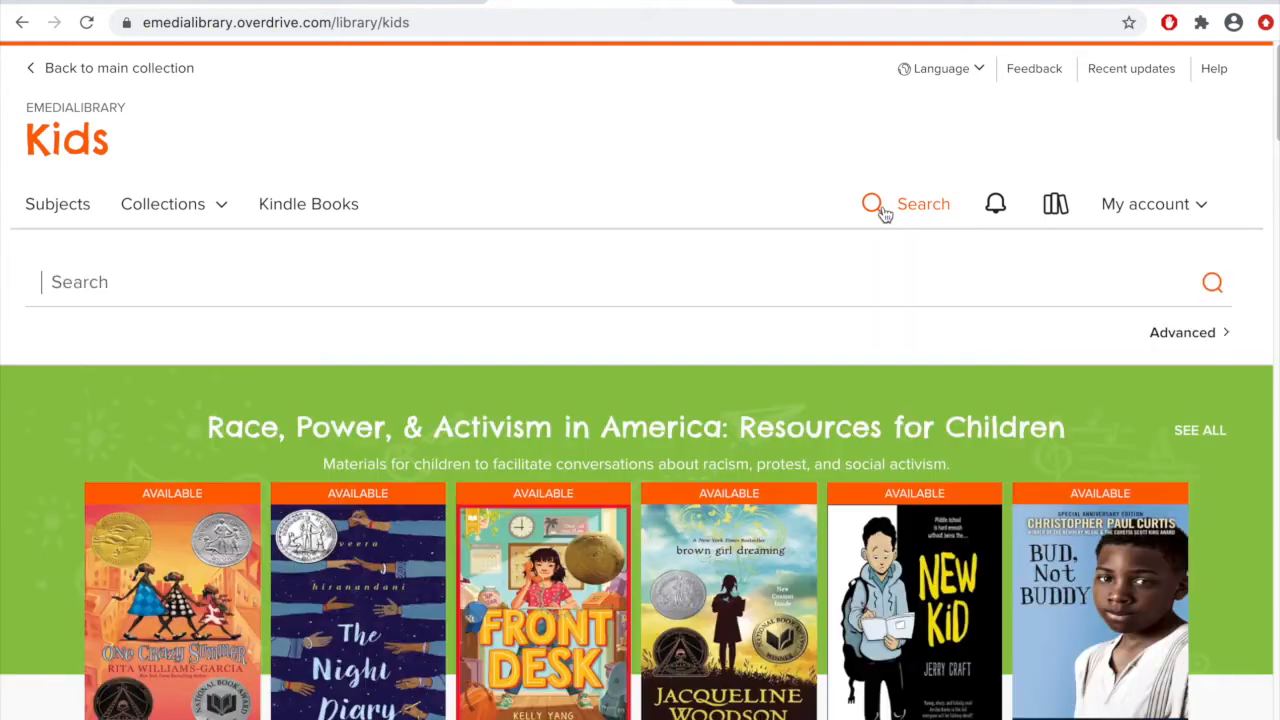
mouse_move(278, 290)
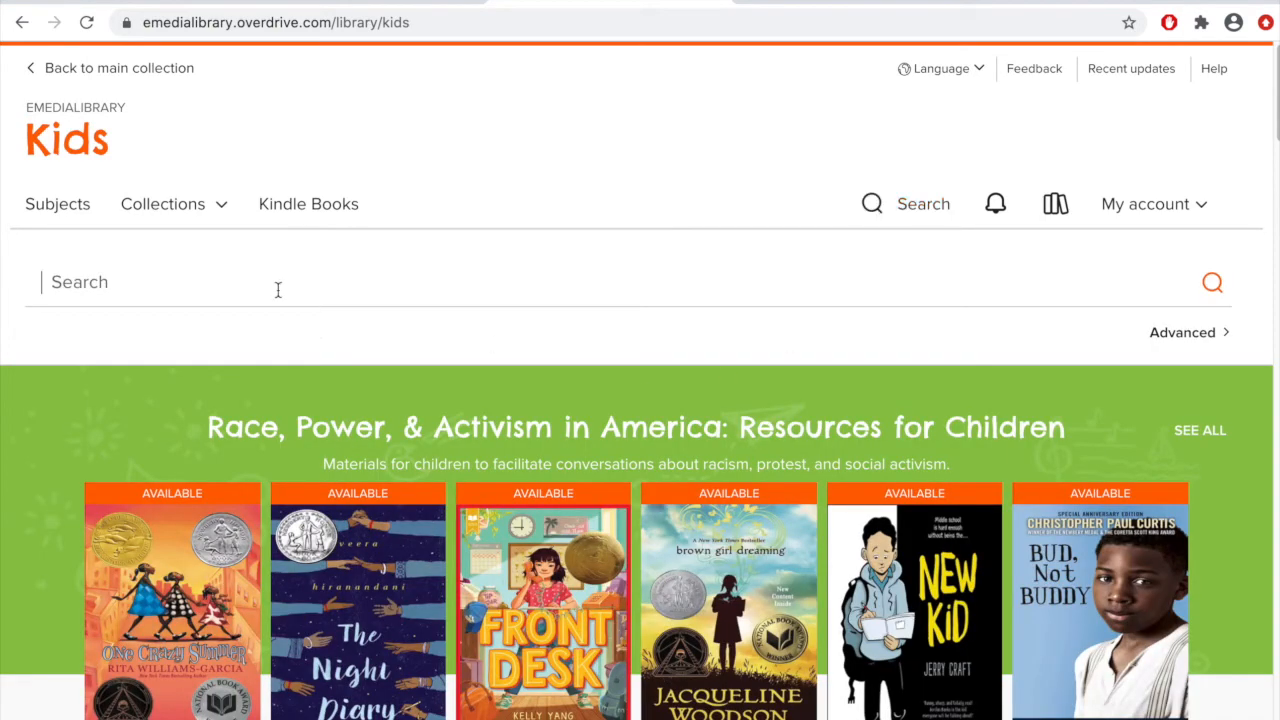
text(Harry Potter)
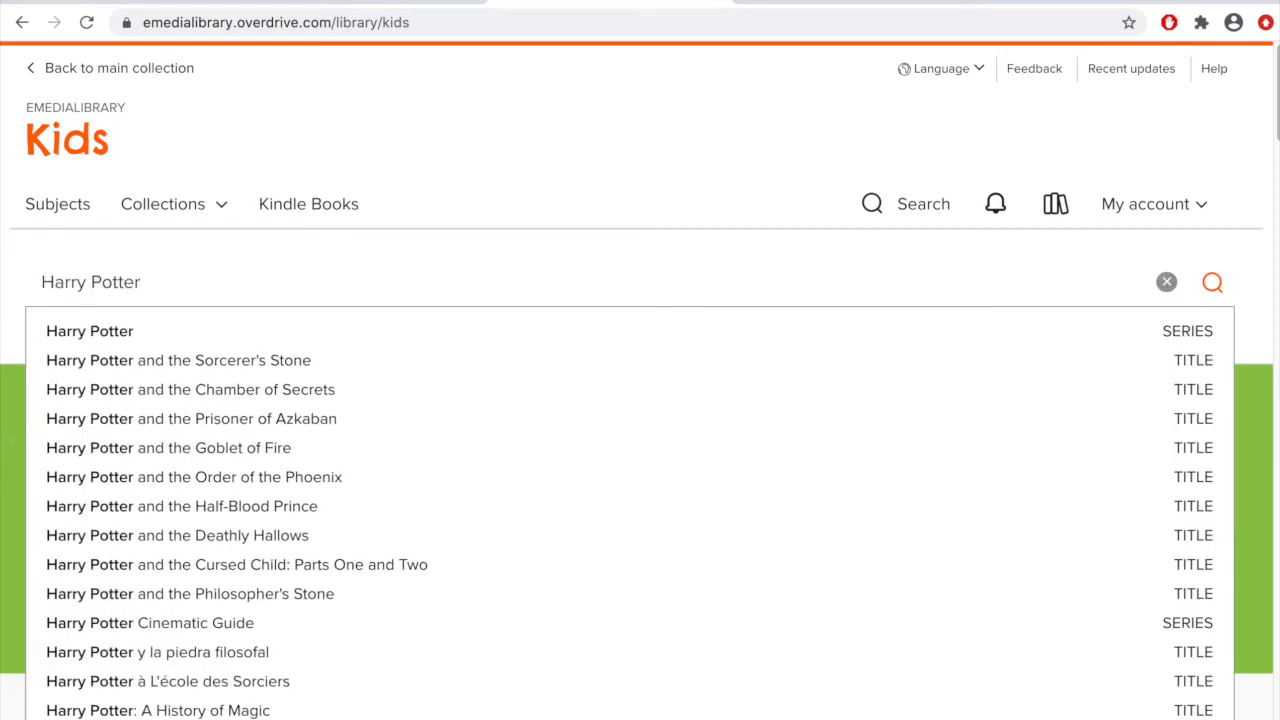
click(178, 360)
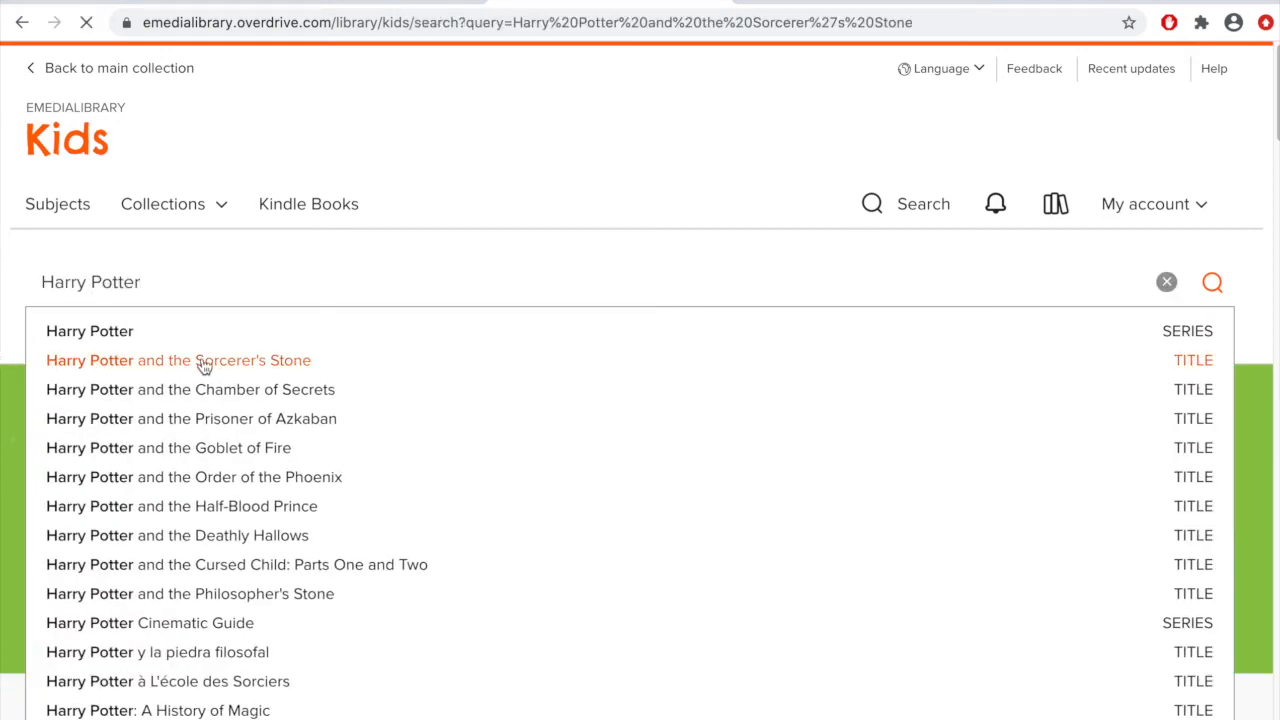
click(178, 360)
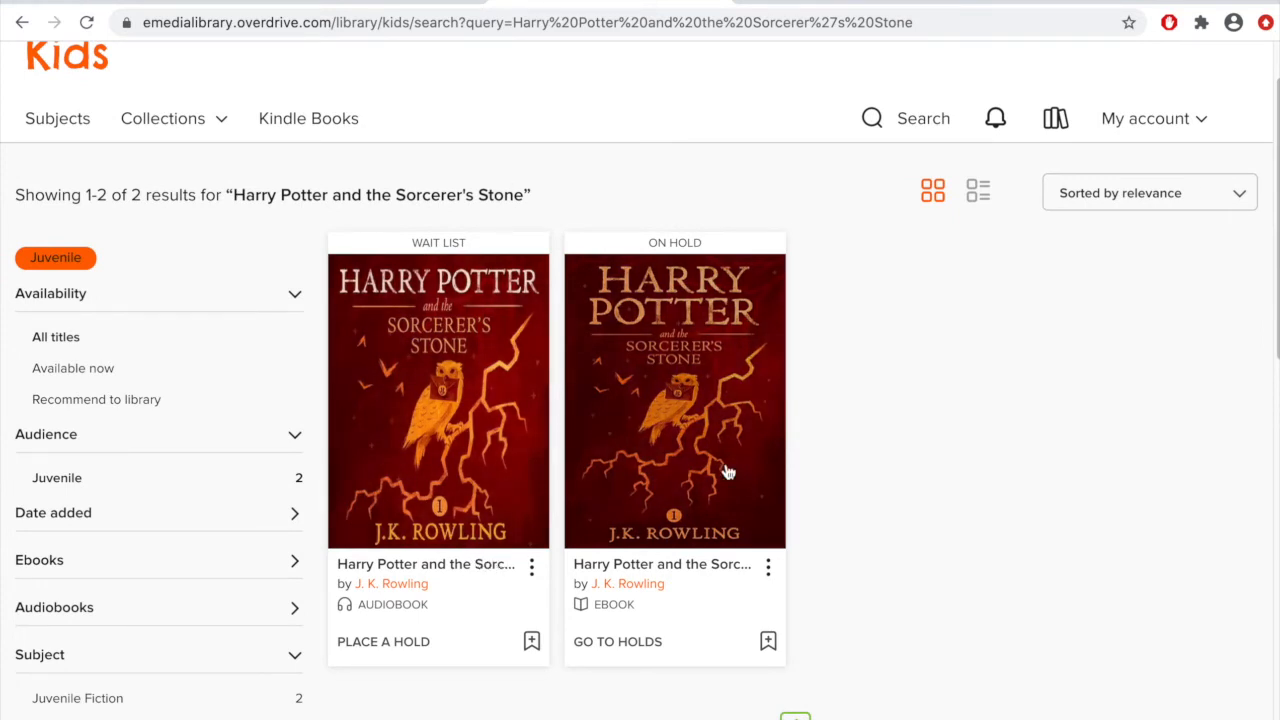
mouse_move(765, 593)
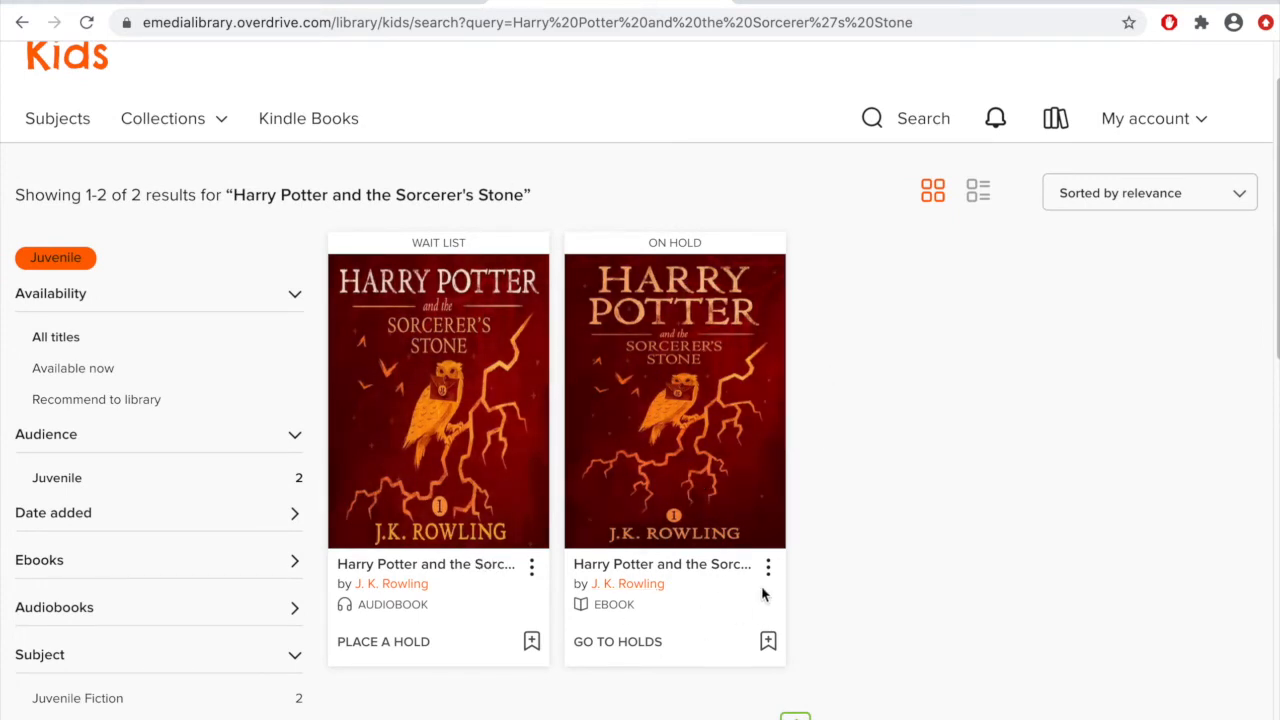
mouse_move(461, 612)
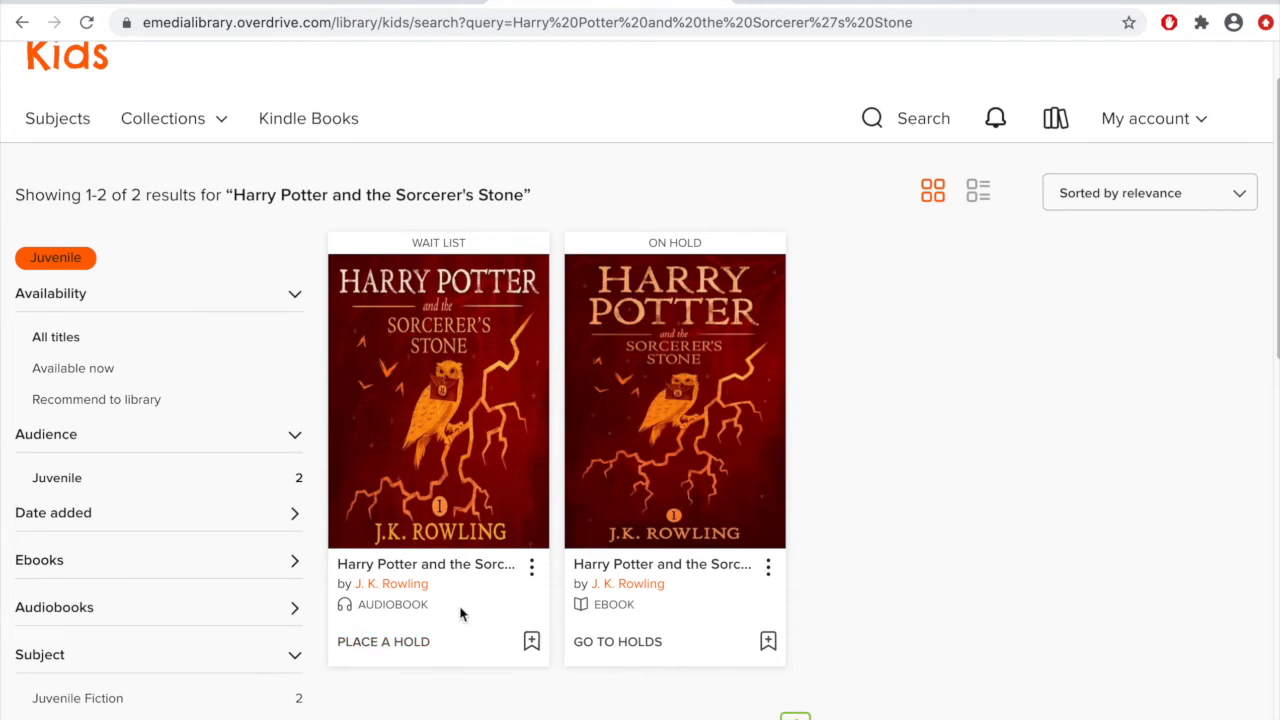
mouse_move(456, 568)
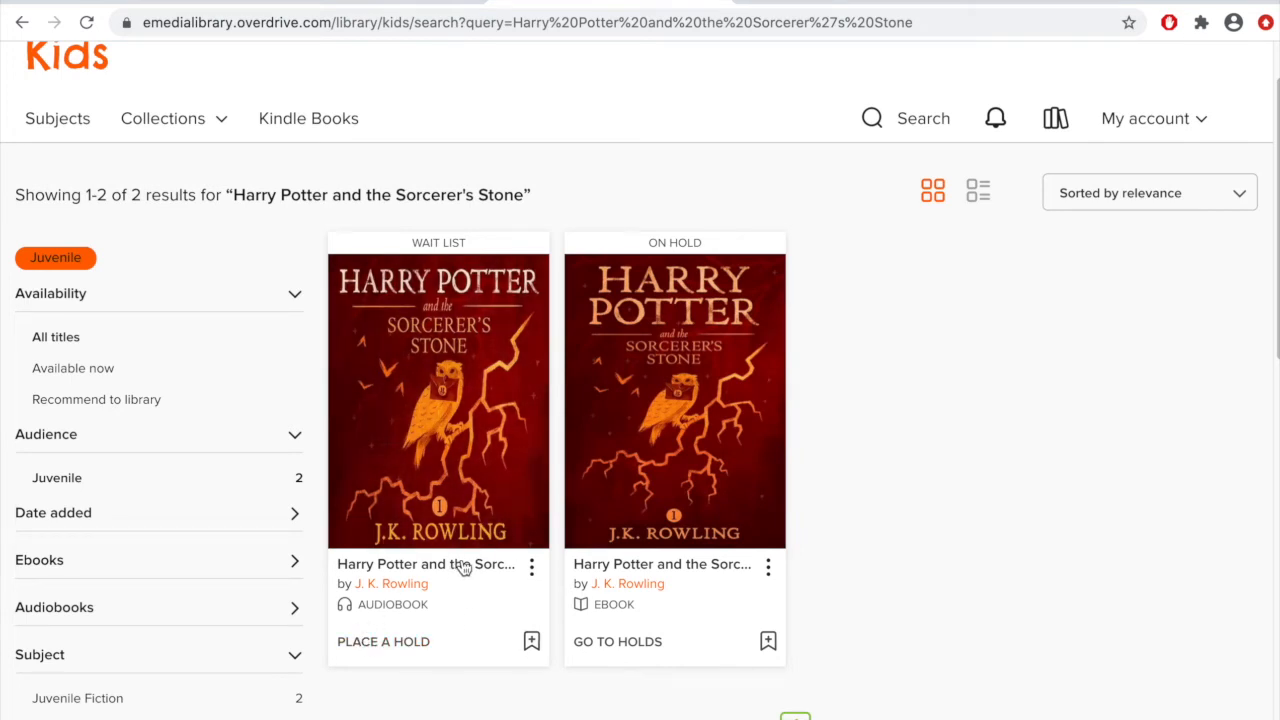
mouse_move(465, 567)
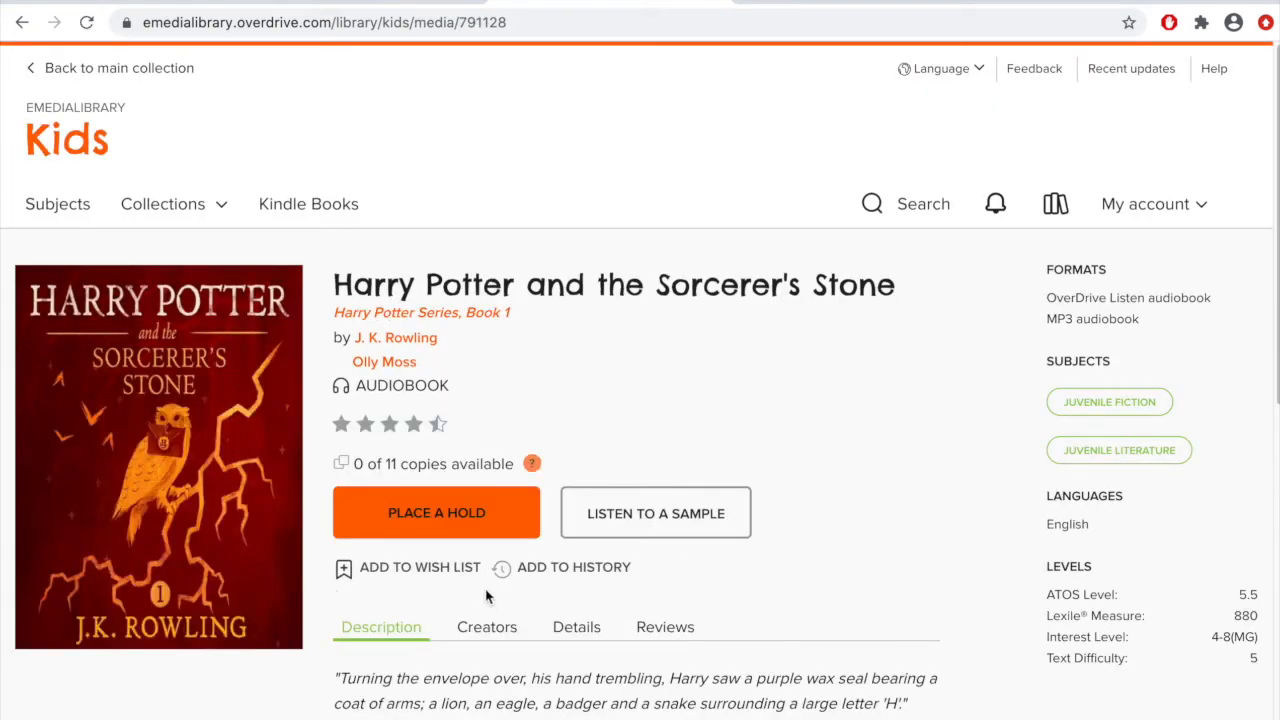
mouse_move(487, 626)
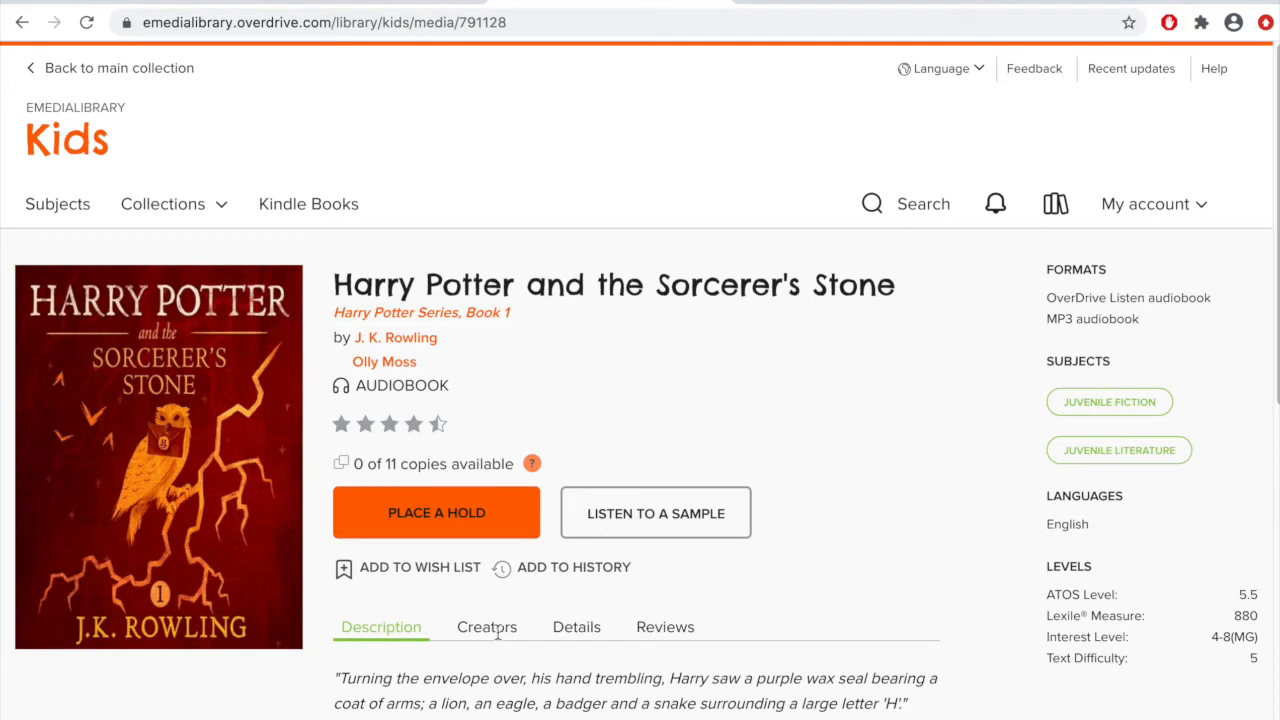
mouse_move(475, 557)
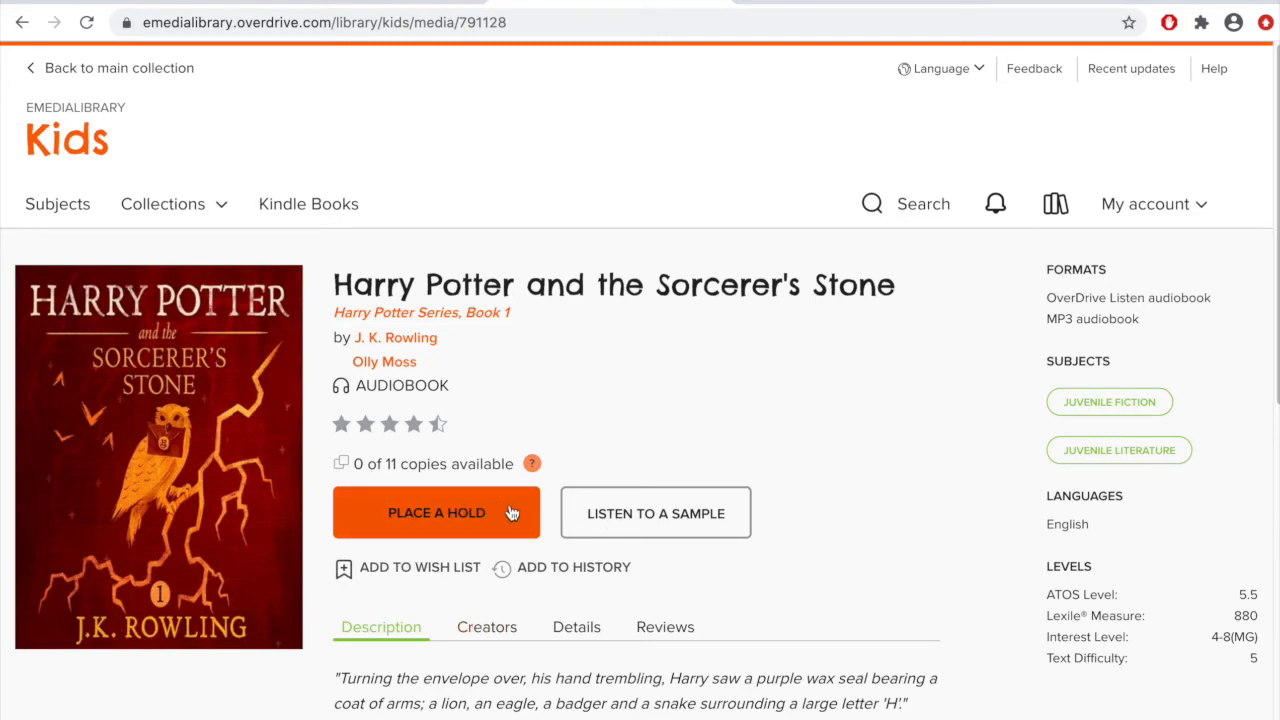
mouse_move(472, 531)
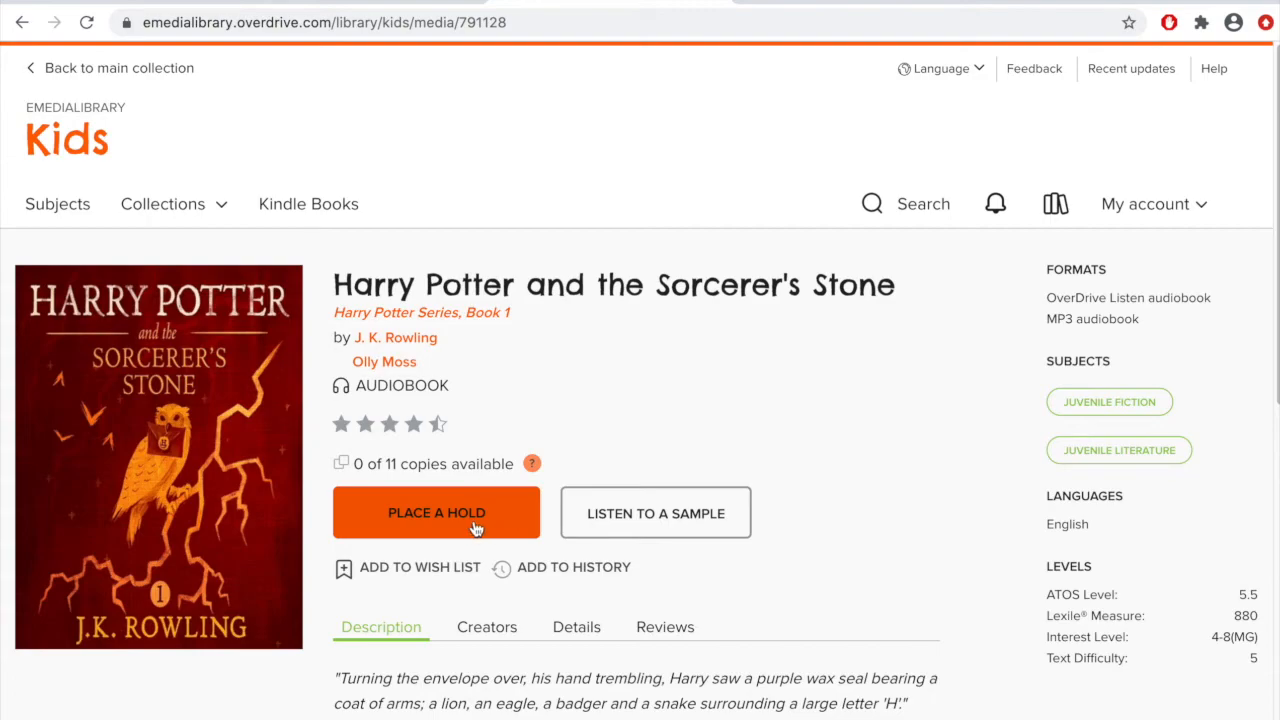
Hold the Sorcerer's Stone audiobook (#31 on 11 copies), dismiss the confirmation, and go home
click(436, 513)
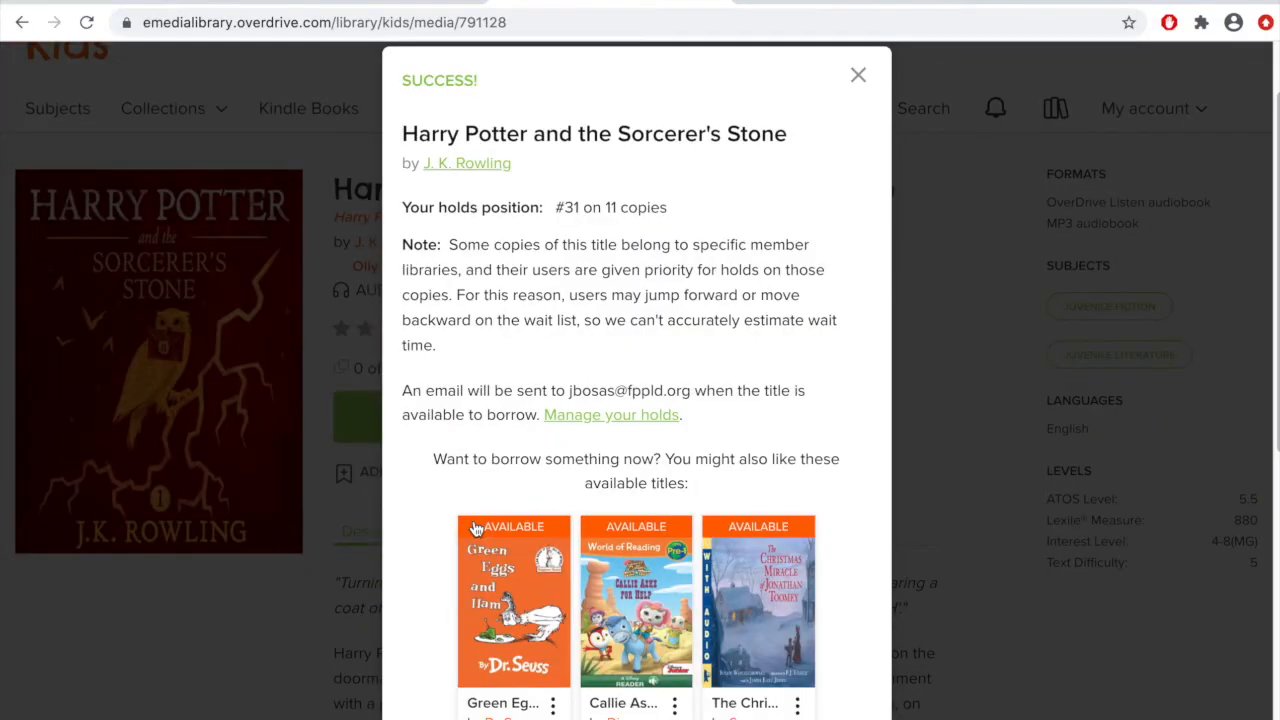
mouse_move(588, 372)
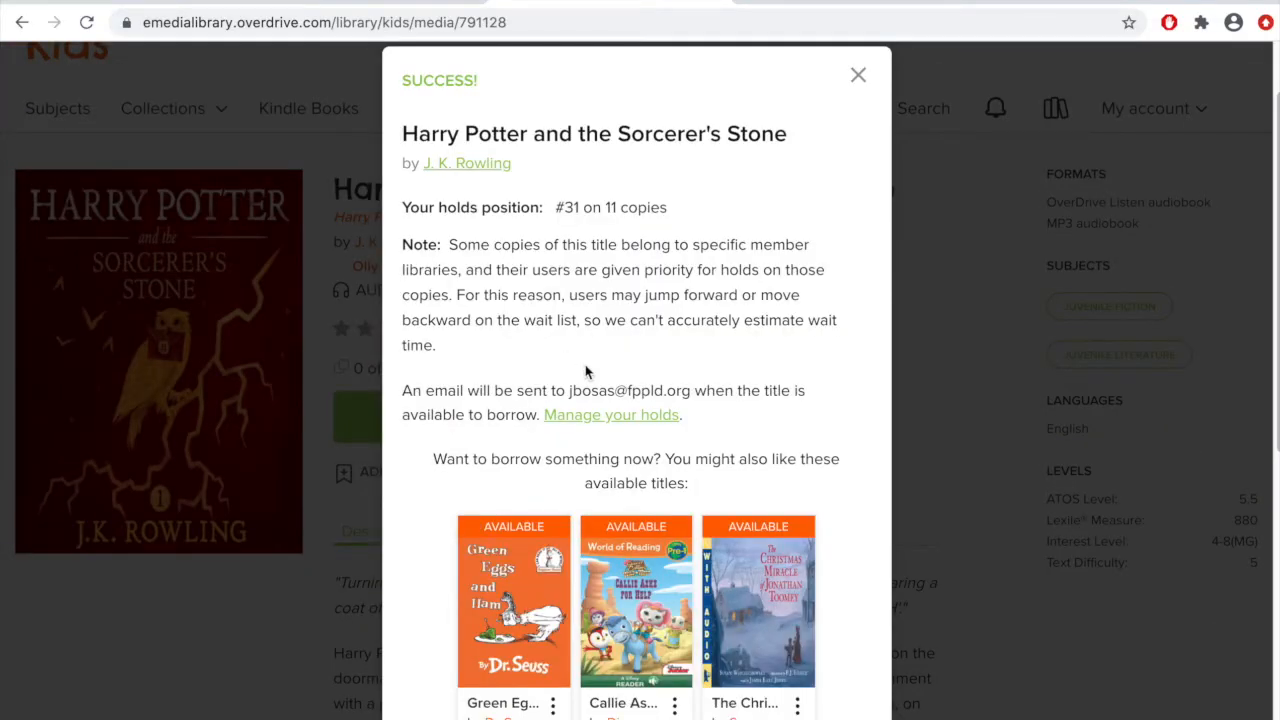
mouse_move(576, 224)
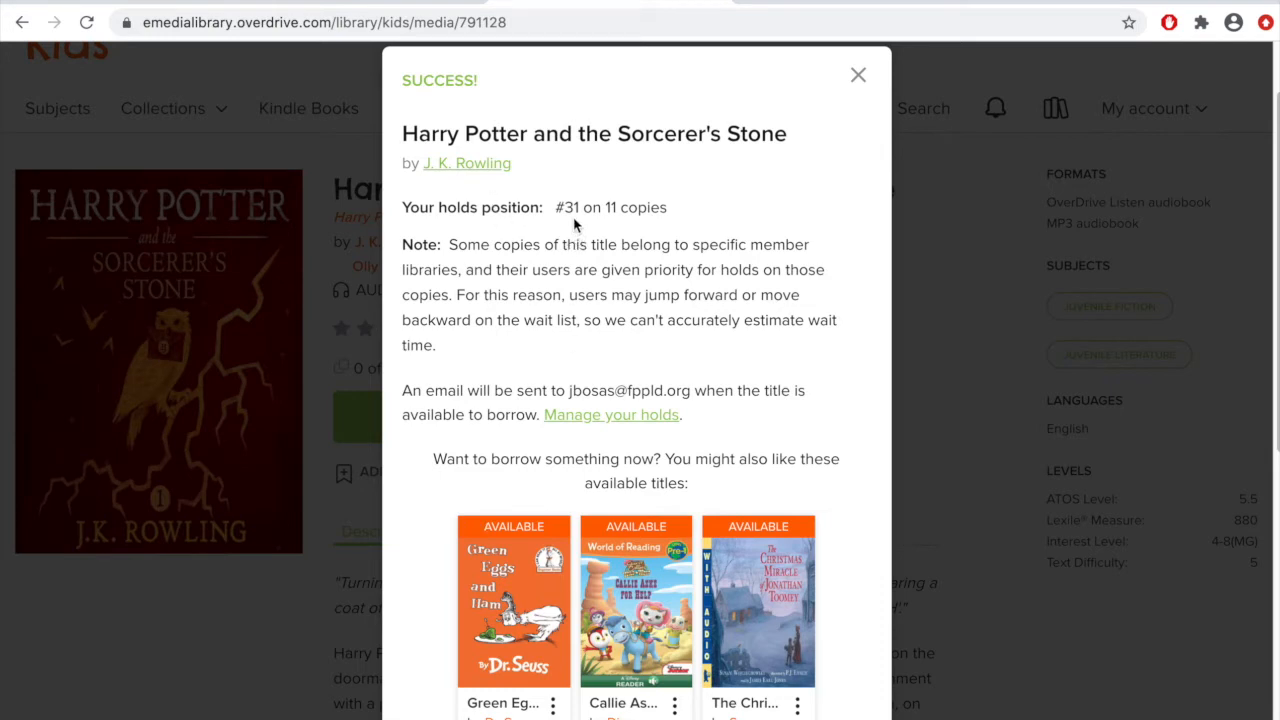
mouse_move(677, 239)
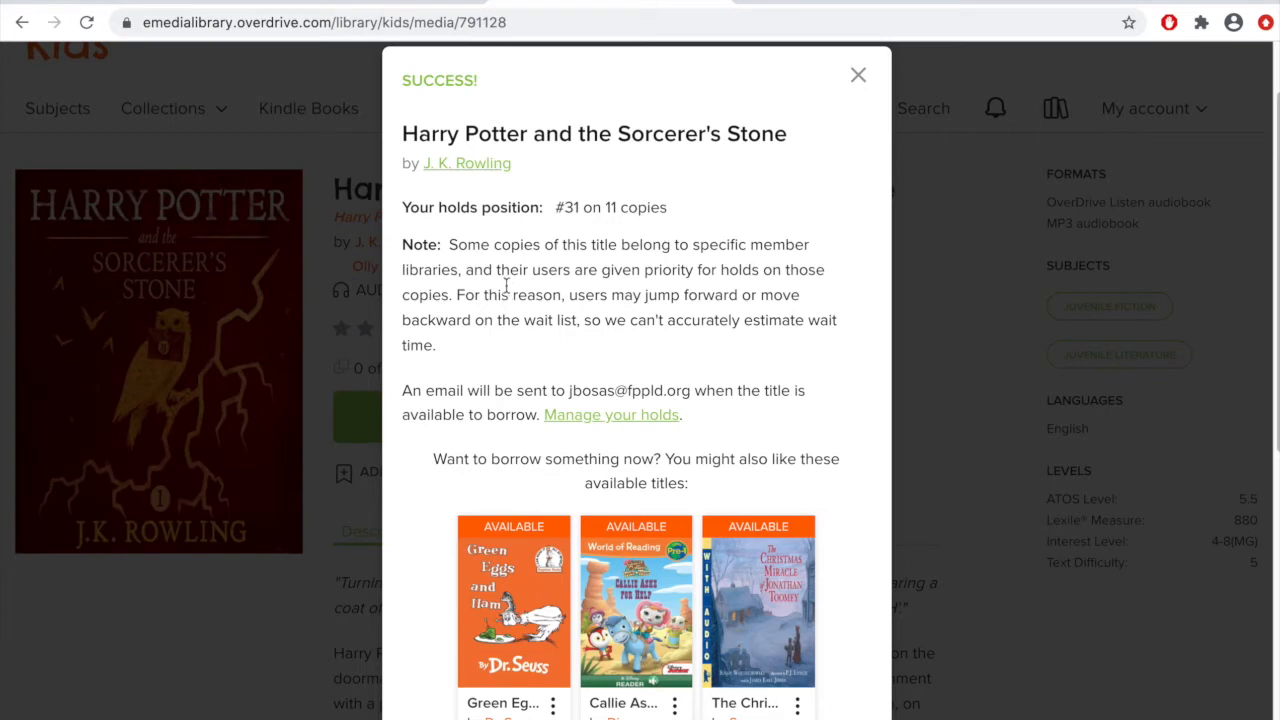
mouse_move(513, 374)
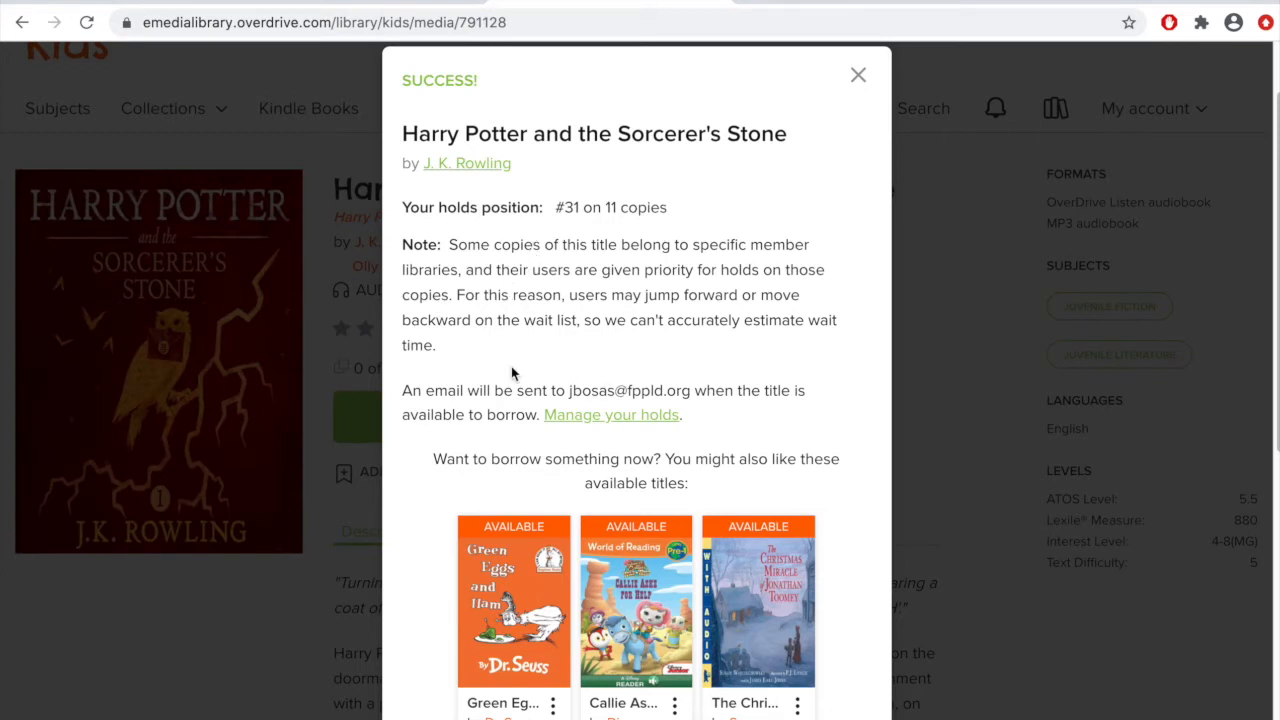
mouse_move(630, 368)
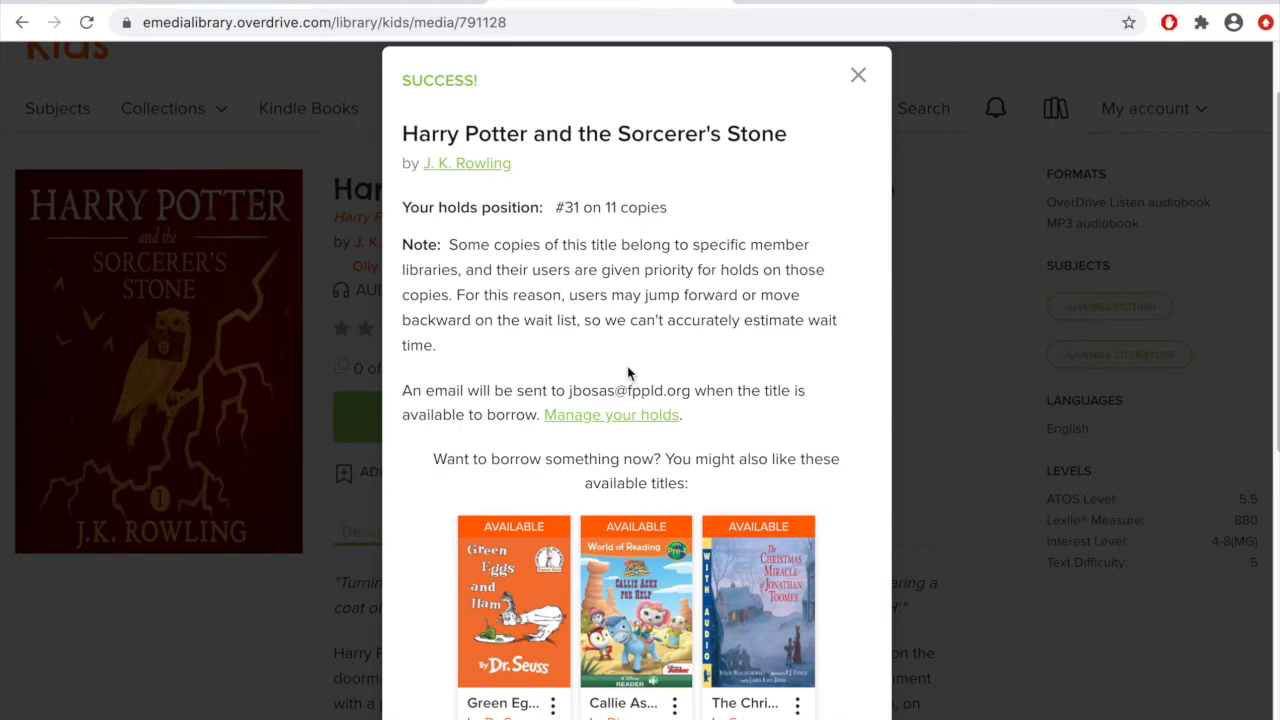
mouse_move(754, 411)
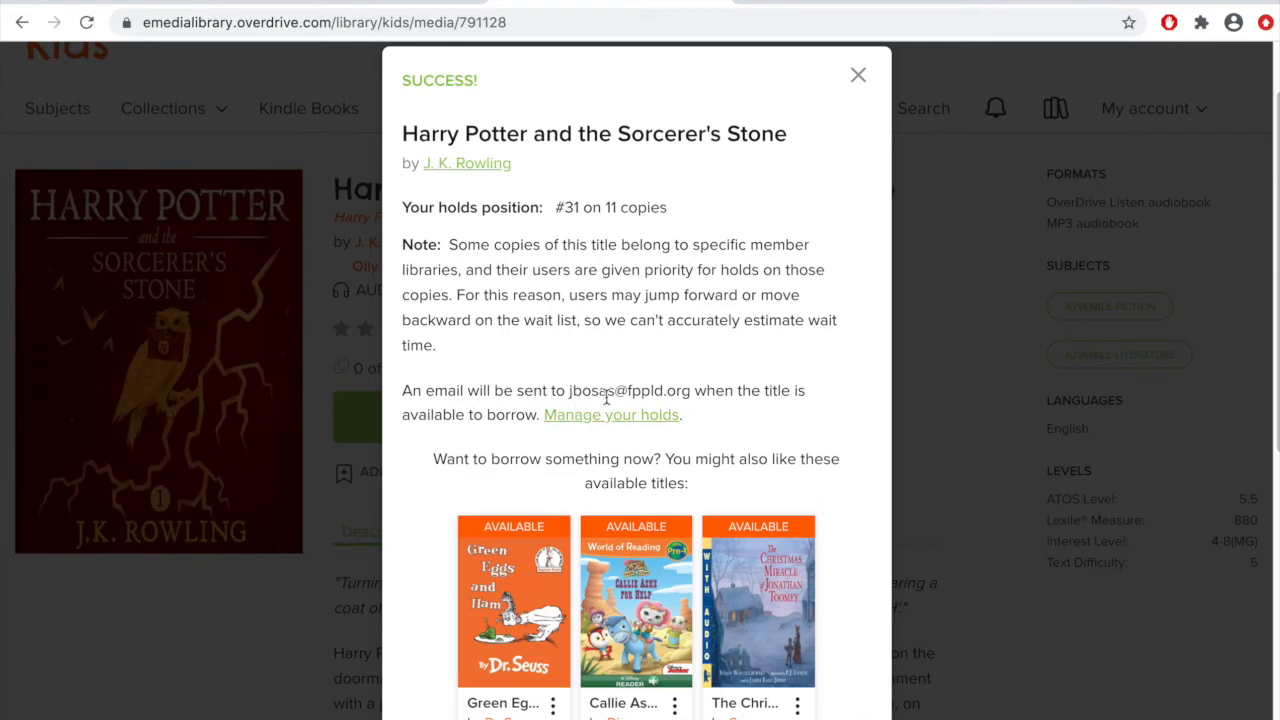
drag(568, 390, 690, 390)
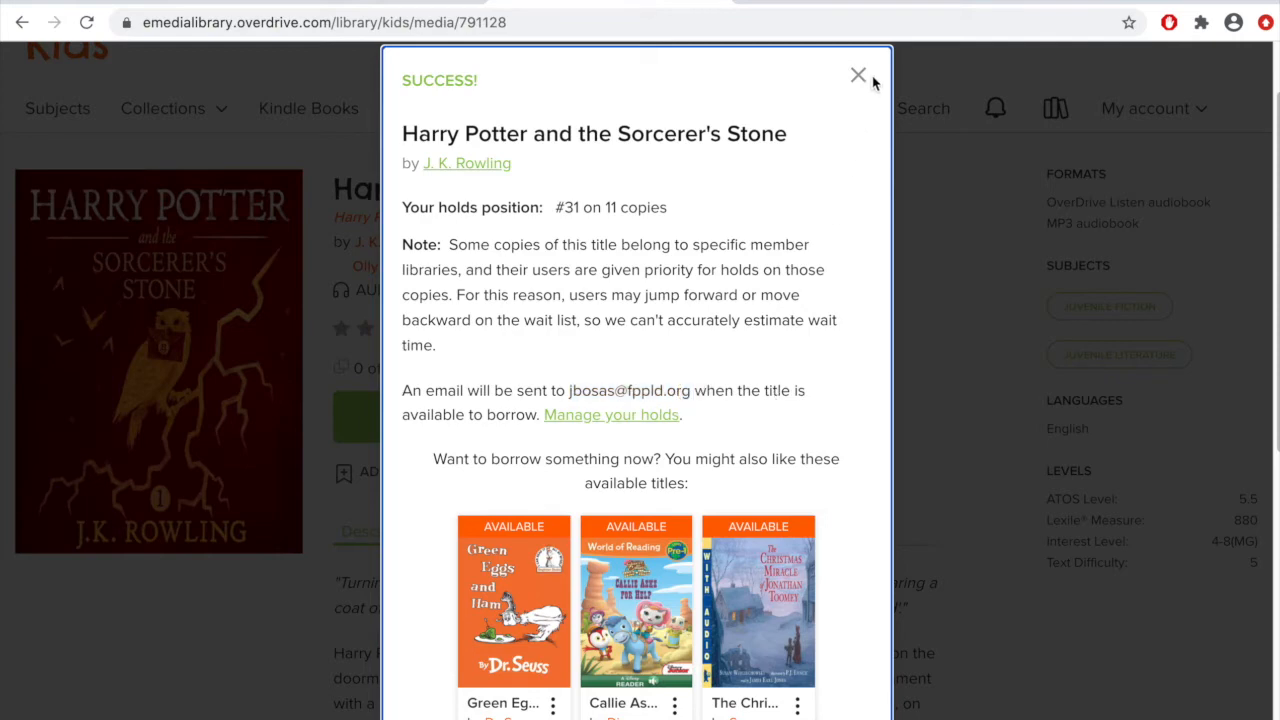
click(857, 75)
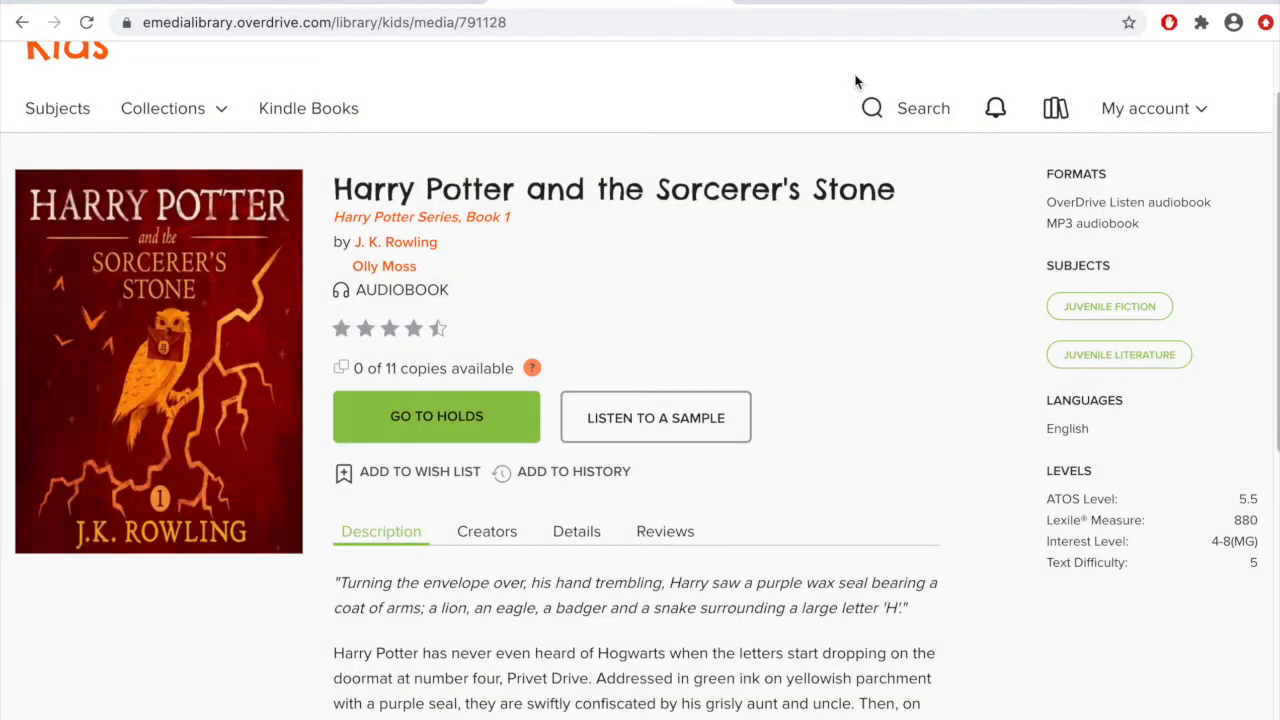
mouse_move(940, 328)
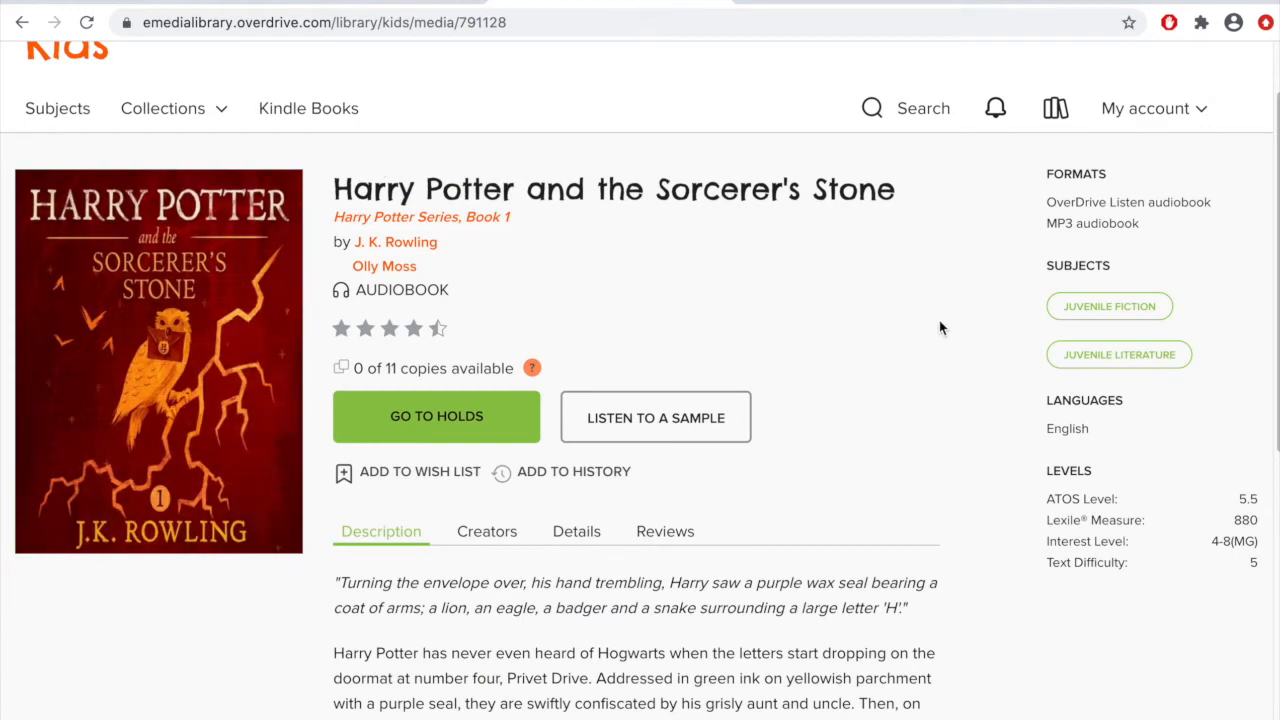
mouse_move(746, 366)
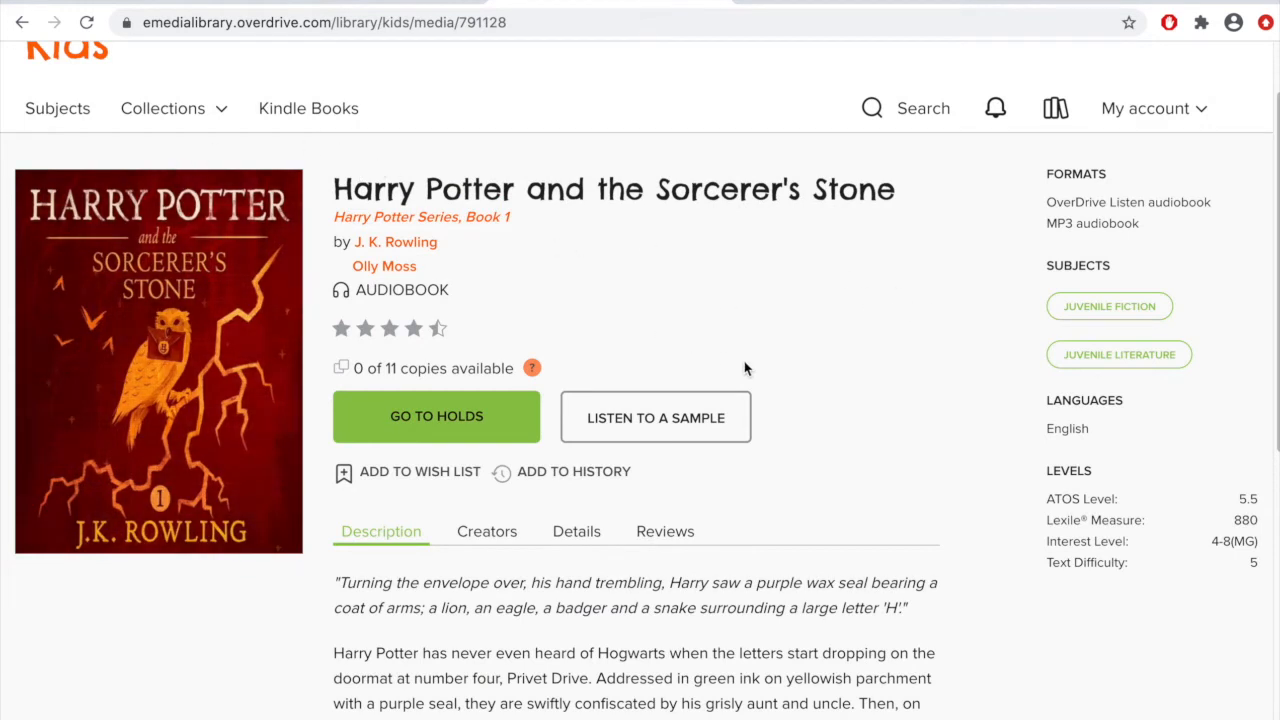
mouse_move(110, 93)
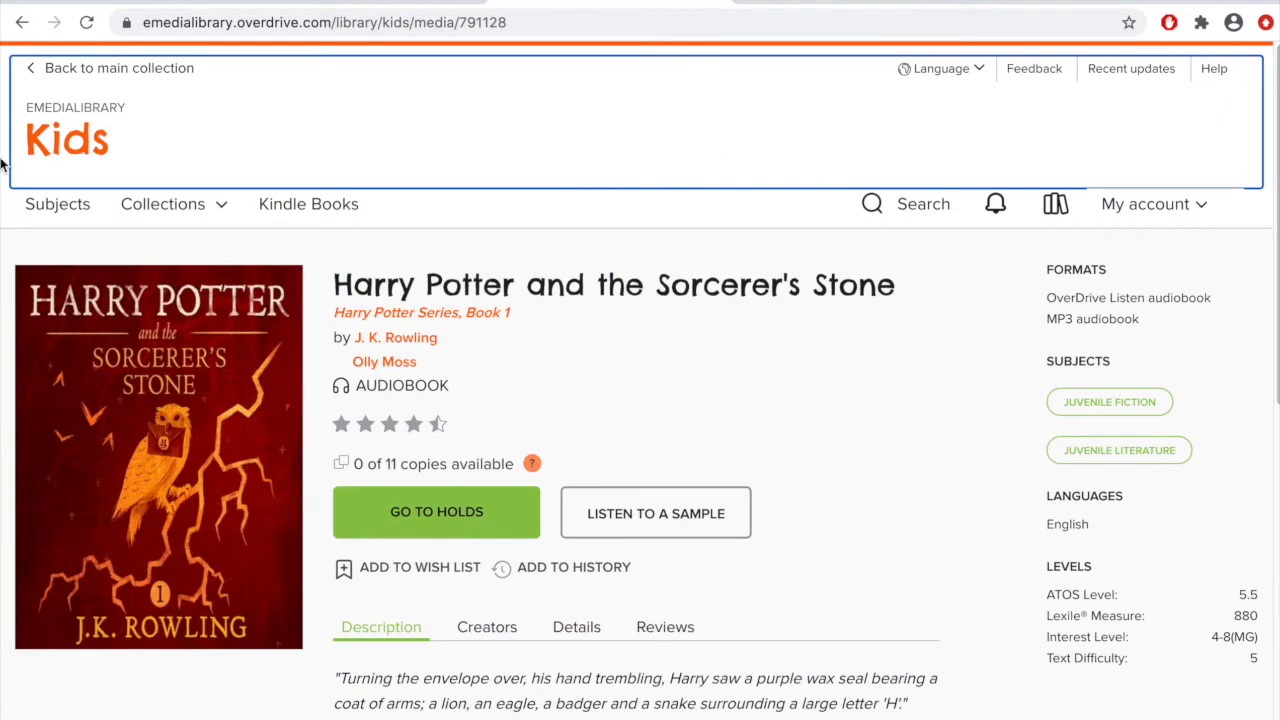
click(66, 139)
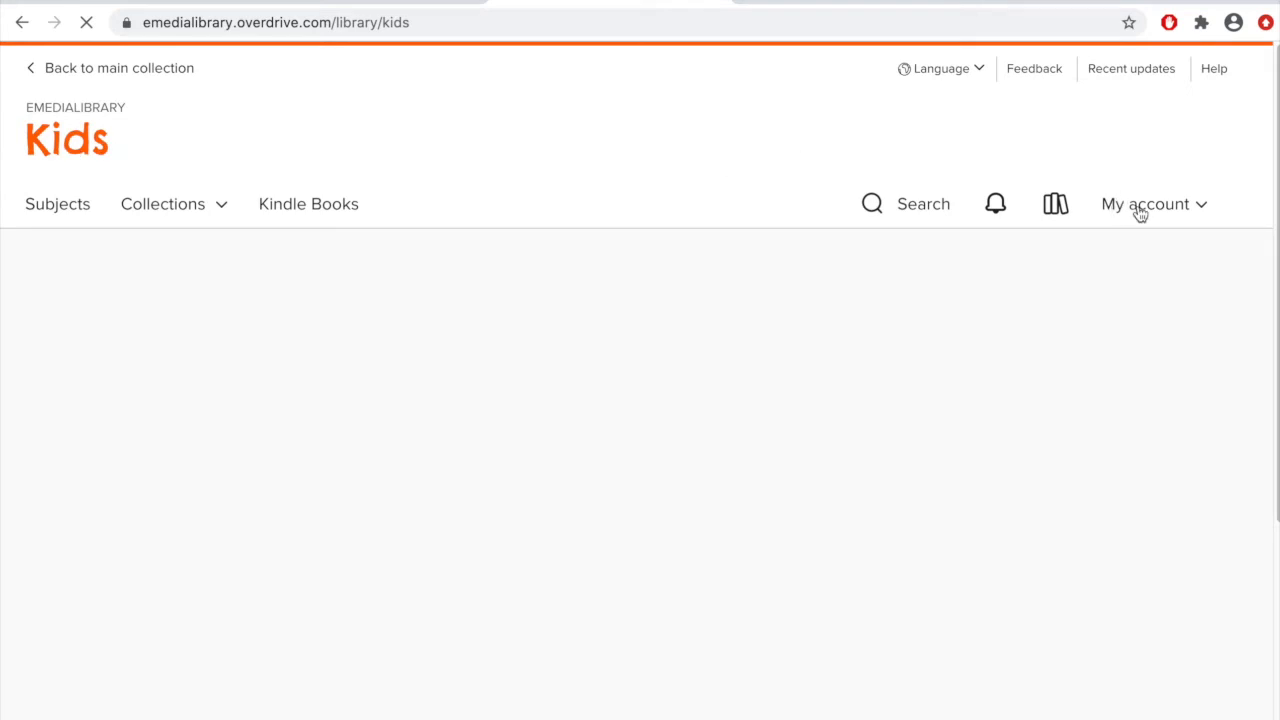
View account Loans showing Invisible Emmie due in 21 days, then head to Holds
click(1146, 204)
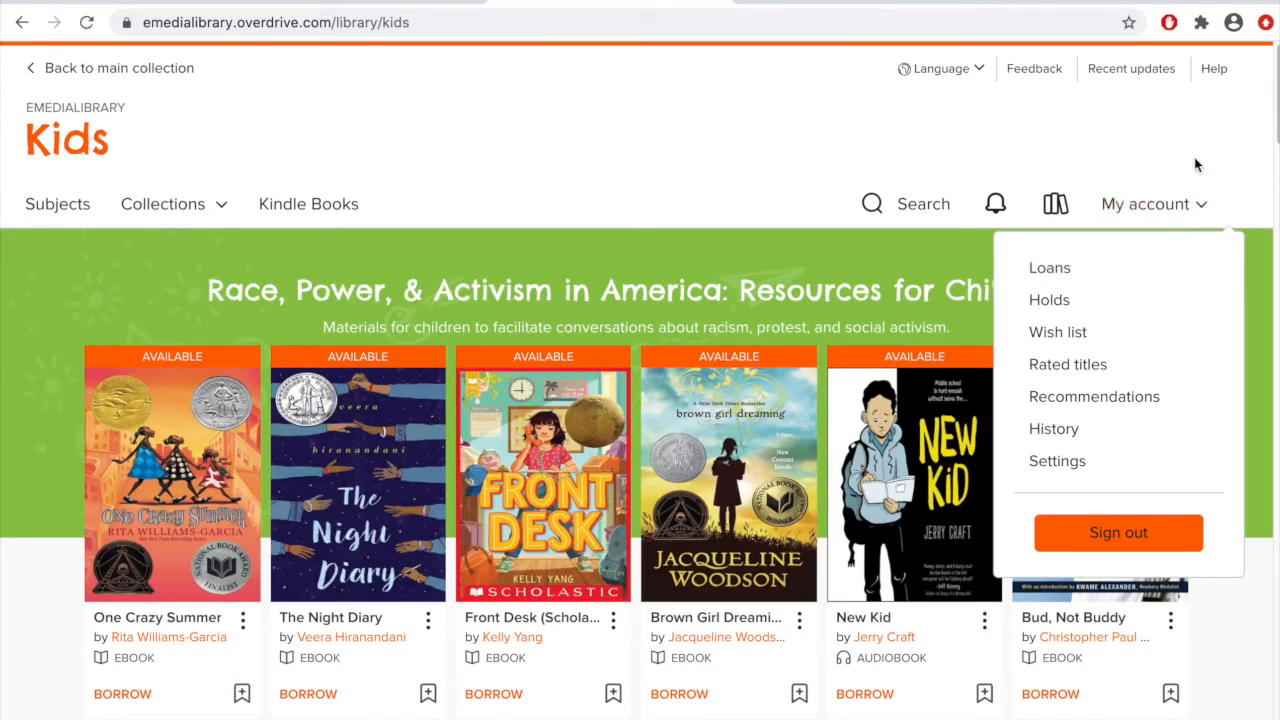
mouse_move(1189, 184)
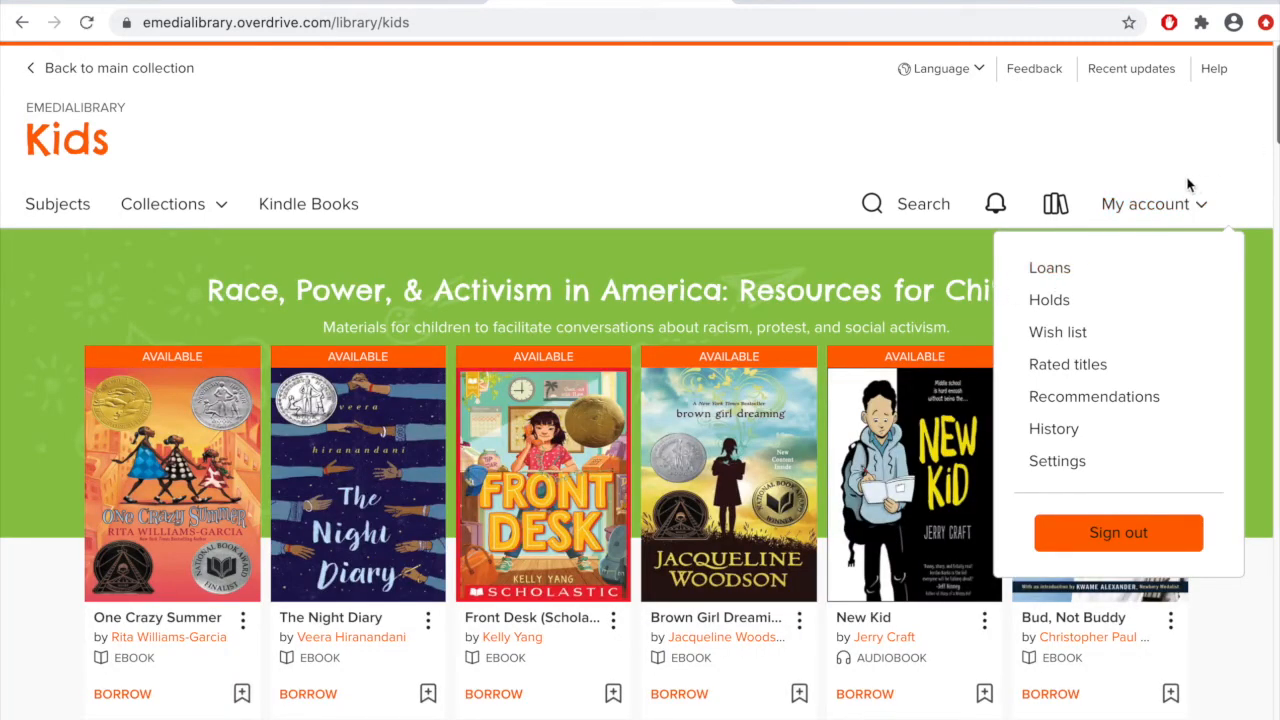
mouse_move(1049, 267)
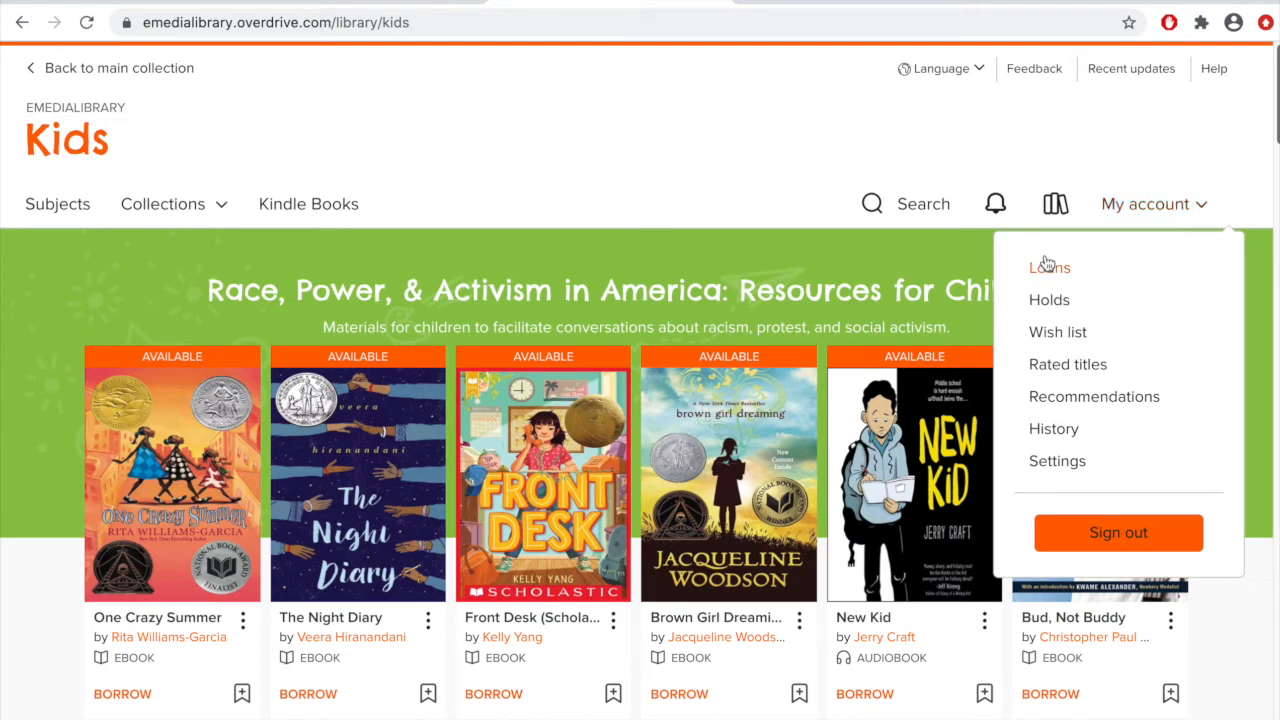
mouse_move(1057, 278)
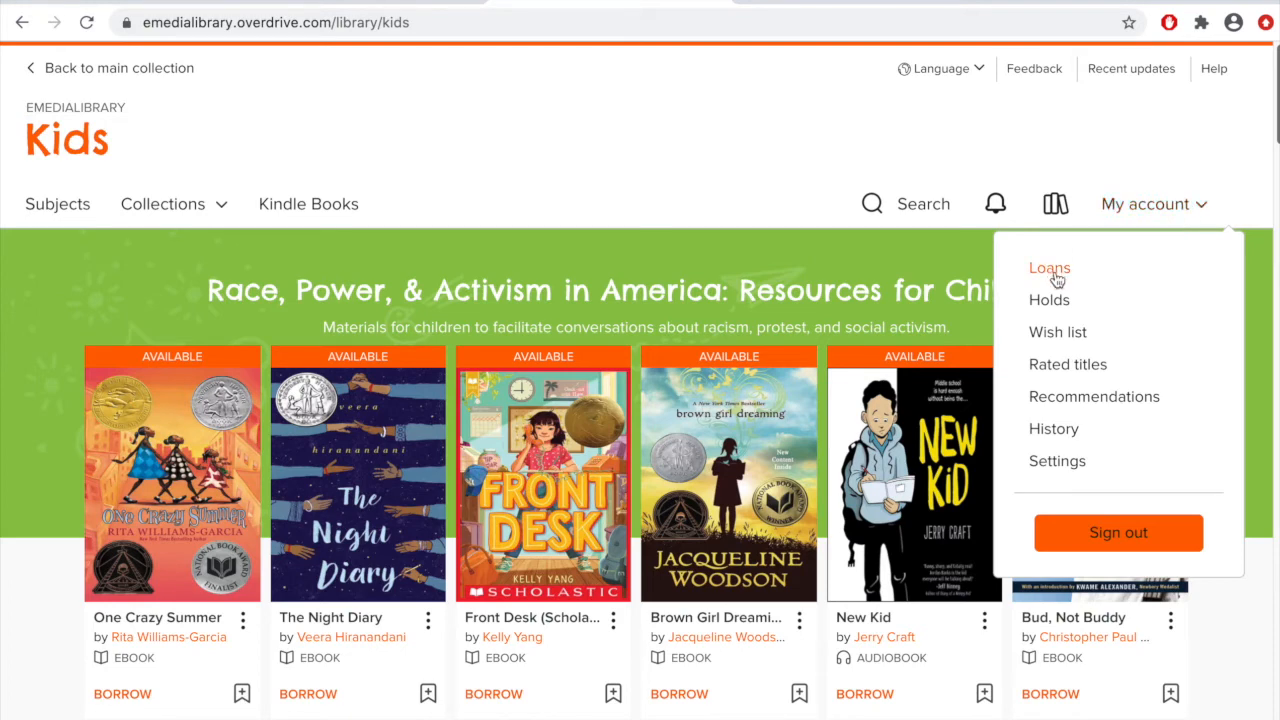
click(1049, 267)
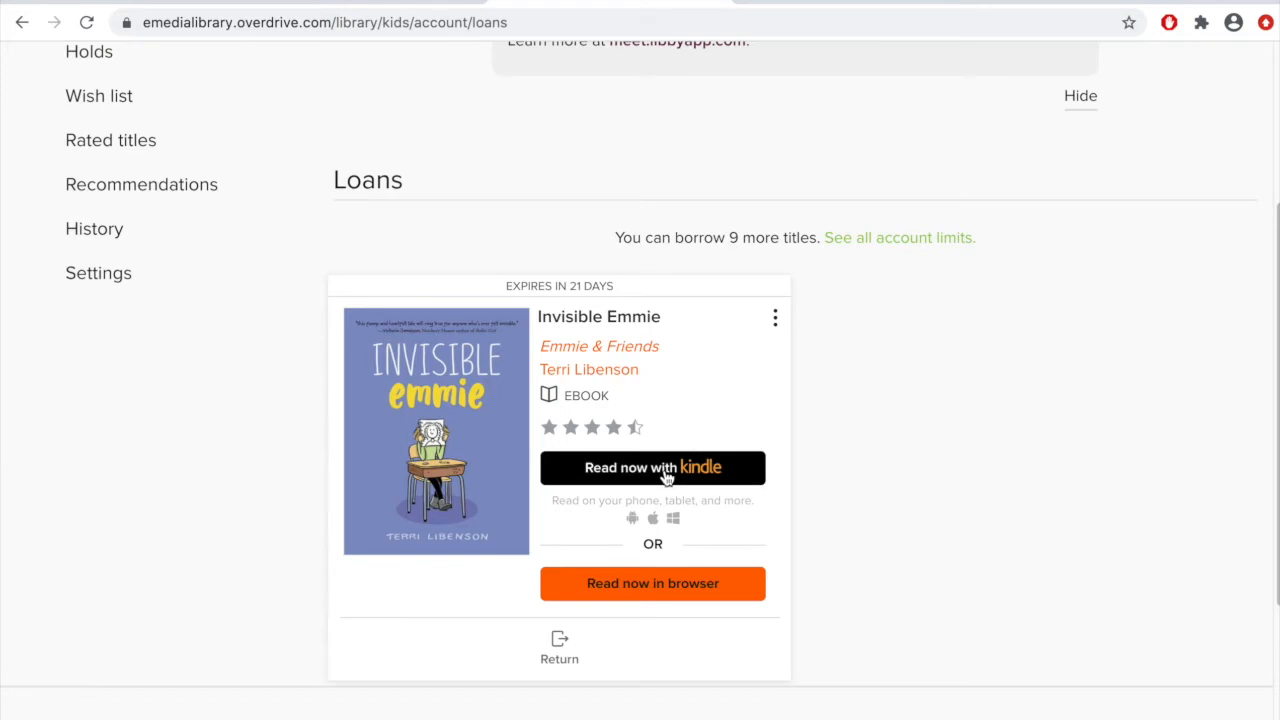
mouse_move(656, 508)
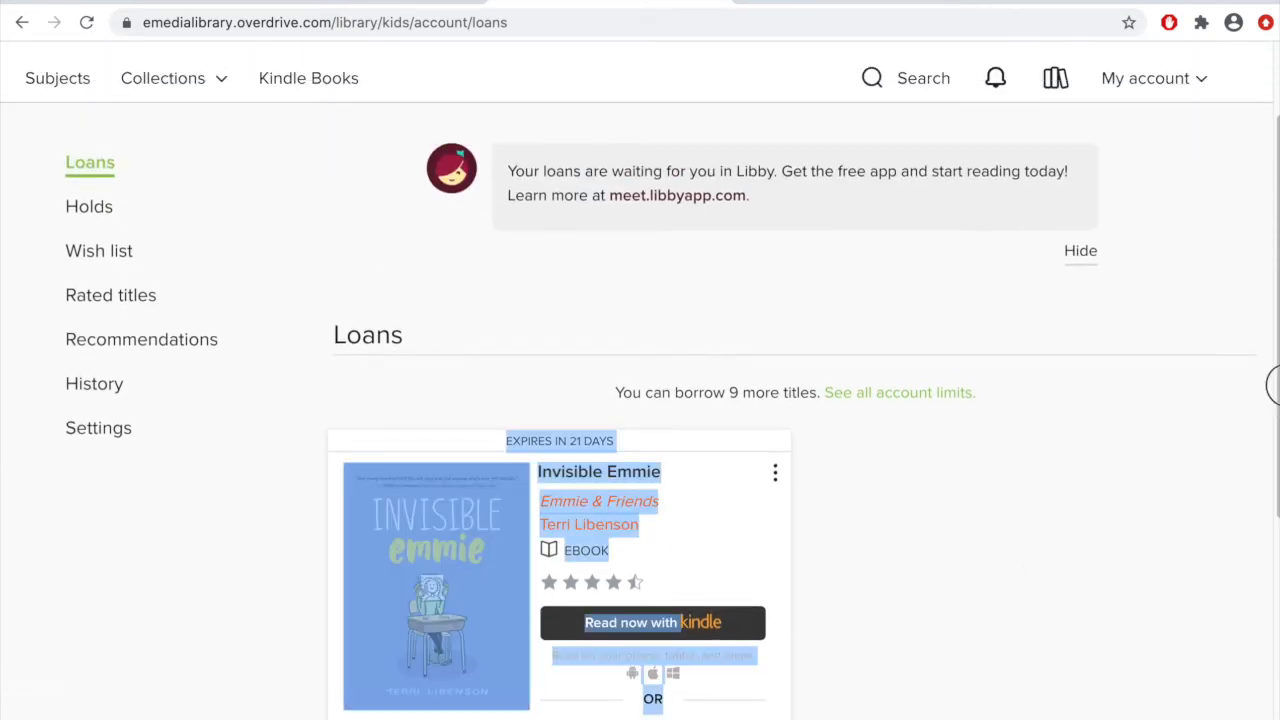
click(89, 207)
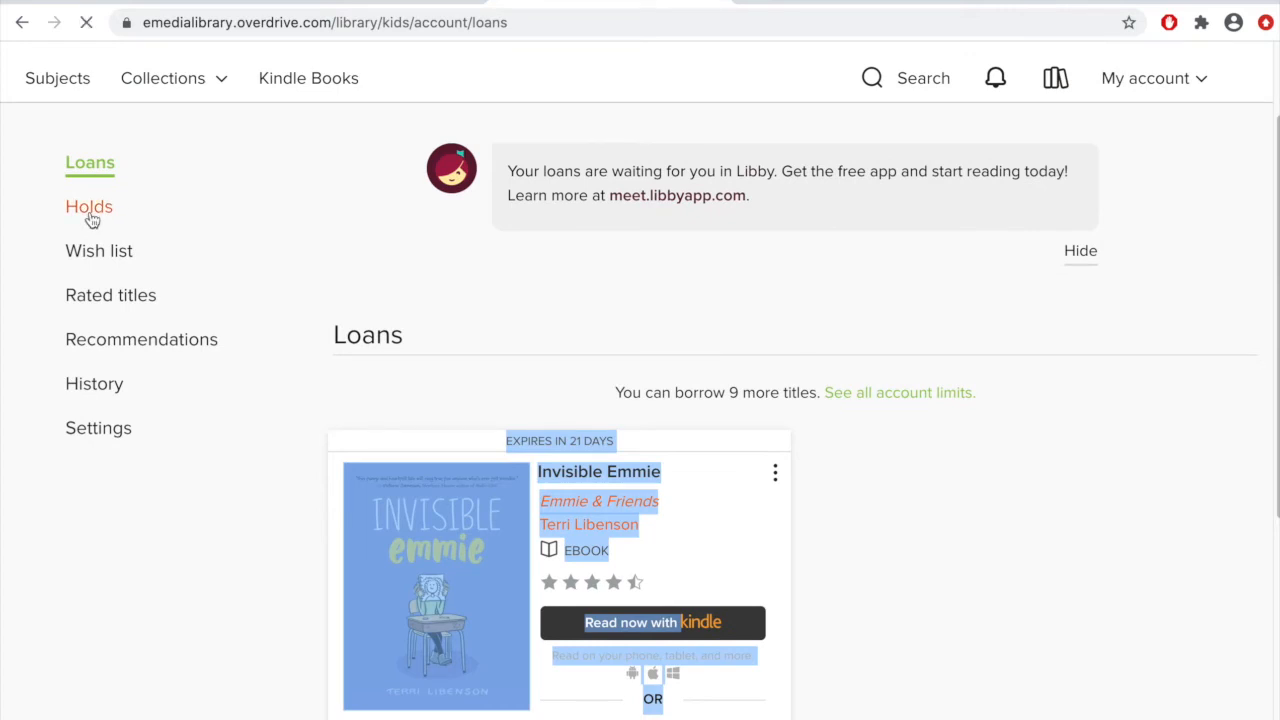
Review holds (Harry Potter #31, Why We're Polarized #6) and empty Recommendations, then go to Kids home
click(89, 207)
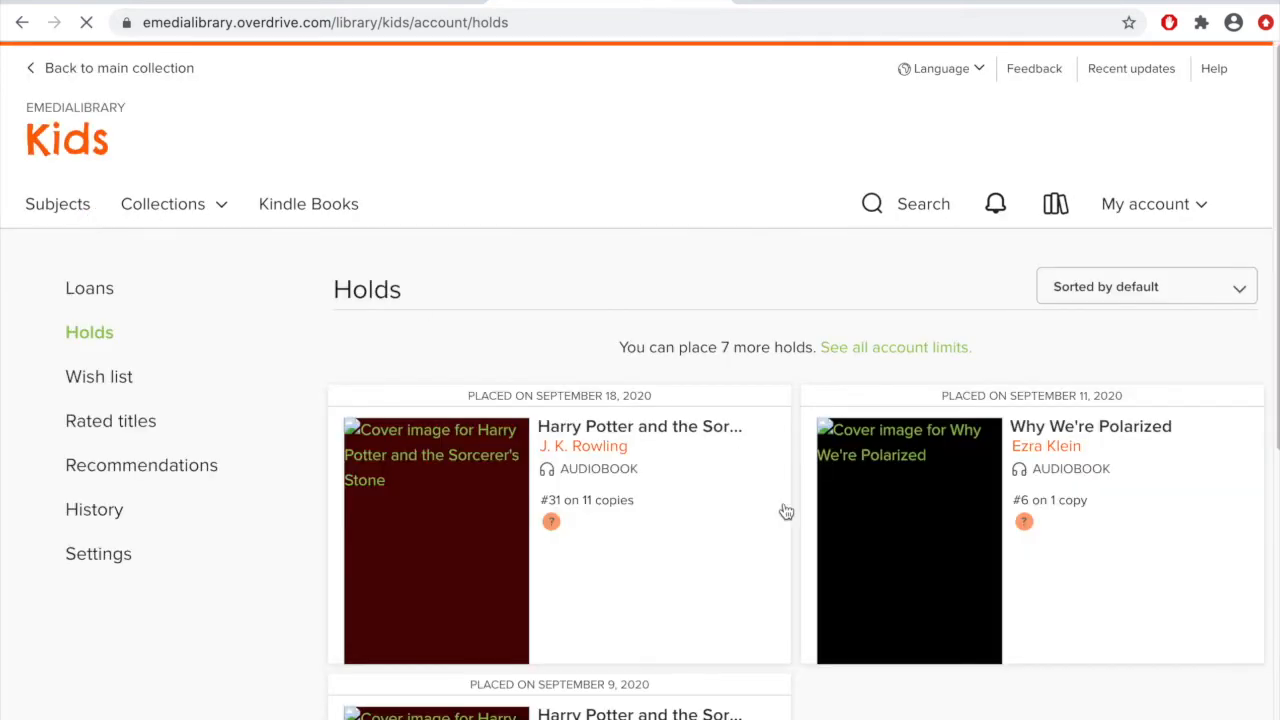
scroll(down, 3)
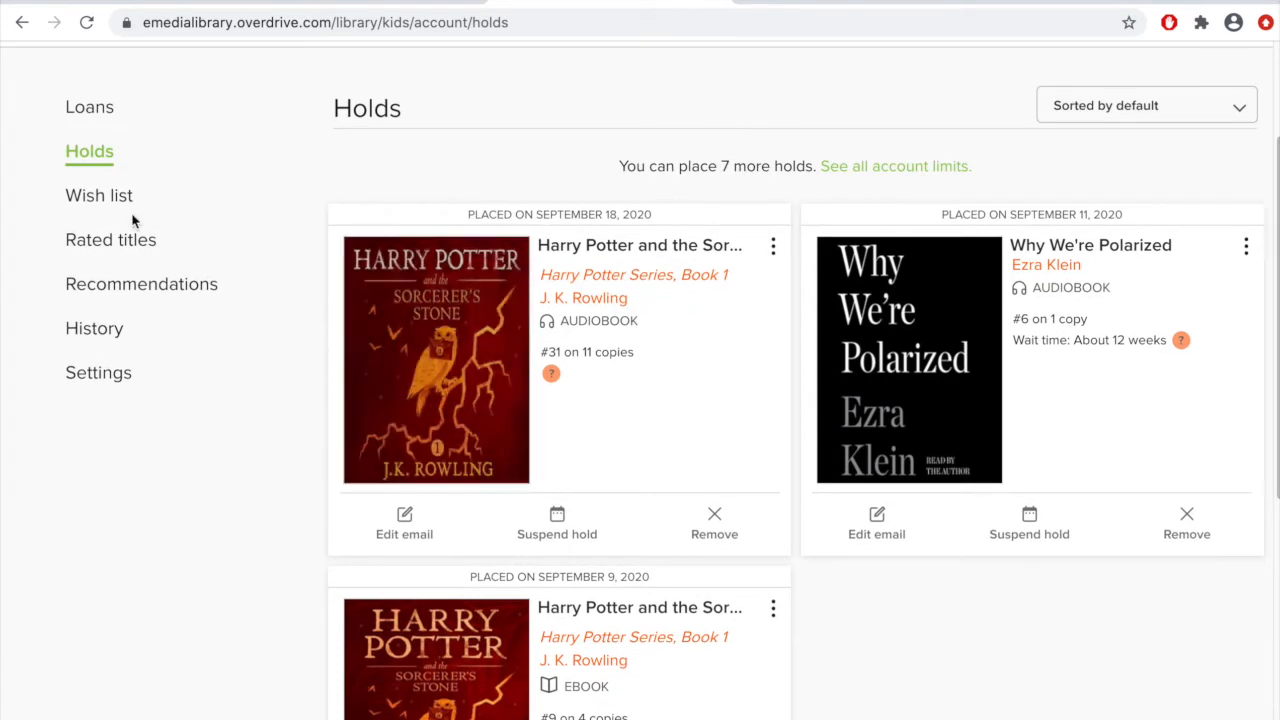
click(141, 284)
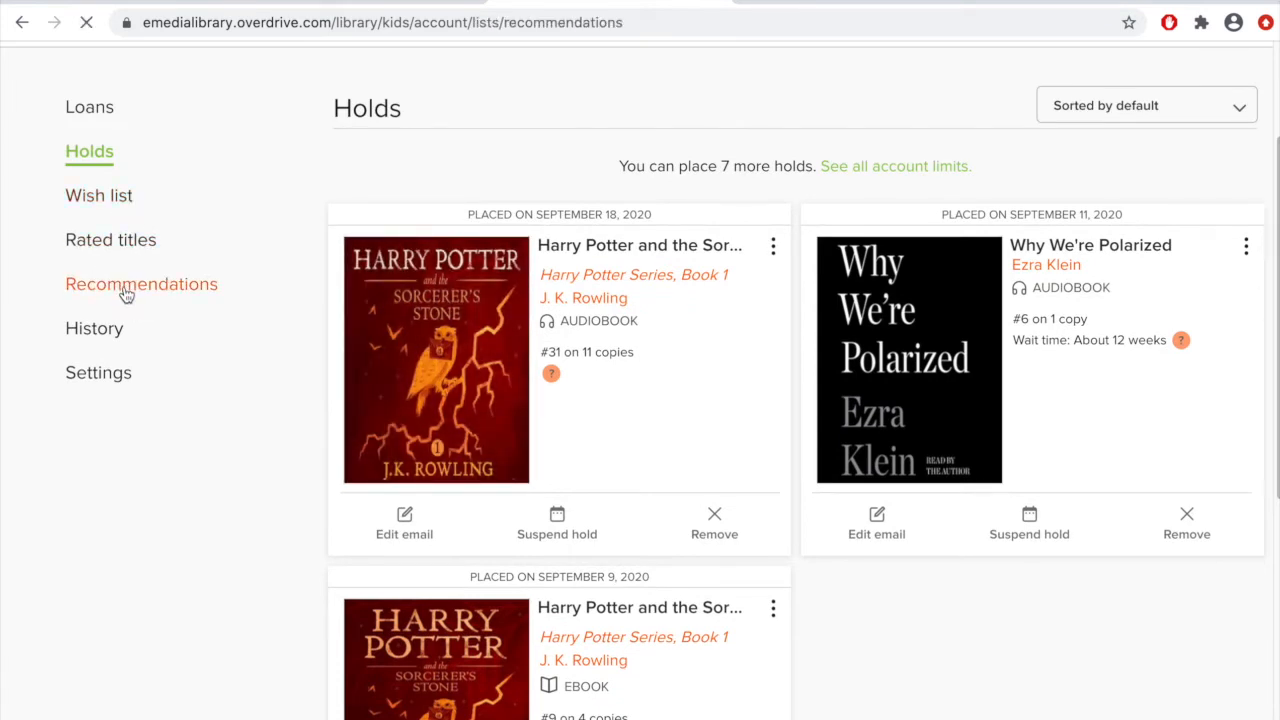
click(141, 284)
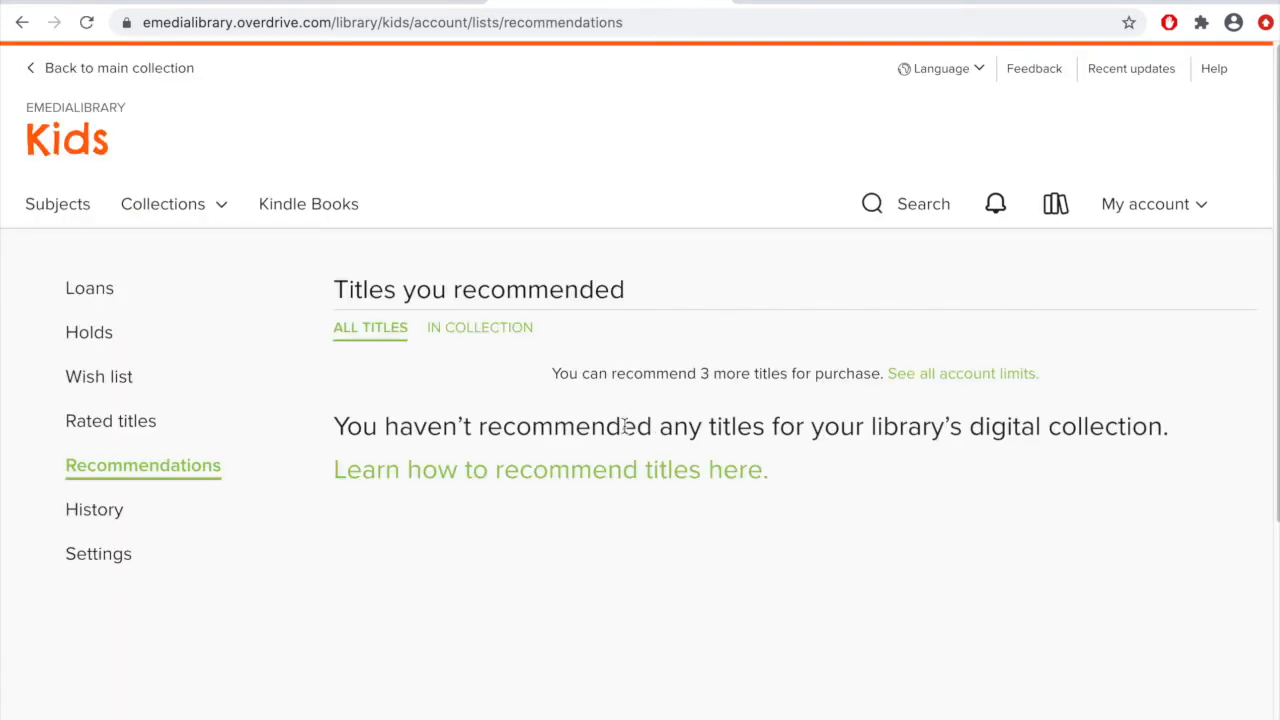
mouse_move(830, 695)
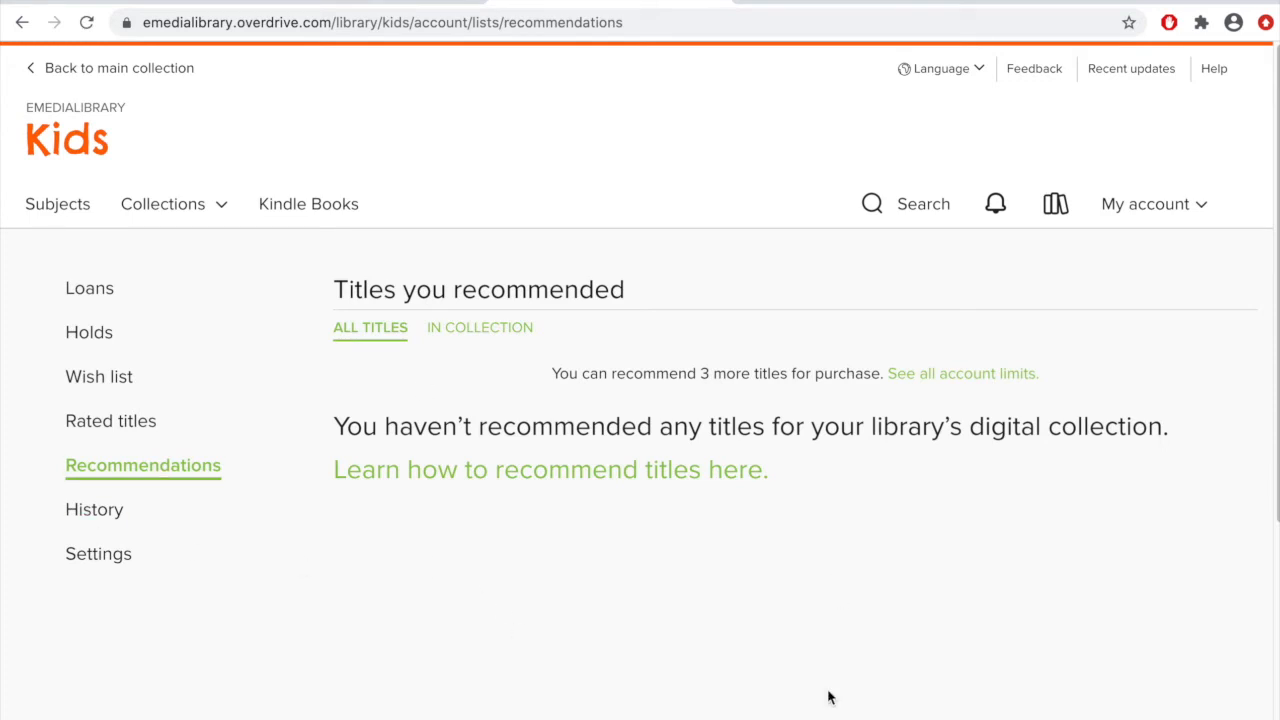
mouse_move(647, 432)
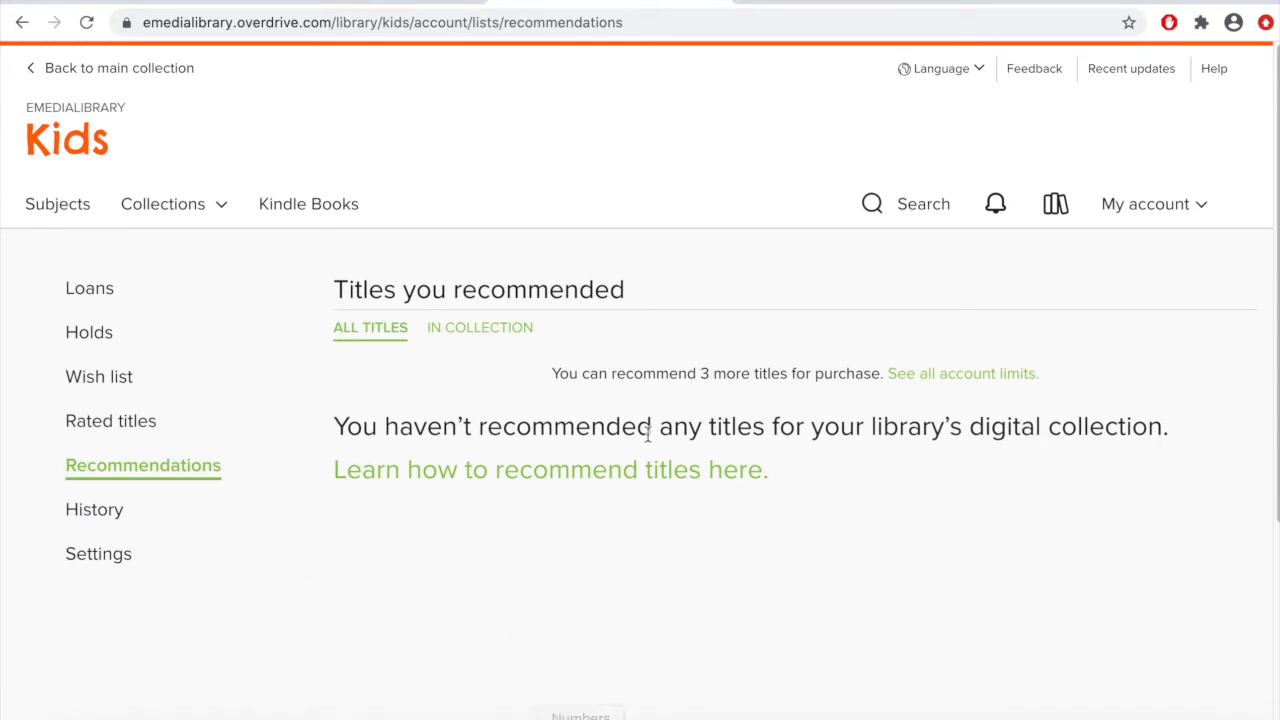
mouse_move(72, 148)
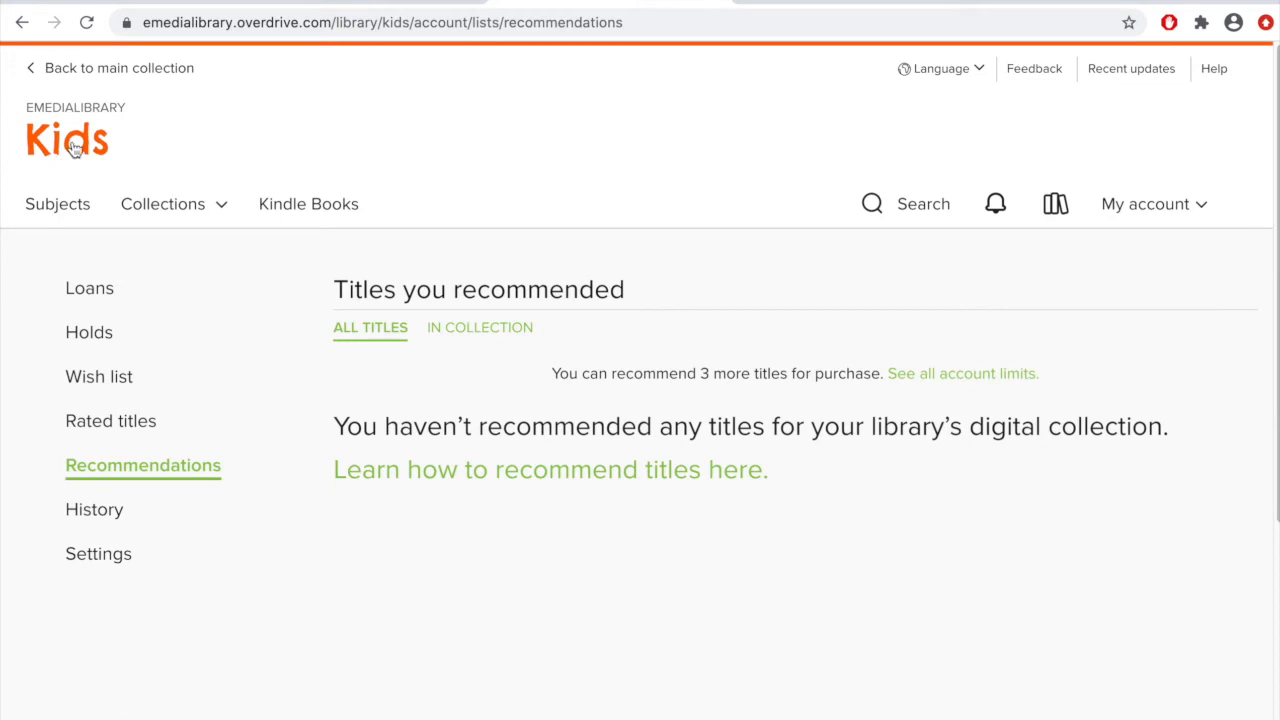
click(70, 138)
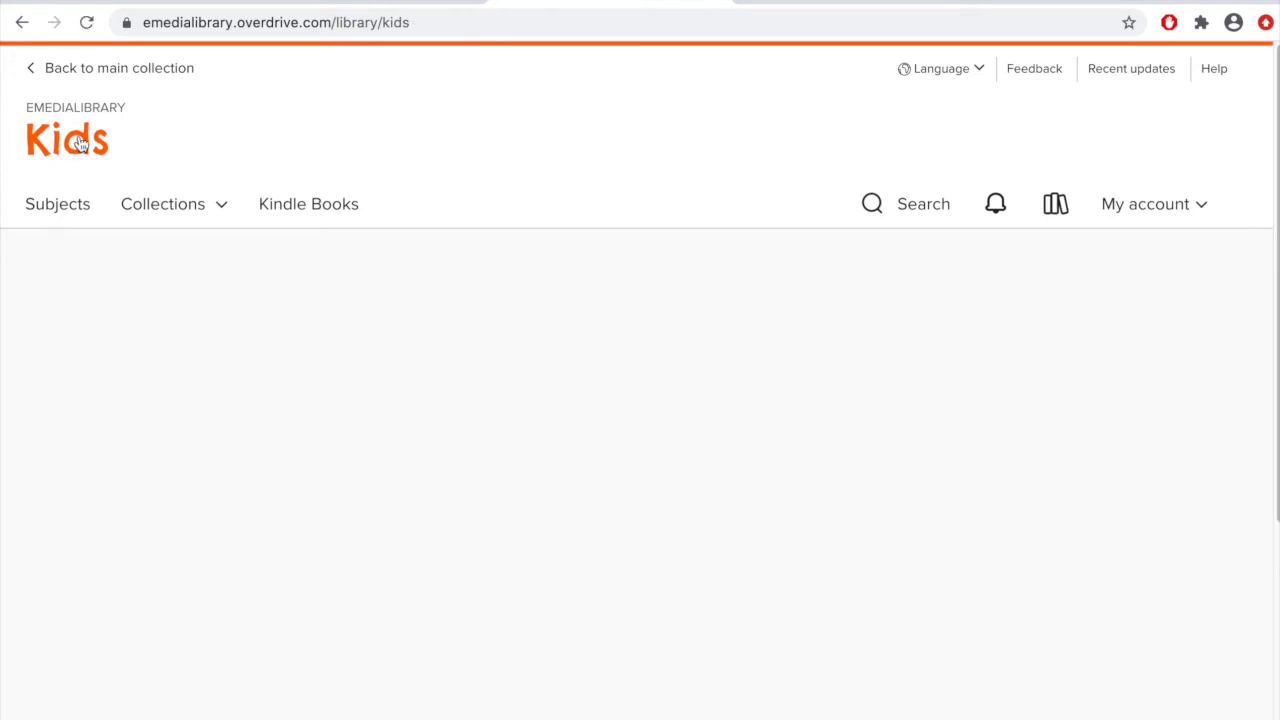
mouse_move(450, 213)
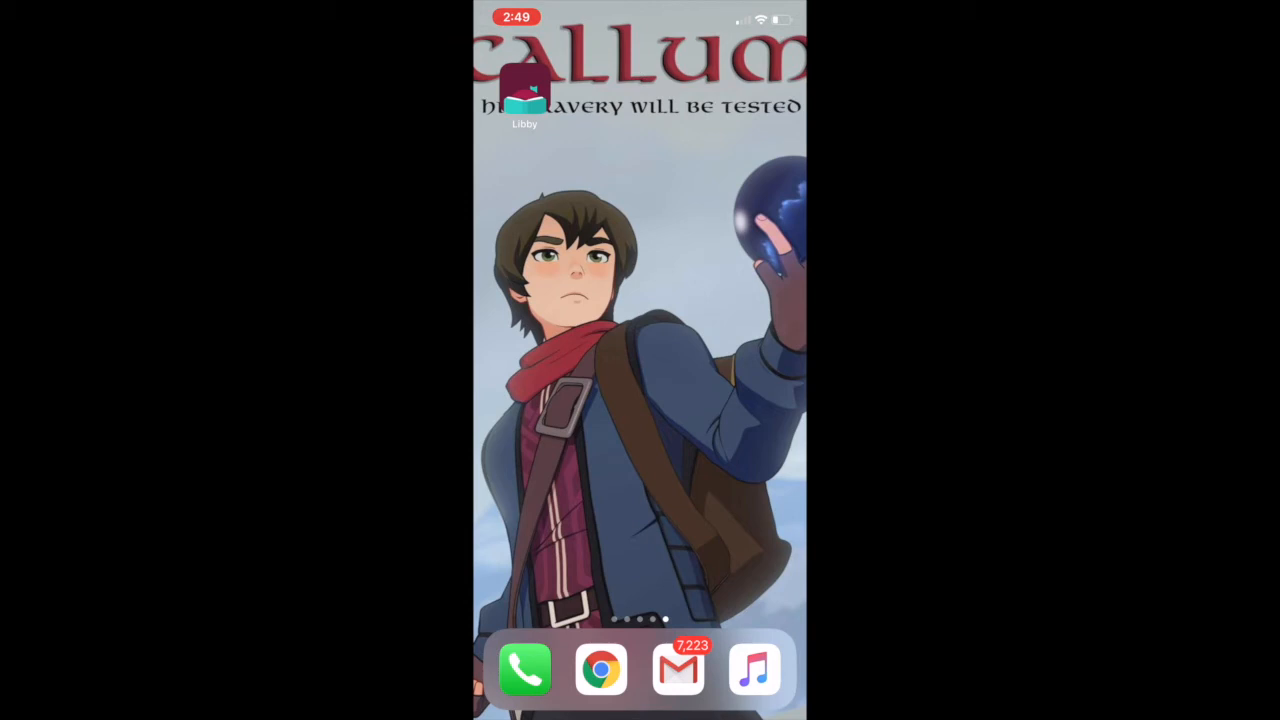
Launch the Libby app from the iPhone home screen
click(527, 95)
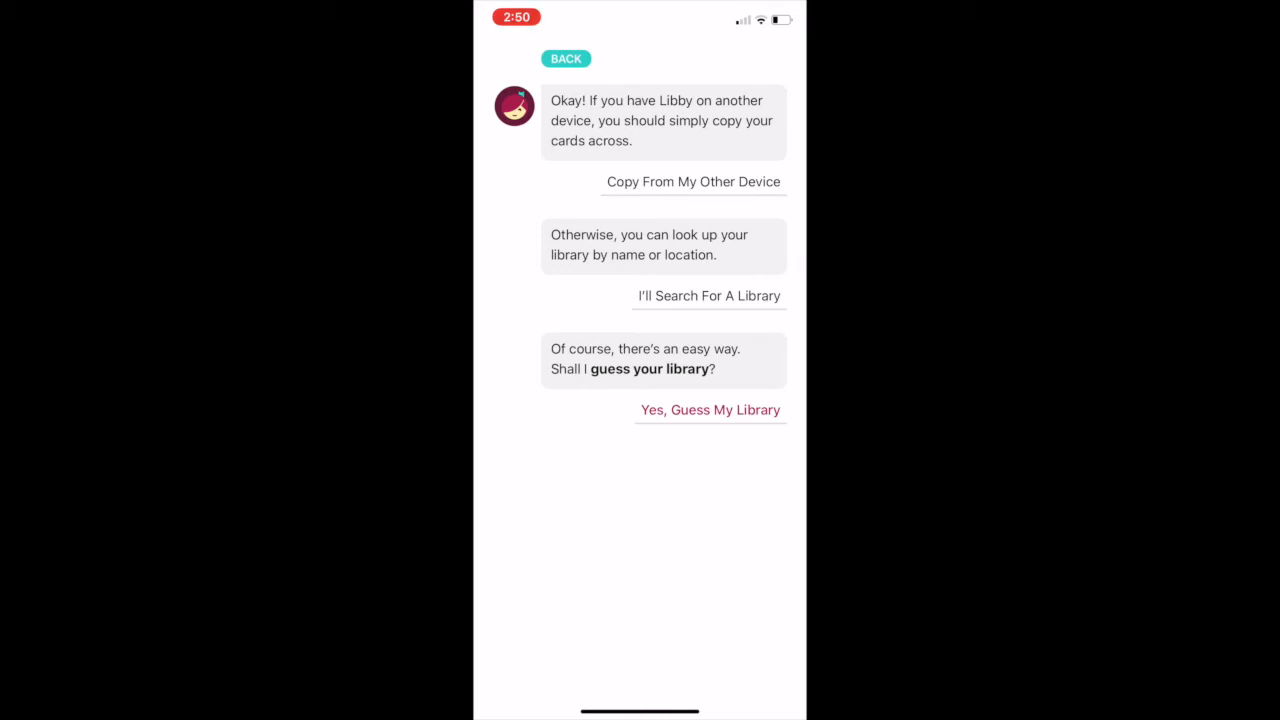
Let Libby guess the library and choose Franklin Park Public Library District
click(710, 409)
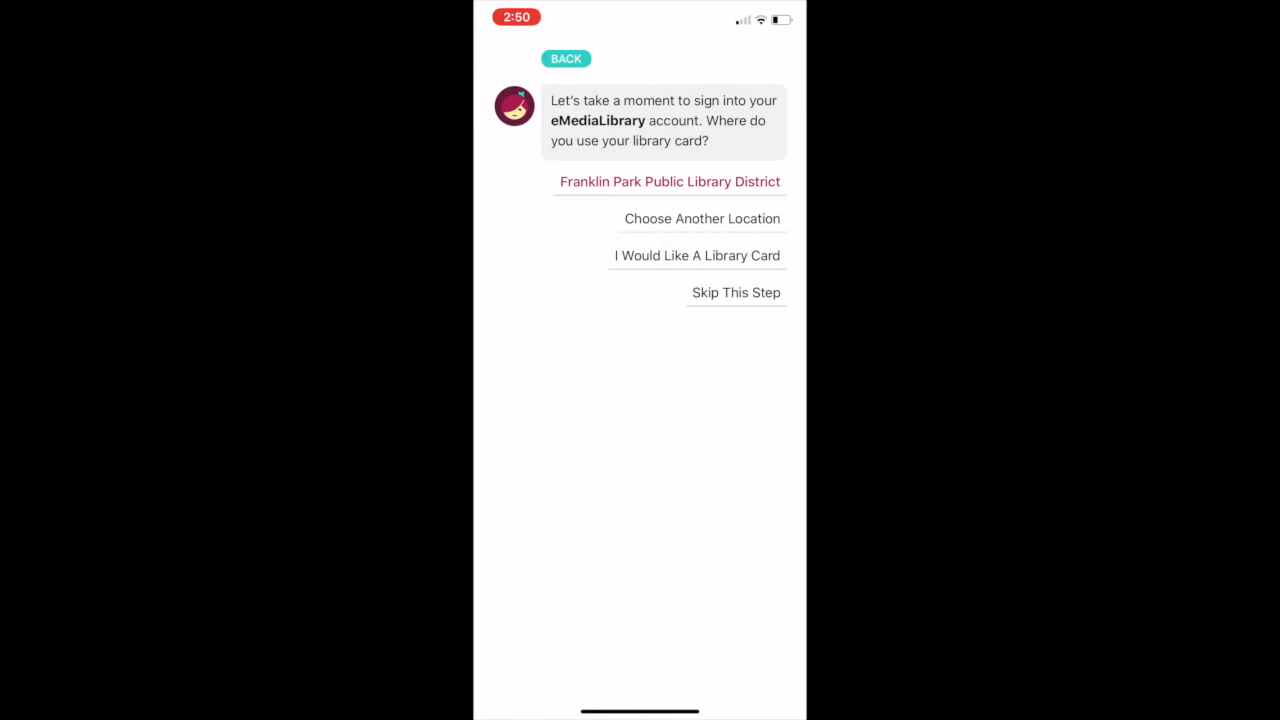
click(669, 181)
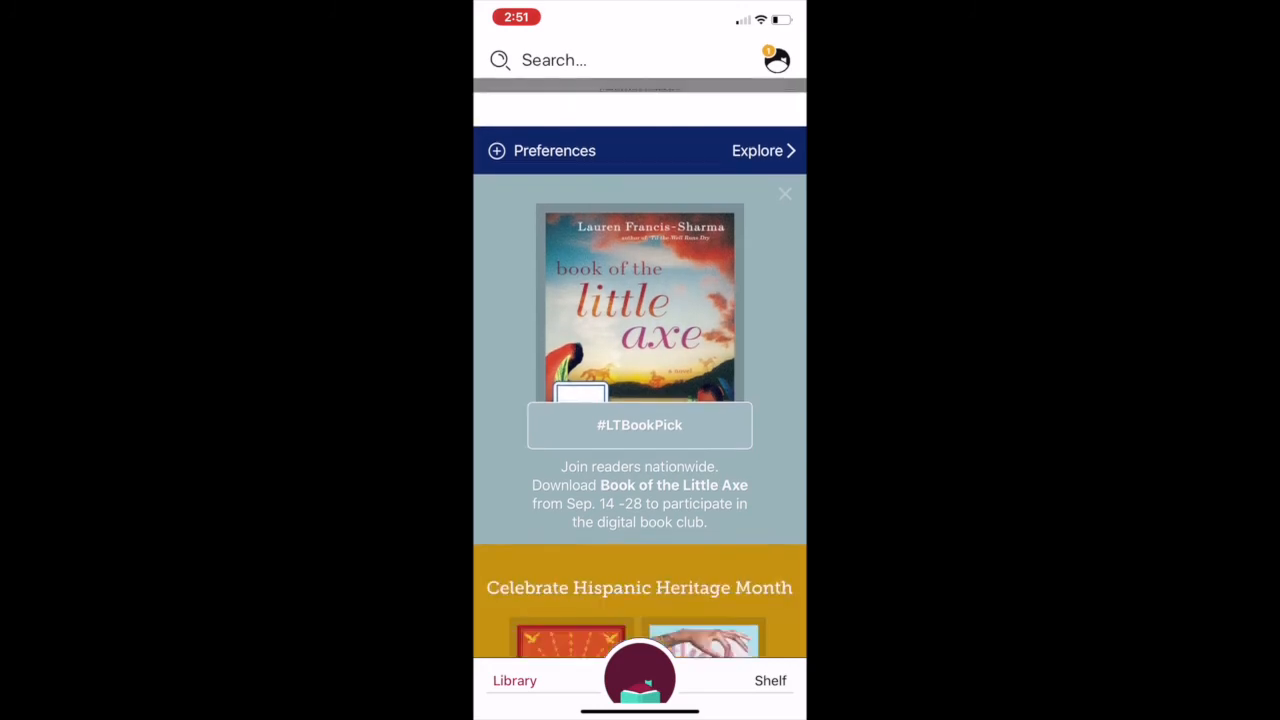
Check the Format options in Libby Preferences, then scroll down to the Fiction and Nonfiction subjects
scroll(down, 3)
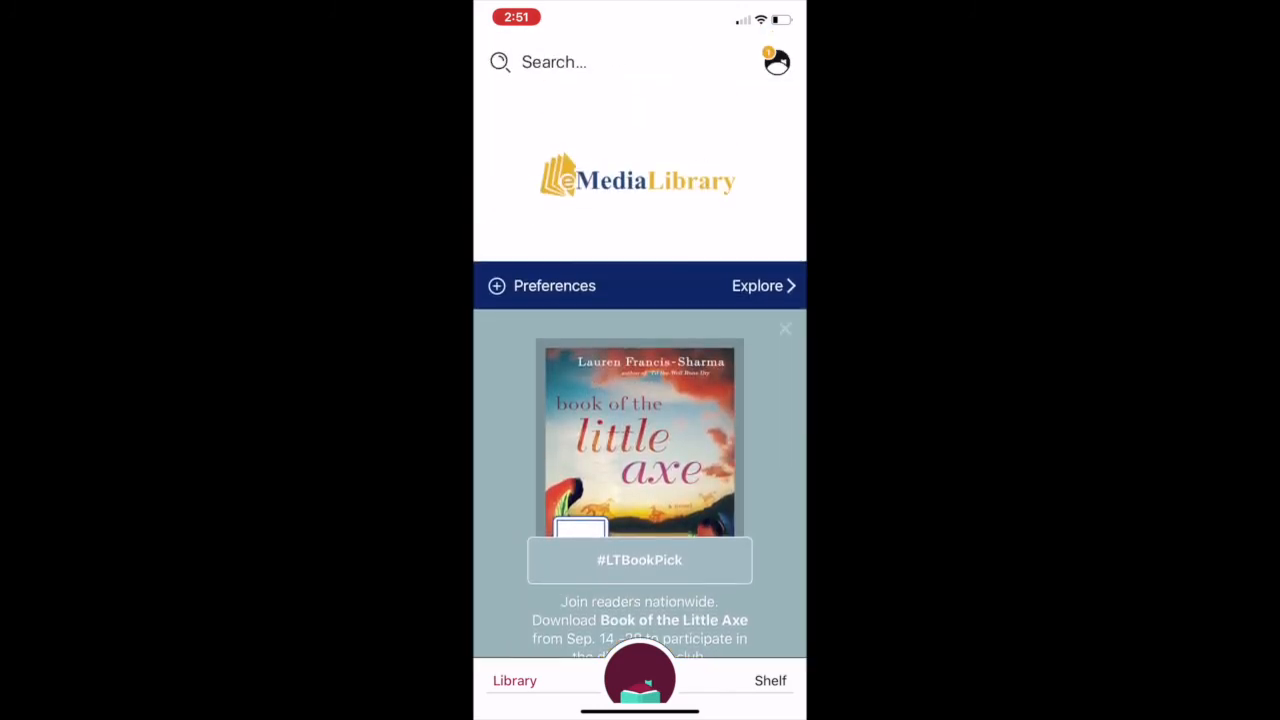
click(541, 285)
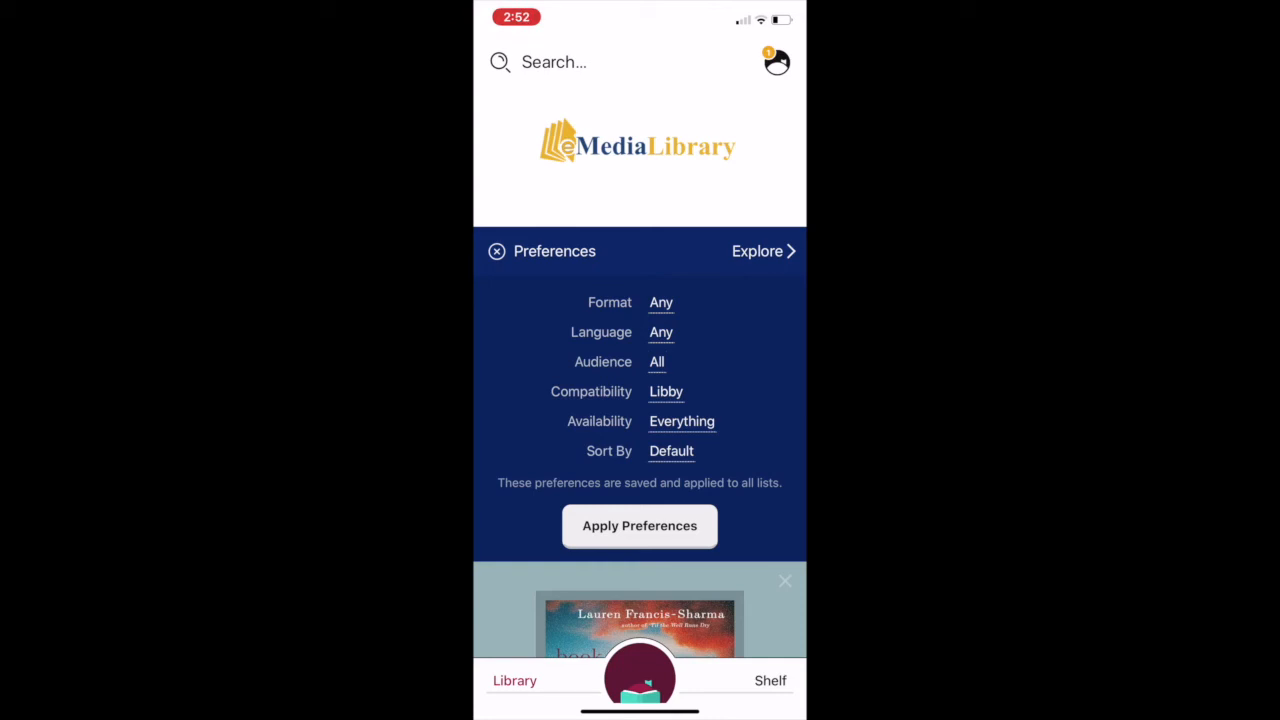
click(660, 302)
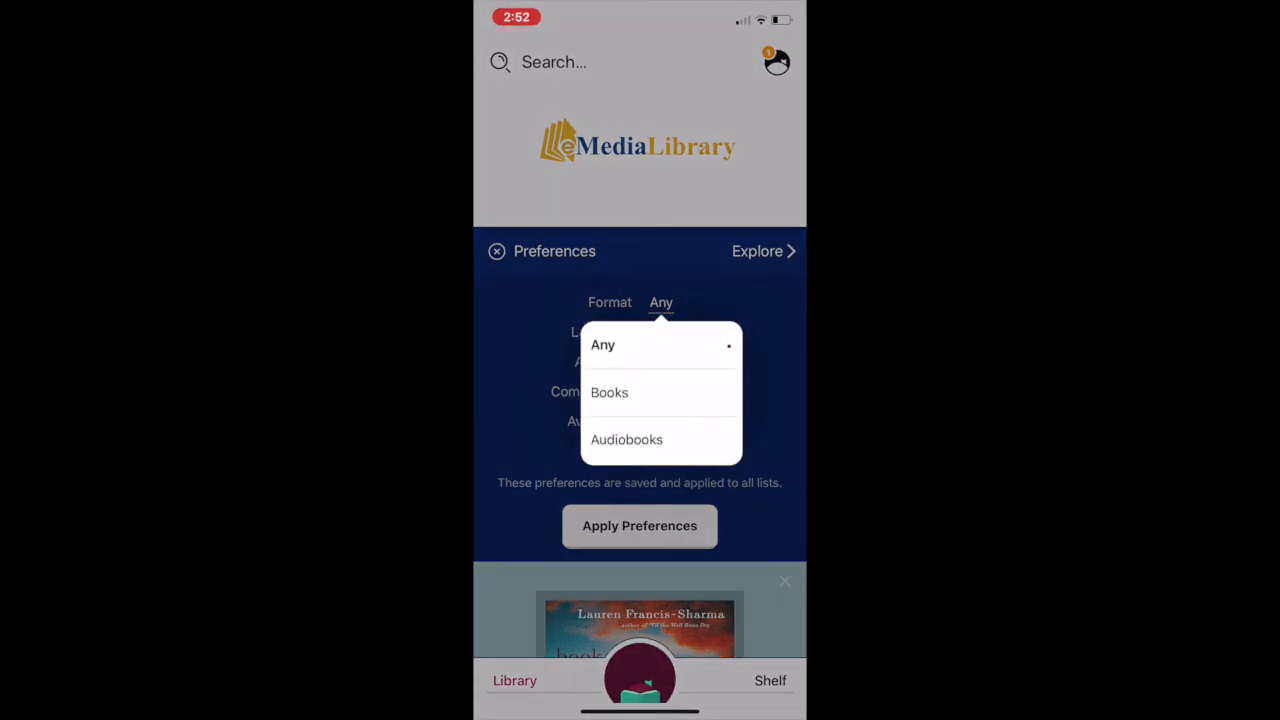
click(603, 344)
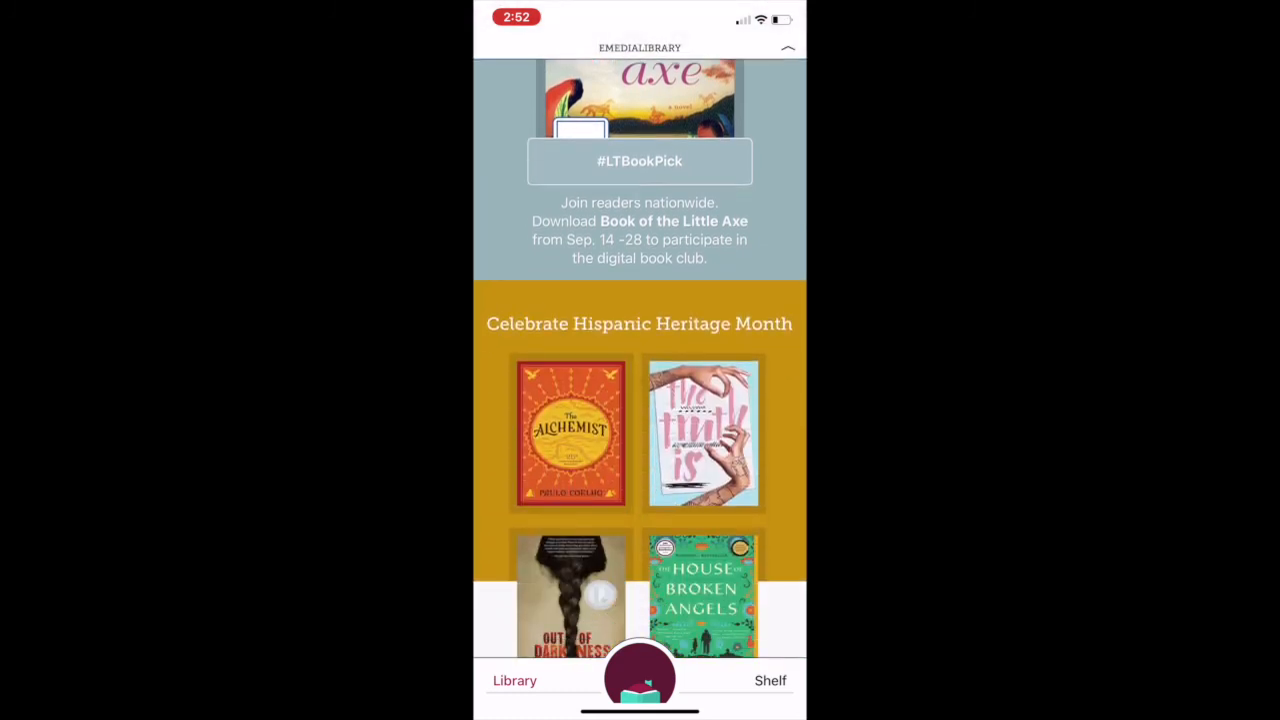
scroll(down, 3)
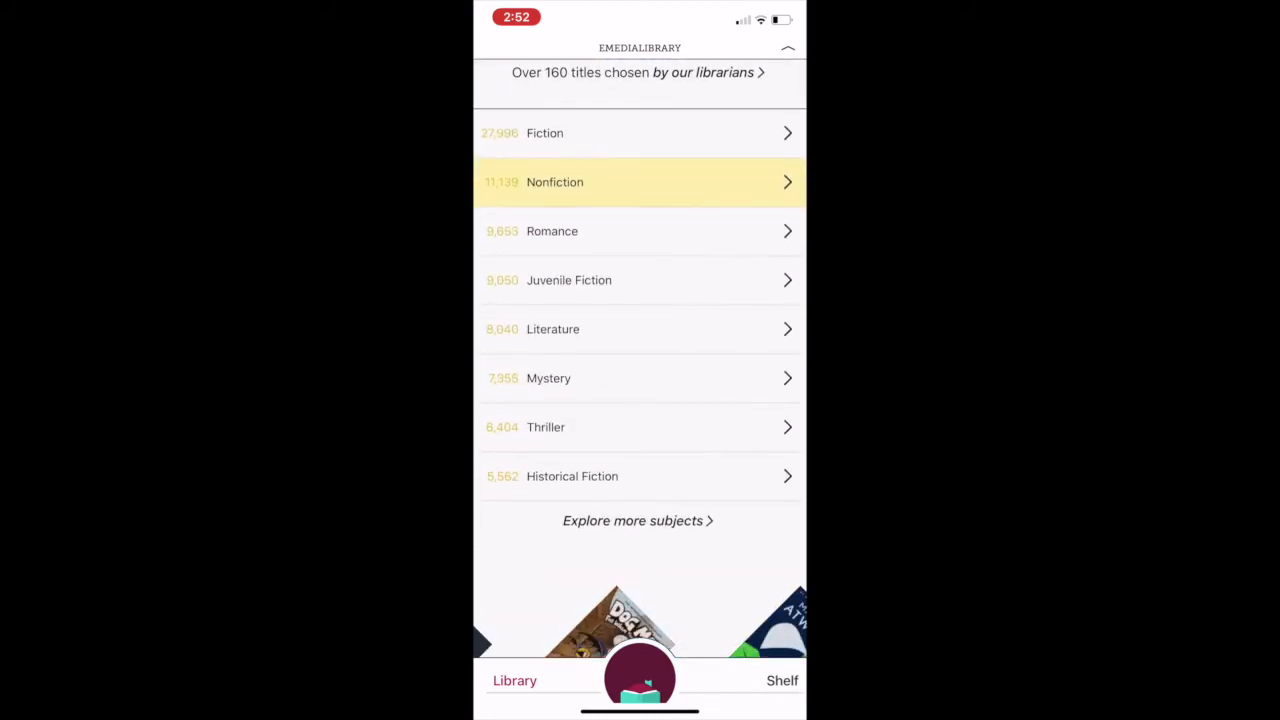
Open Juvenile Fiction and scroll past Sorcerer's Stone, Guts and other Harry Potter titles
scroll(down, 3)
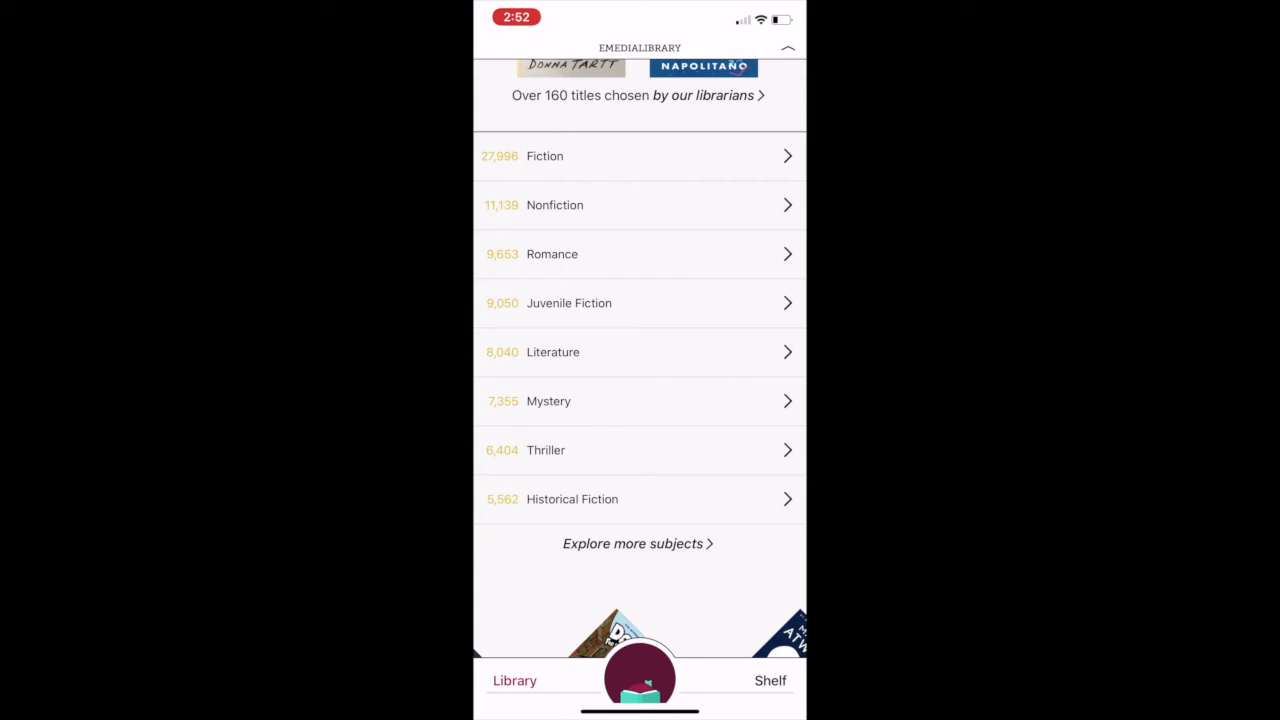
click(639, 303)
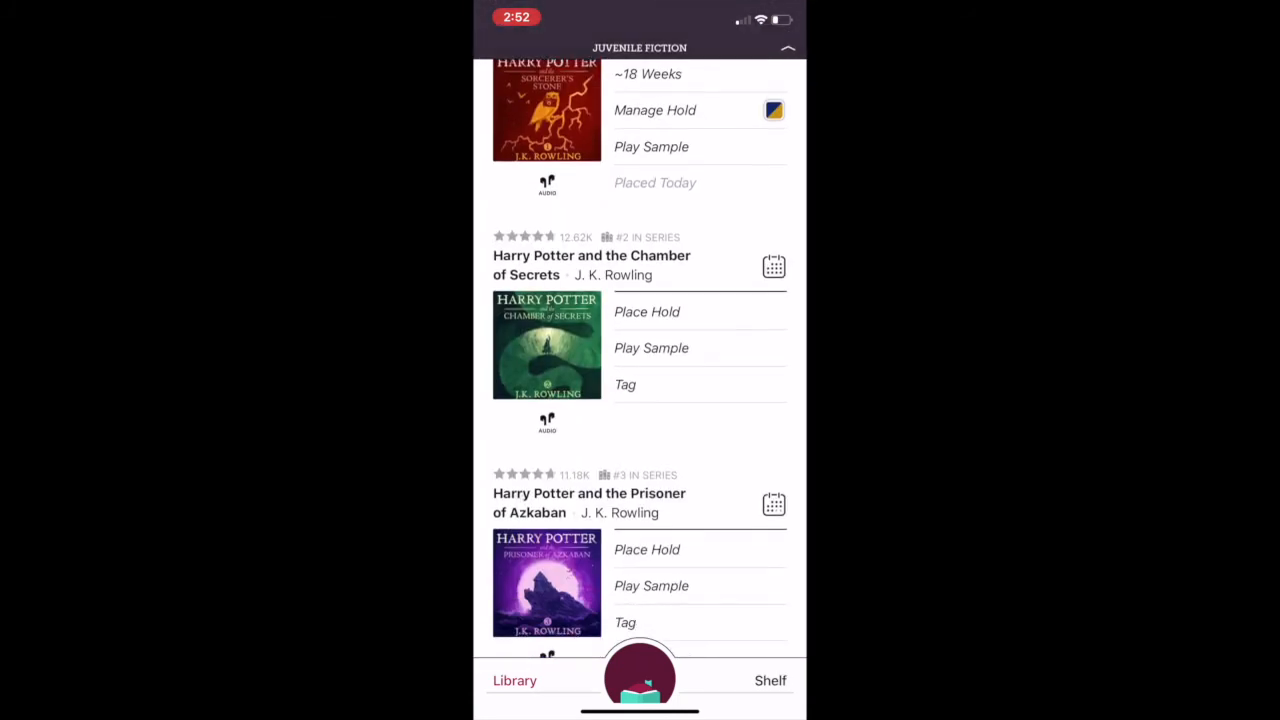
scroll(down, 3)
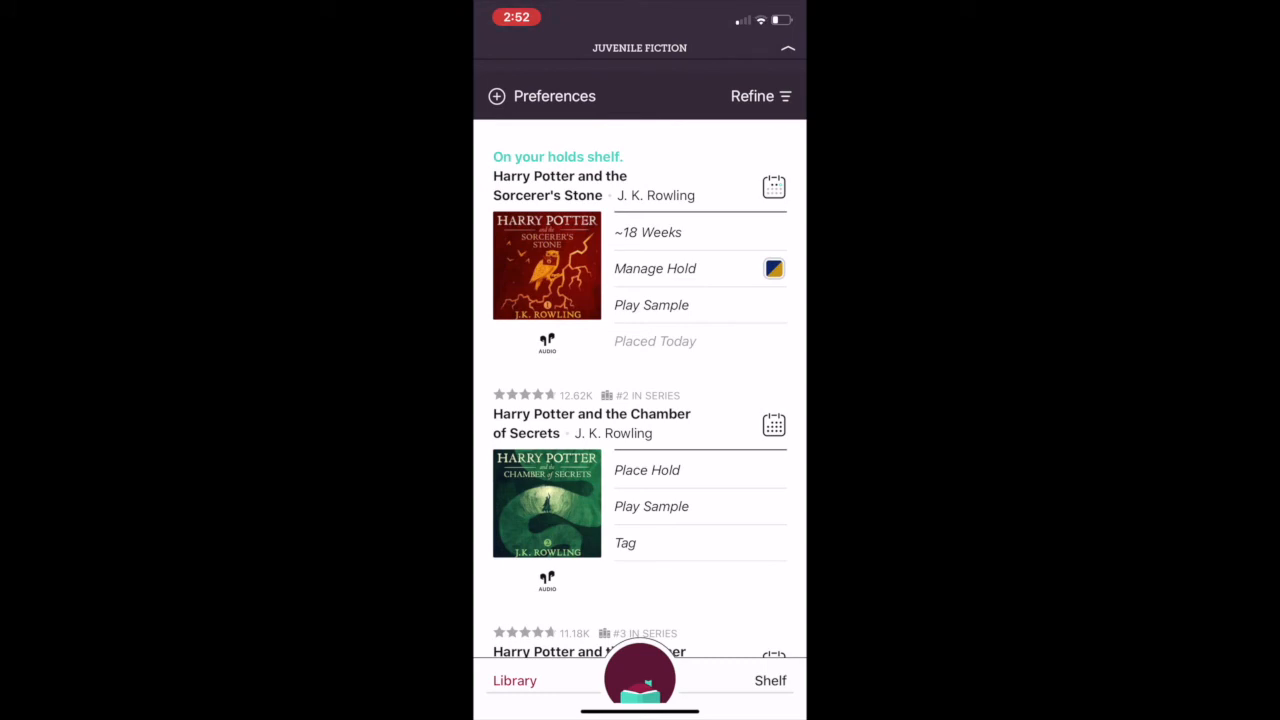
scroll(down, 3)
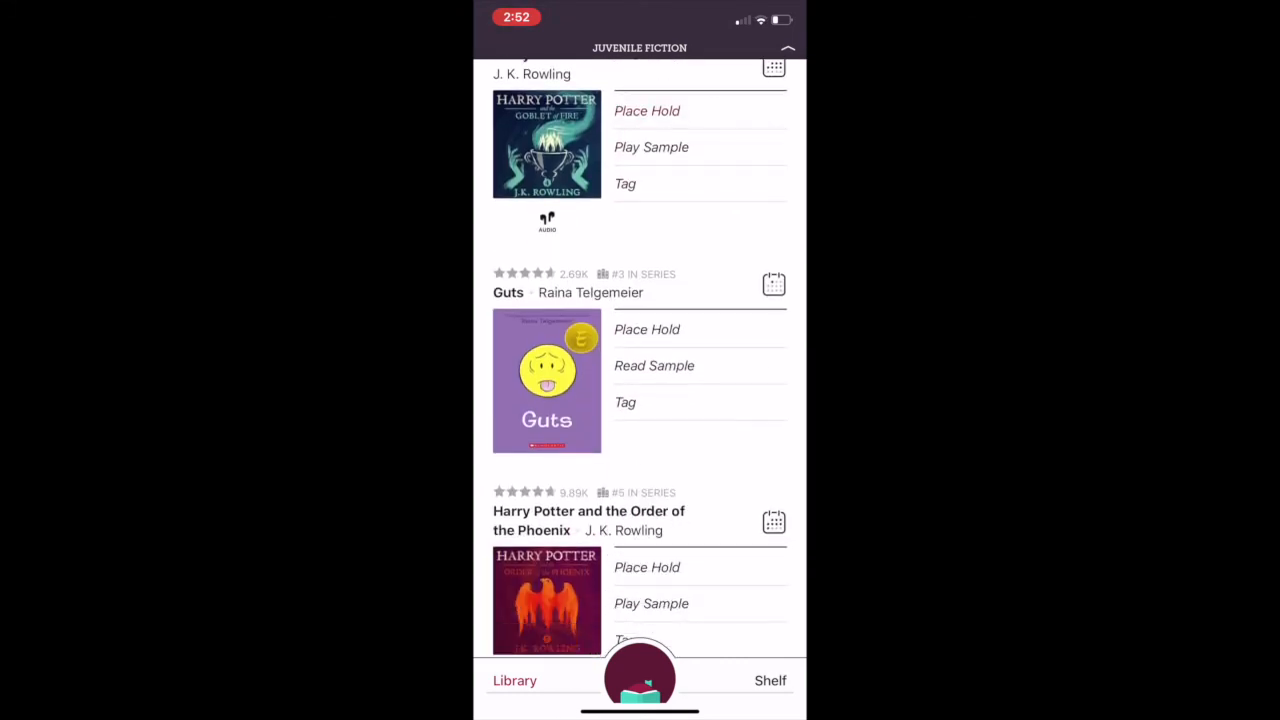
scroll(down, 3)
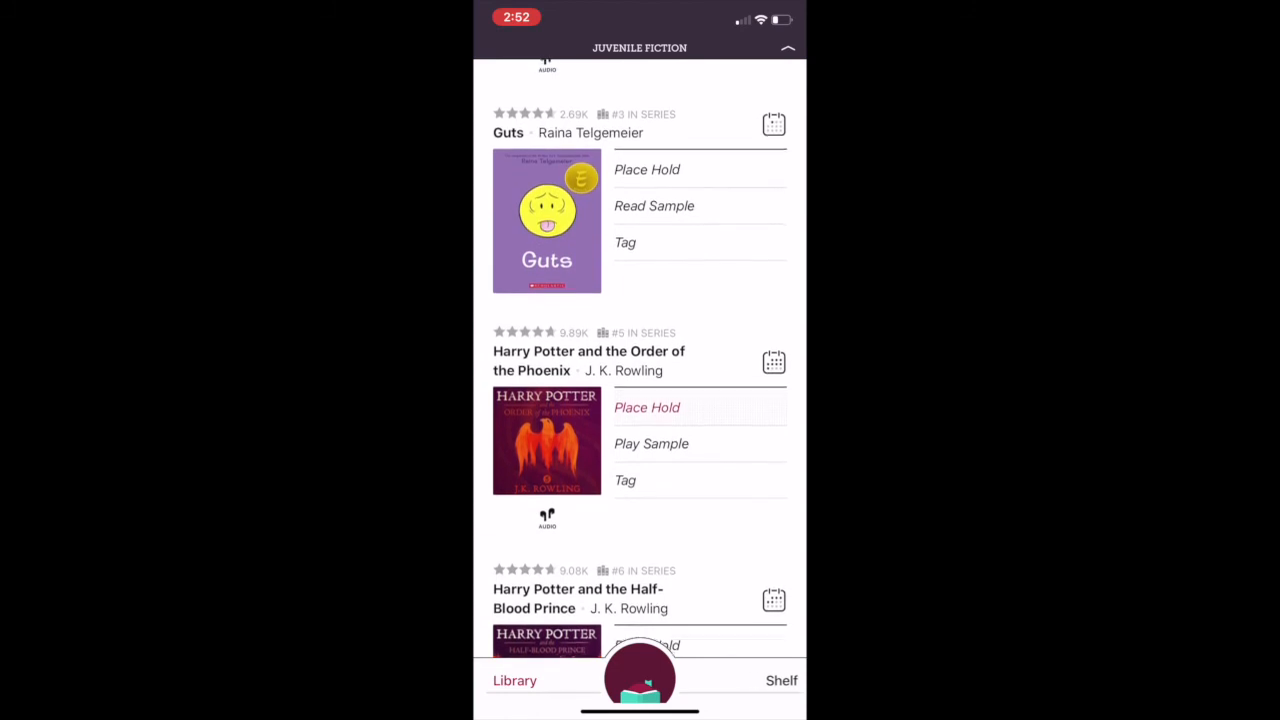
scroll(up, 3)
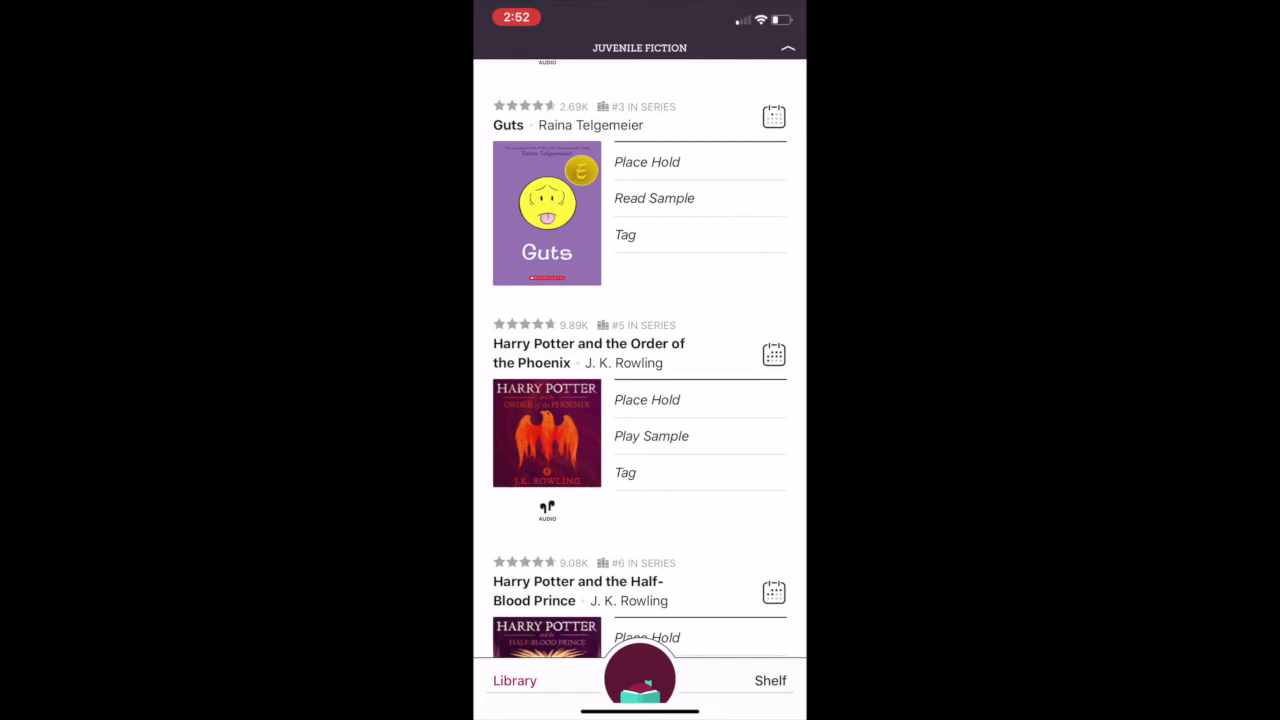
Read the Guts details page by Raina Telgemeier: 0 of 7 copies, about 3 weeks' wait
click(546, 212)
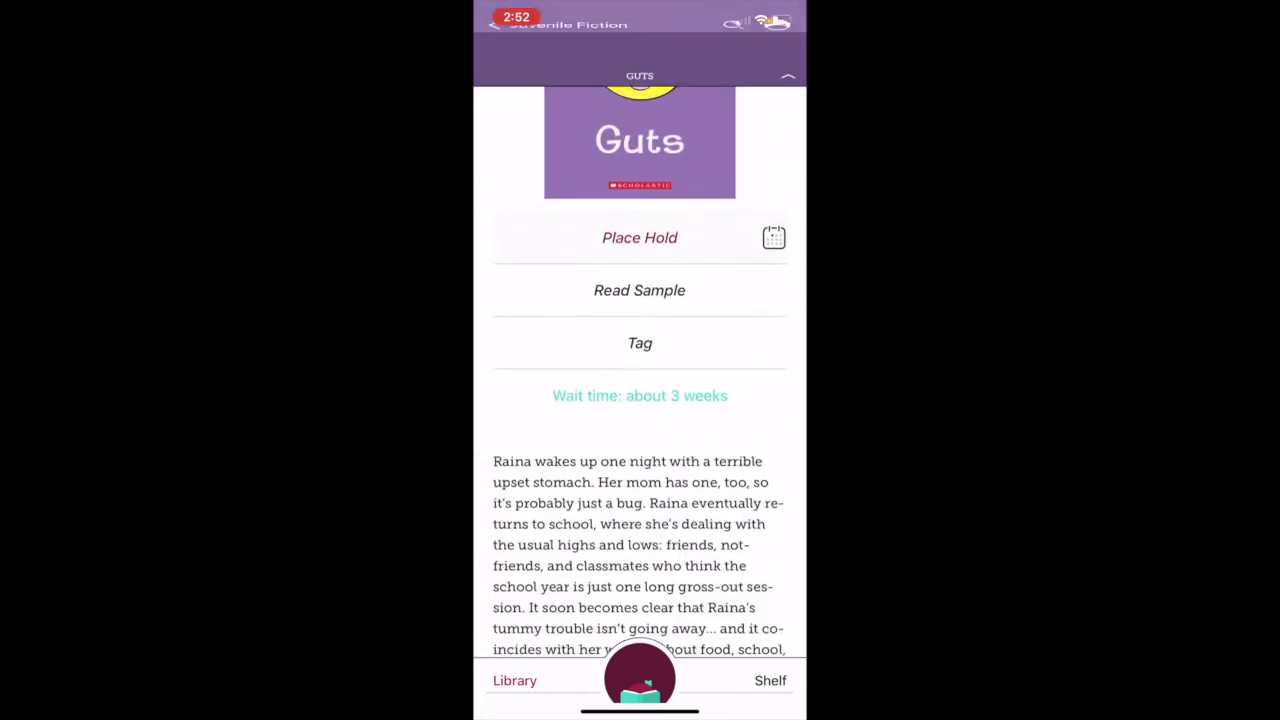
scroll(down, 3)
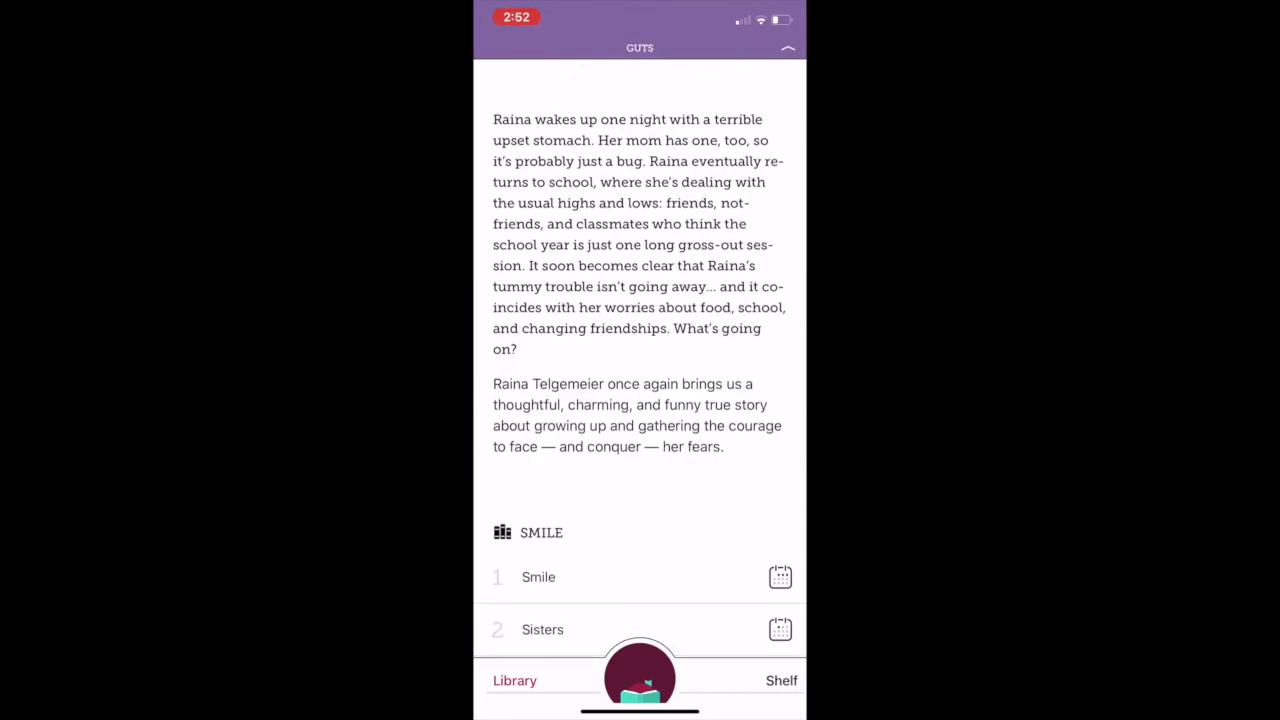
scroll(down, 3)
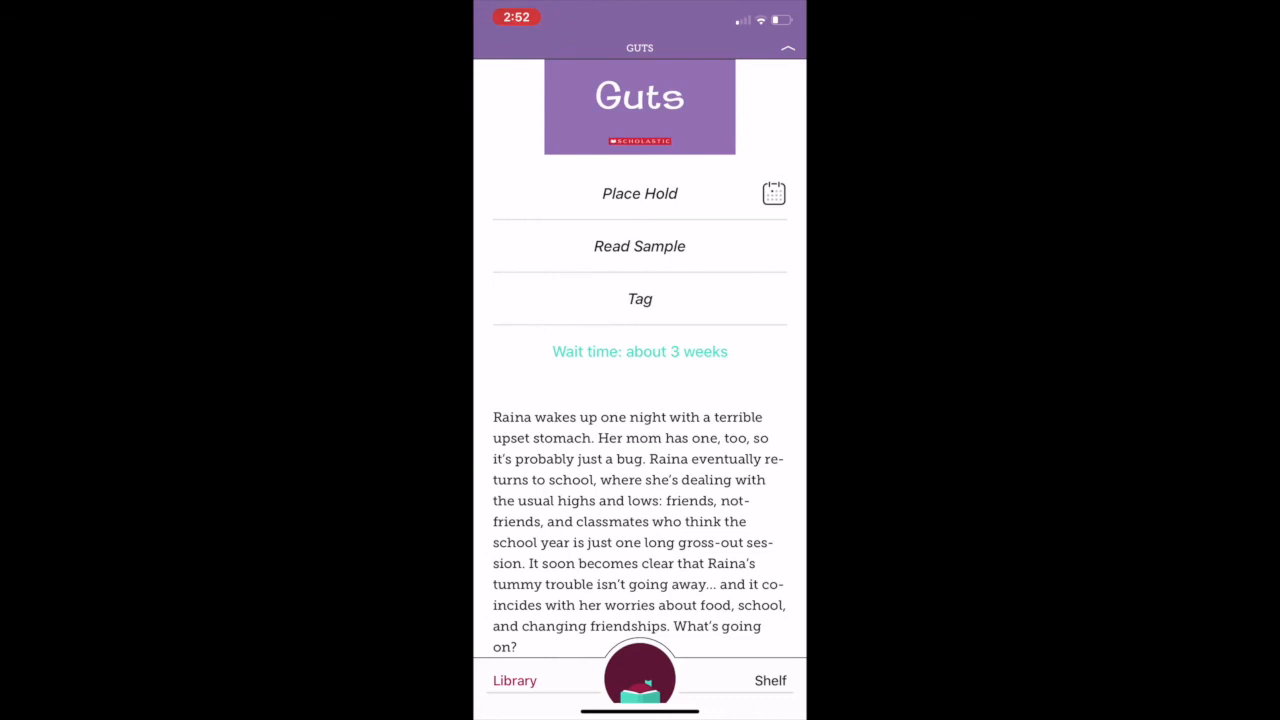
scroll(down, 3)
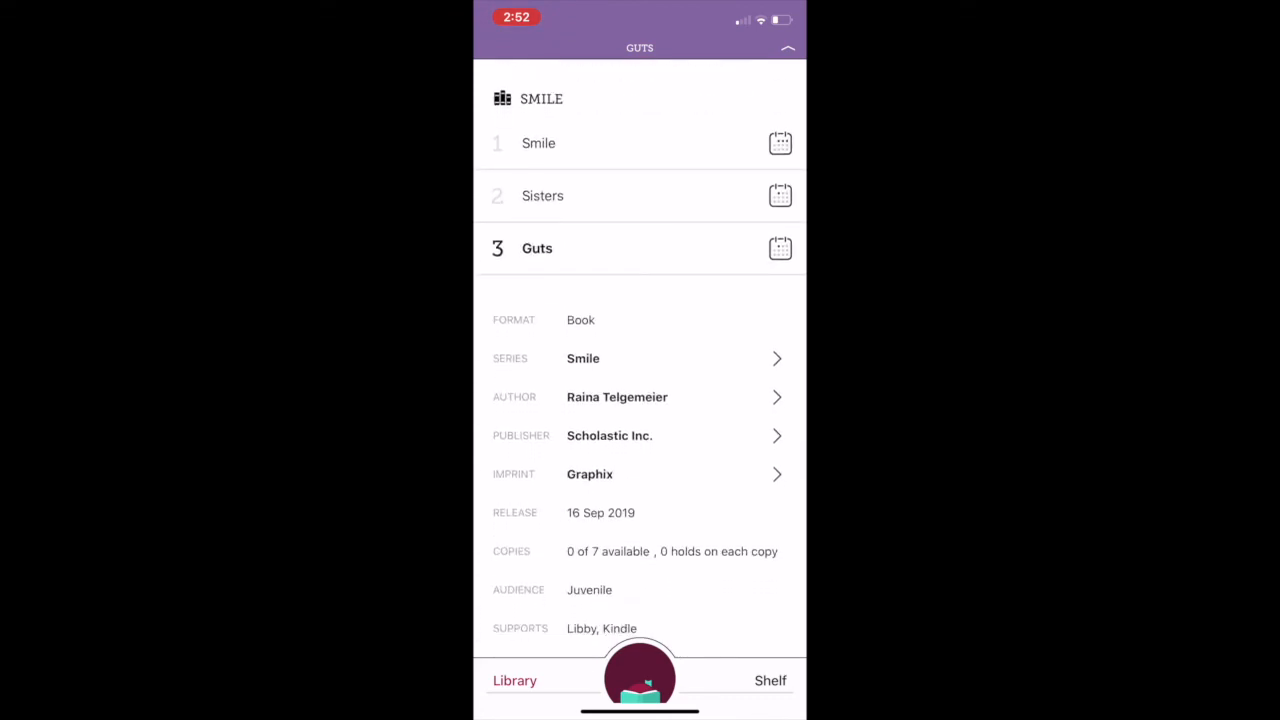
scroll(down, 3)
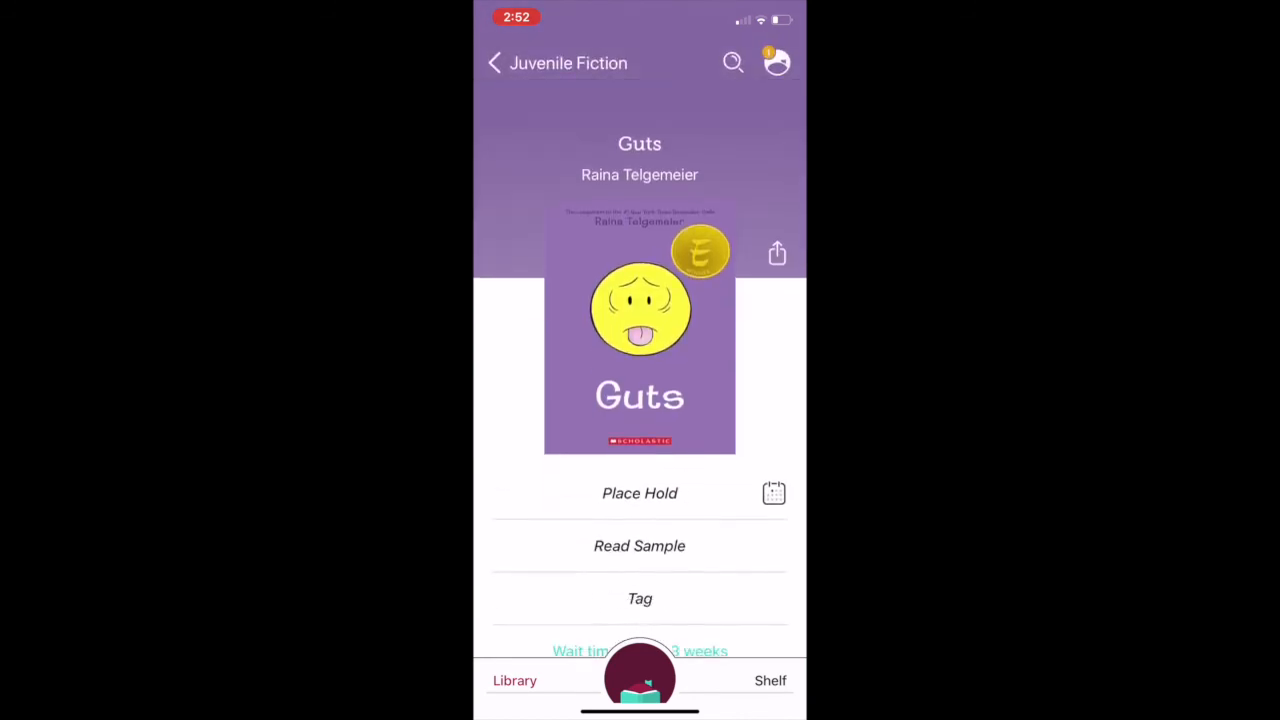
click(730, 62)
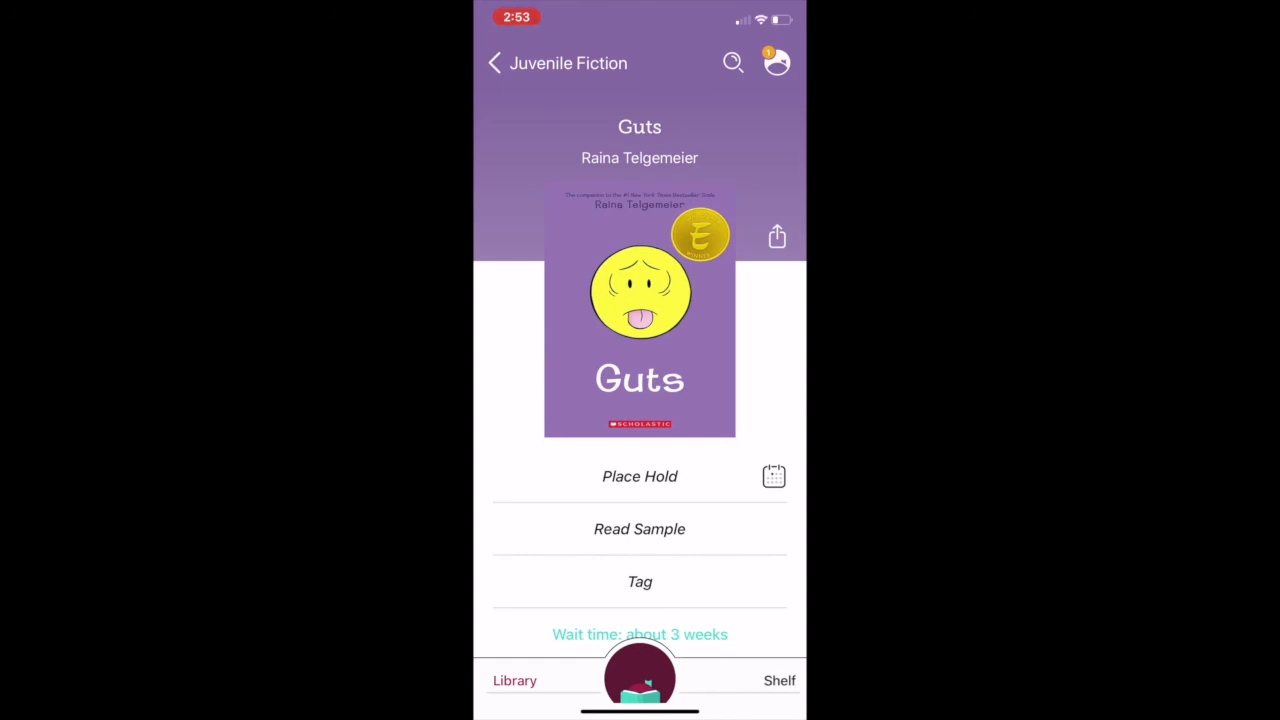
View the Holds list (Why We're Polarized, Sorcerer's Stone), then return to Shelf showing Invisible Emmie
click(779, 680)
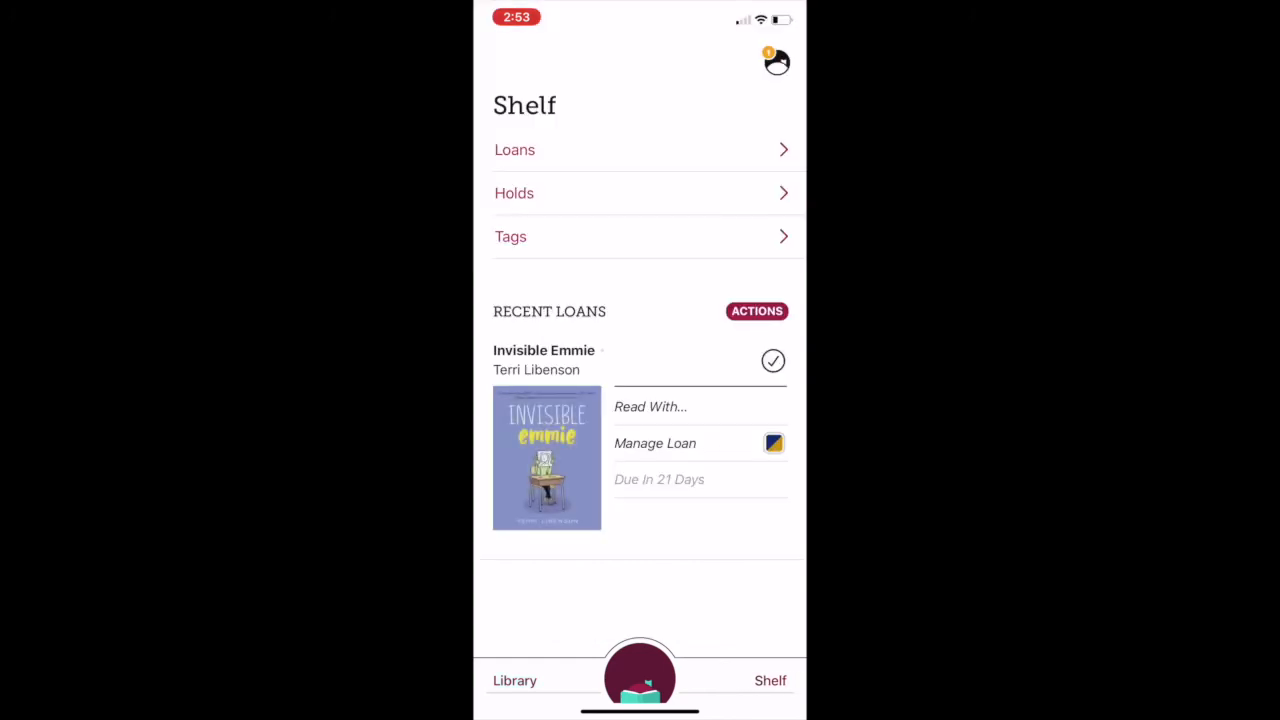
click(514, 193)
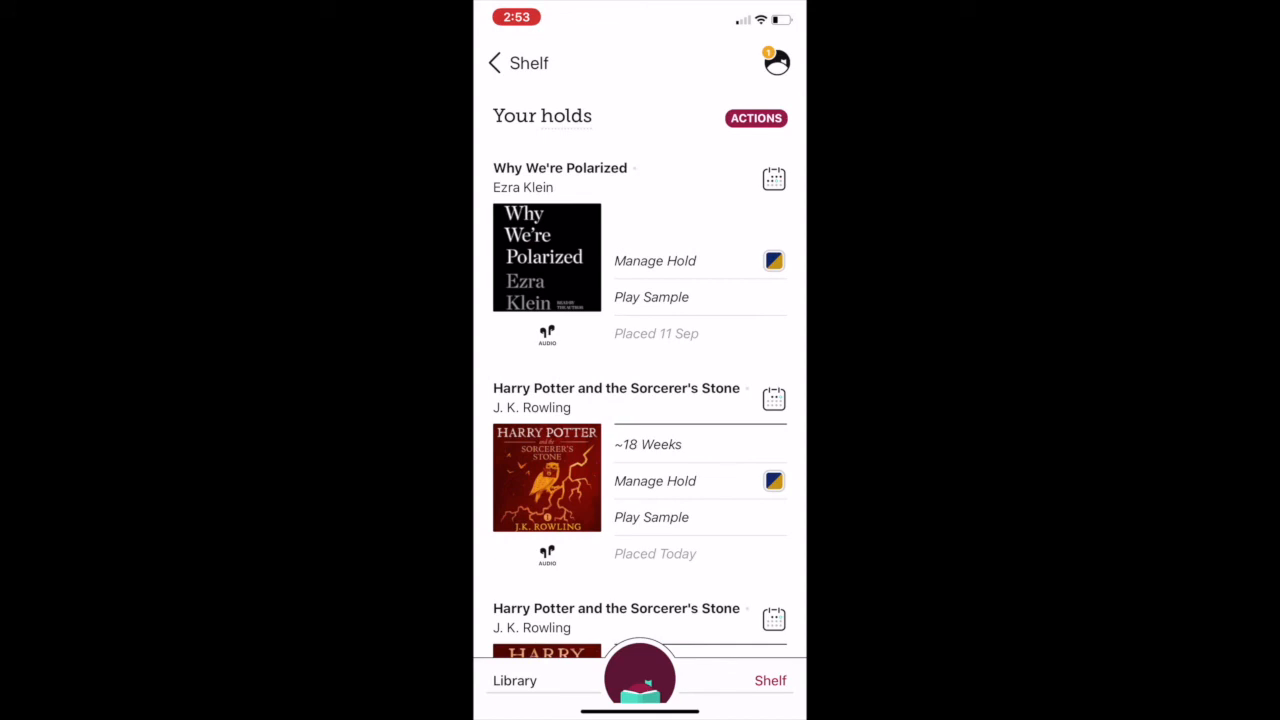
click(494, 63)
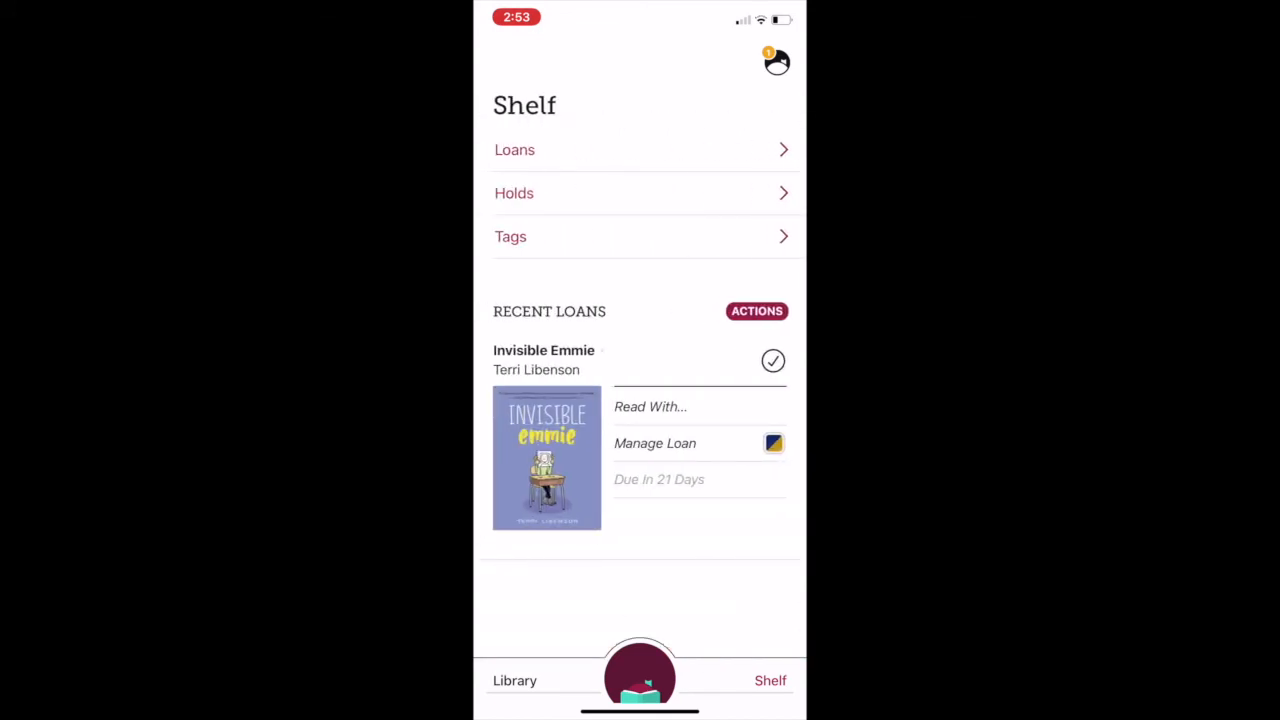